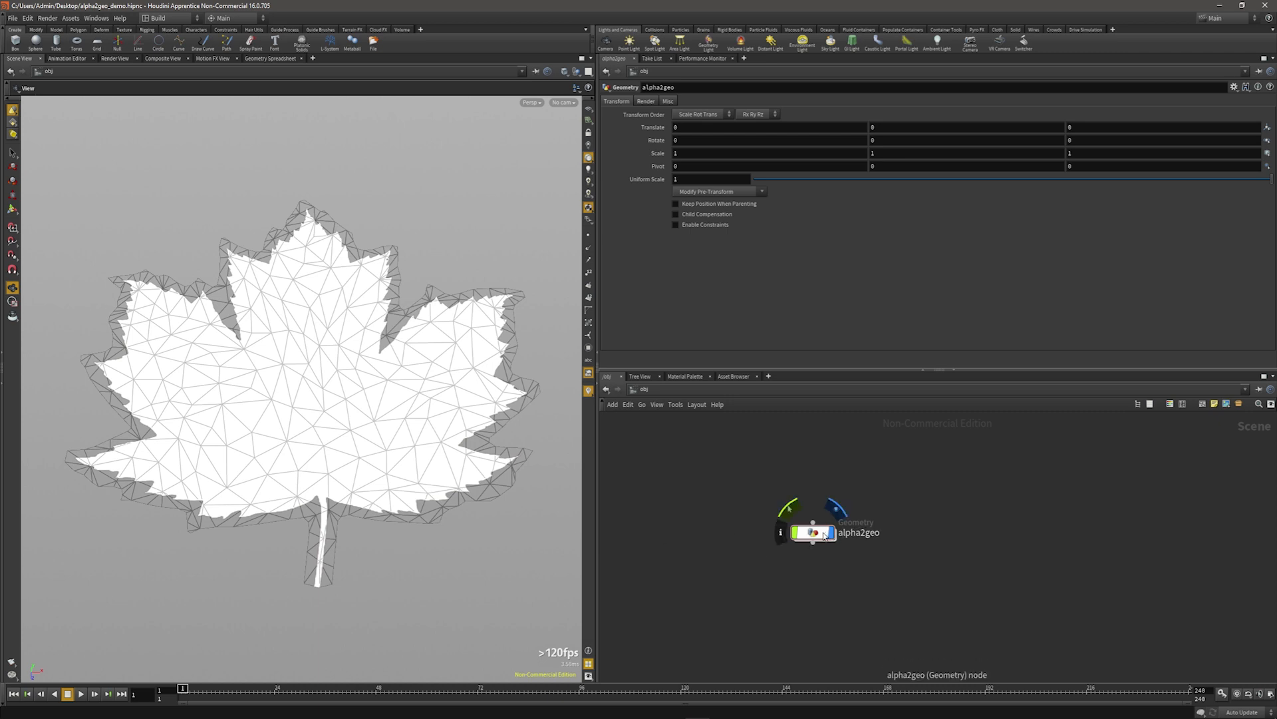
Dive into alpha2geo and scroll the network up to the BASE GEO grid1 plane.
{"action": "double_click", "coordinate": [815, 532]}
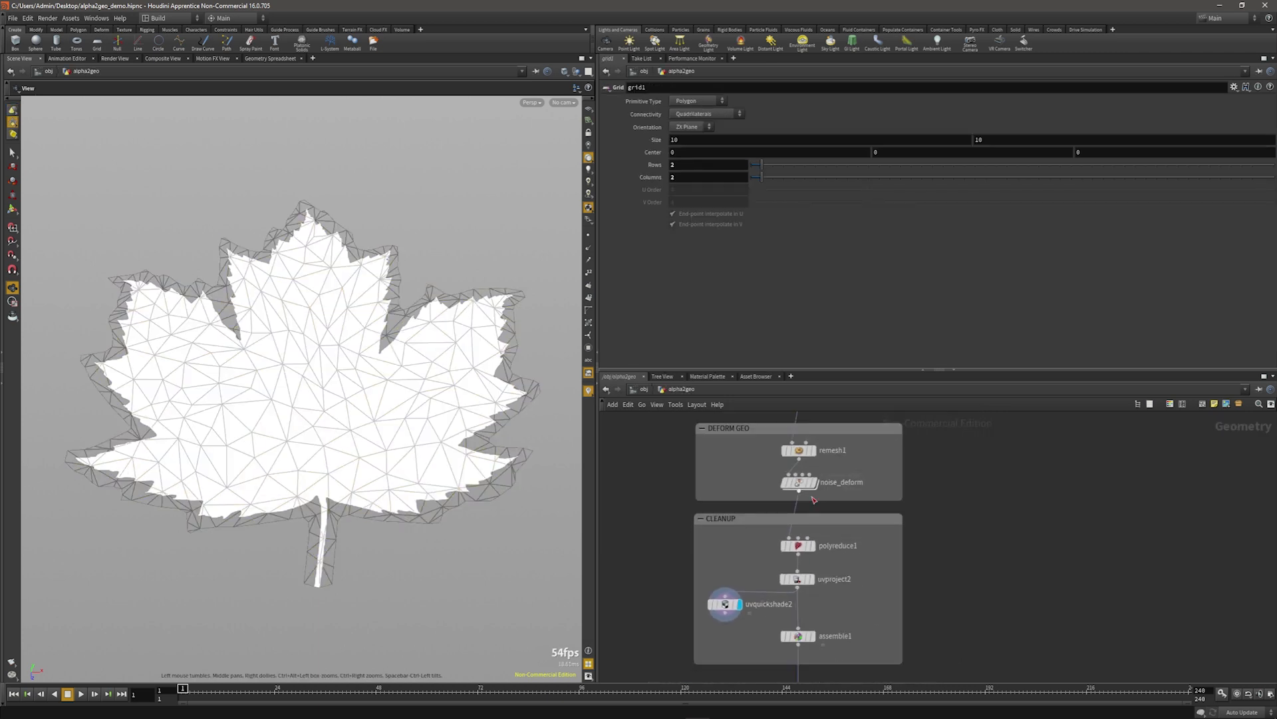
{"action": "scroll", "scroll_direction": "up", "scroll_amount": 3}
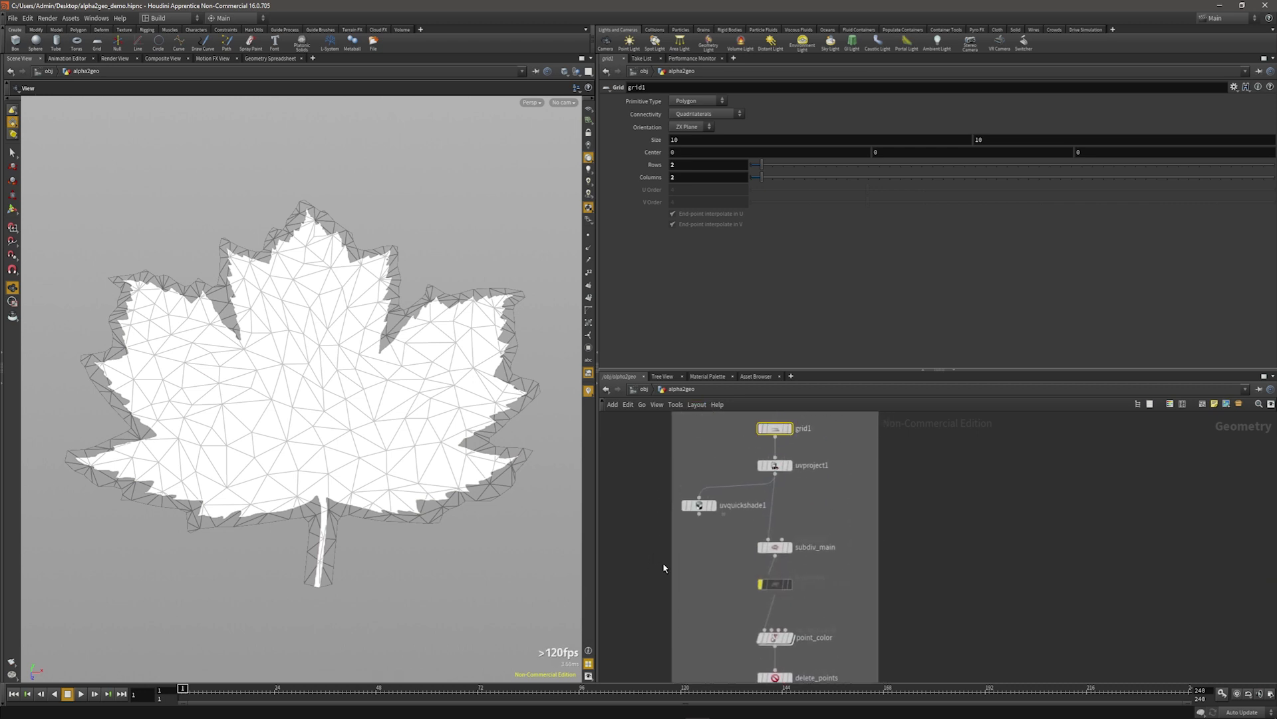
{"action": "scroll", "scroll_direction": "up", "scroll_amount": 3}
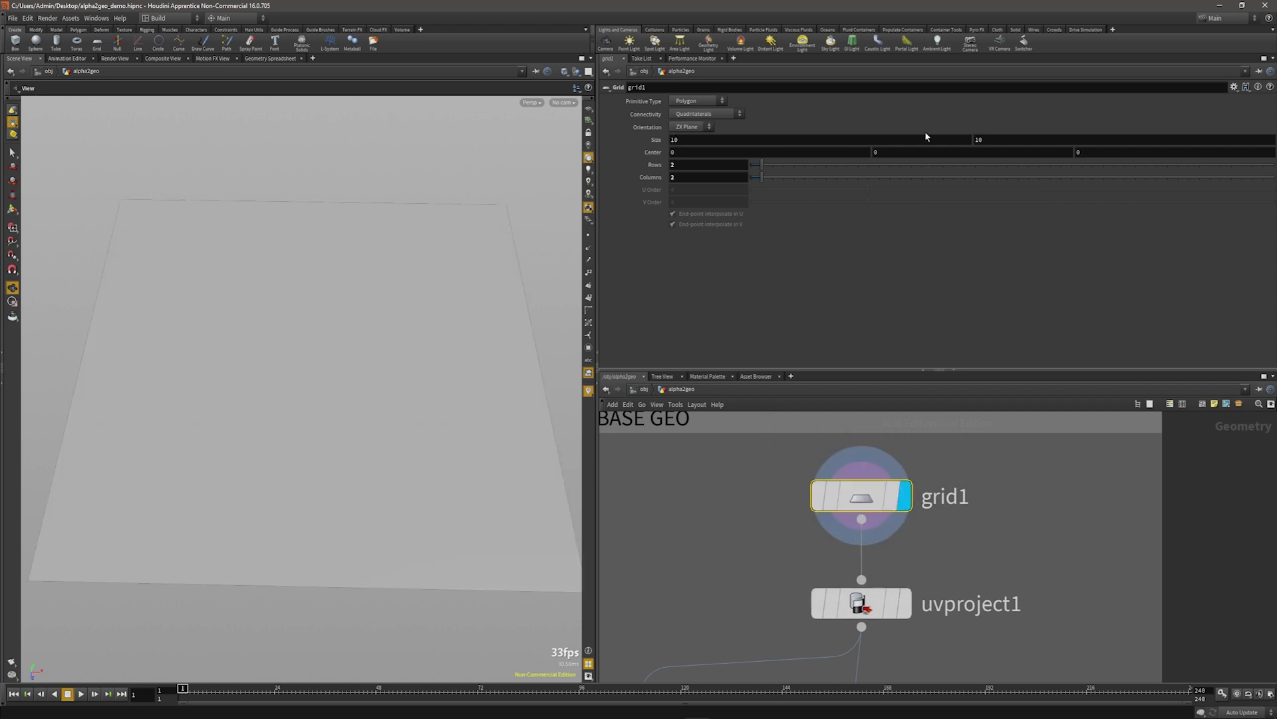
{"action": "mouse_move", "coordinate": [229, 247]}
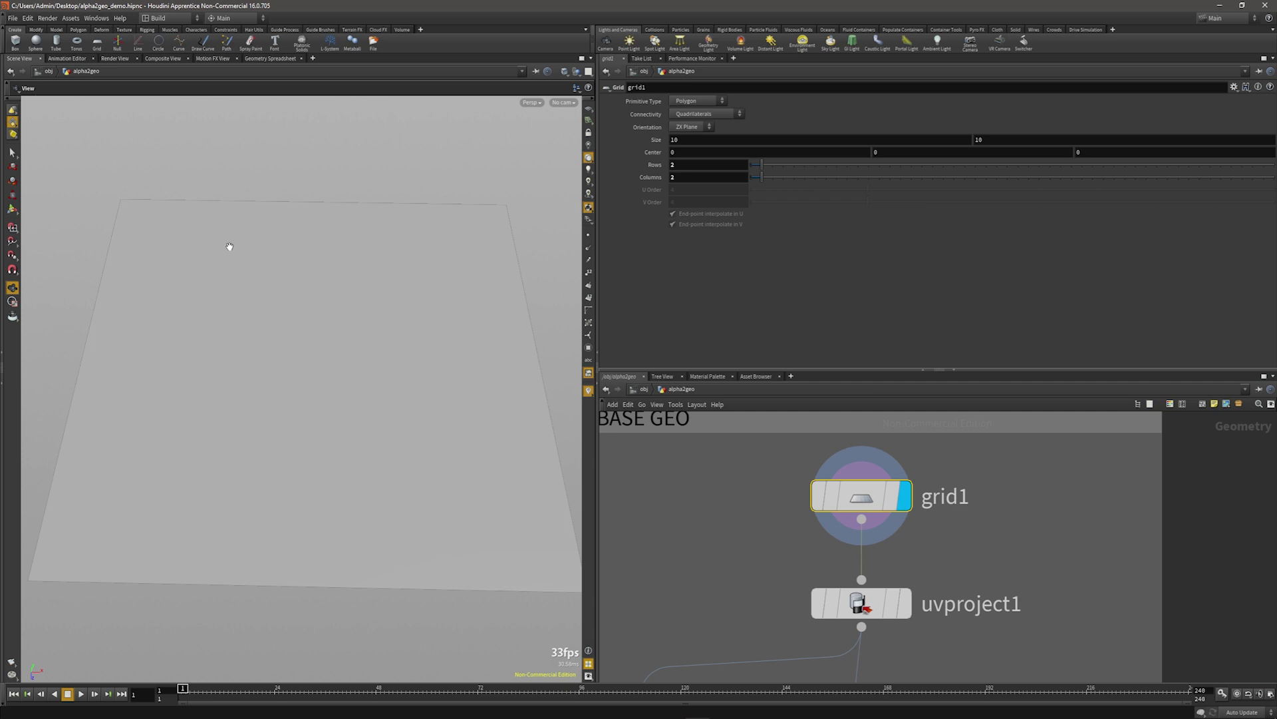
{"action": "mouse_move", "coordinate": [652, 152]}
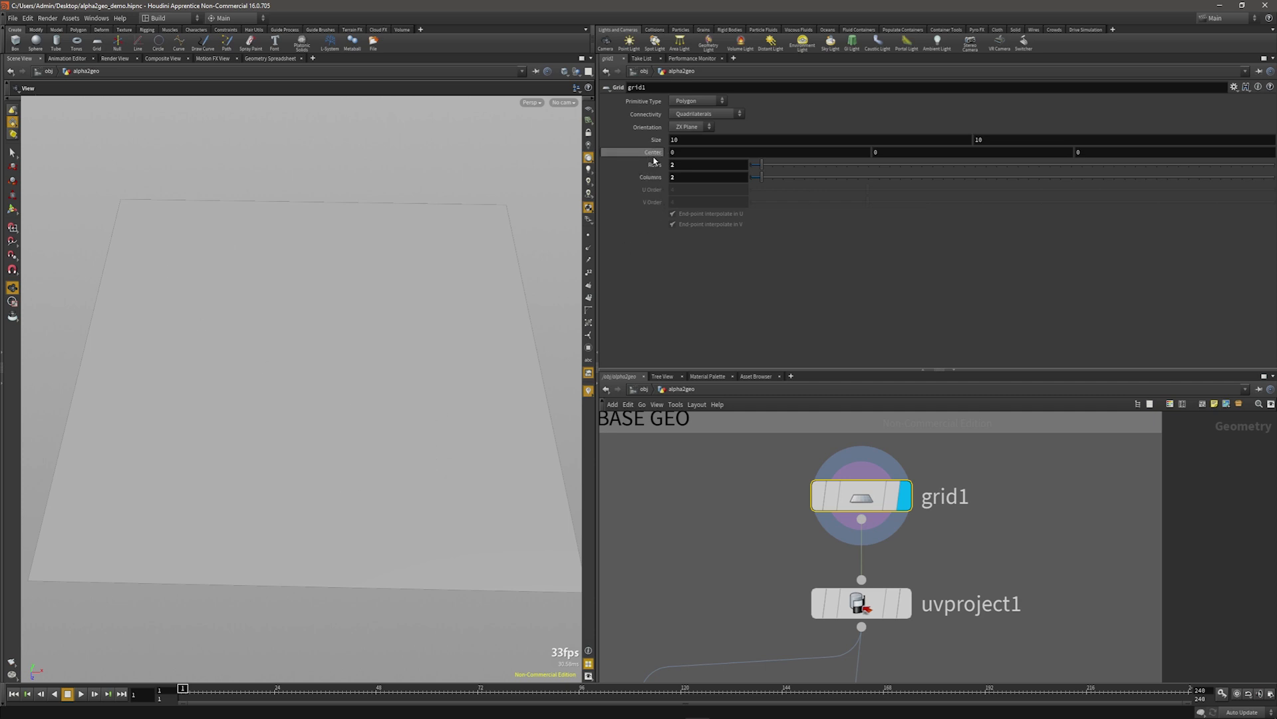
{"action": "mouse_move", "coordinate": [944, 520]}
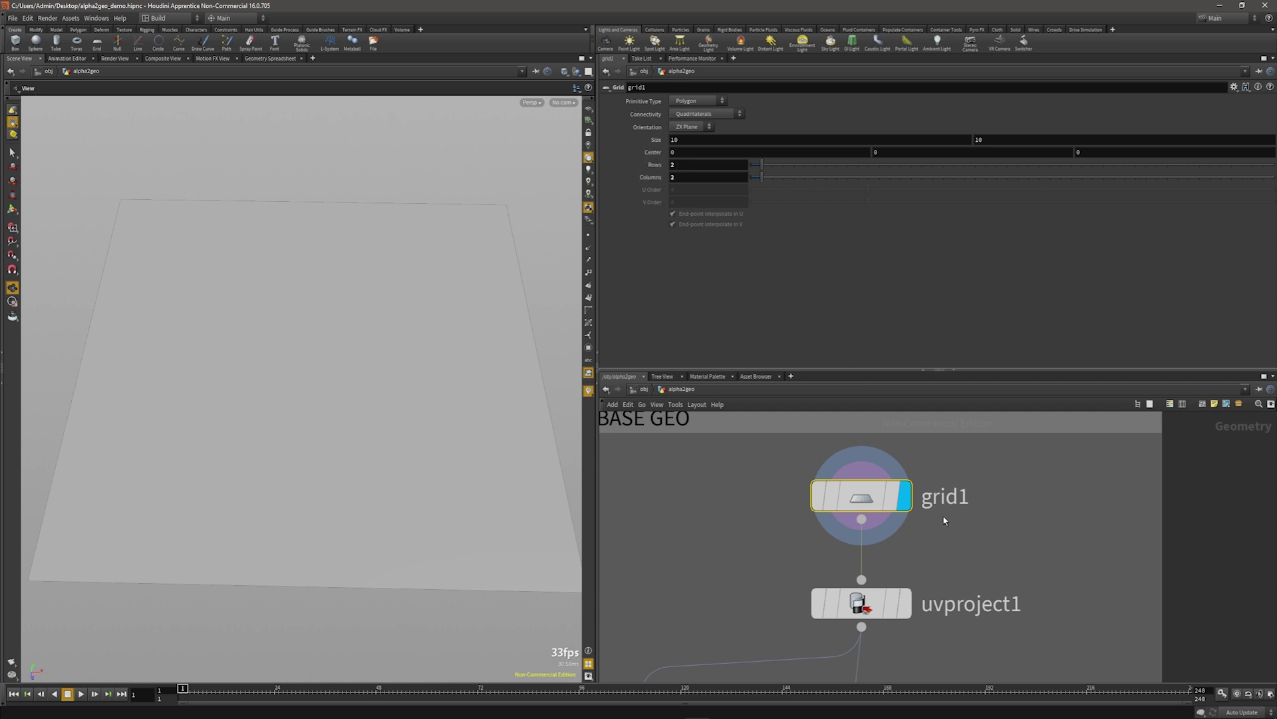
{"action": "mouse_move", "coordinate": [980, 574]}
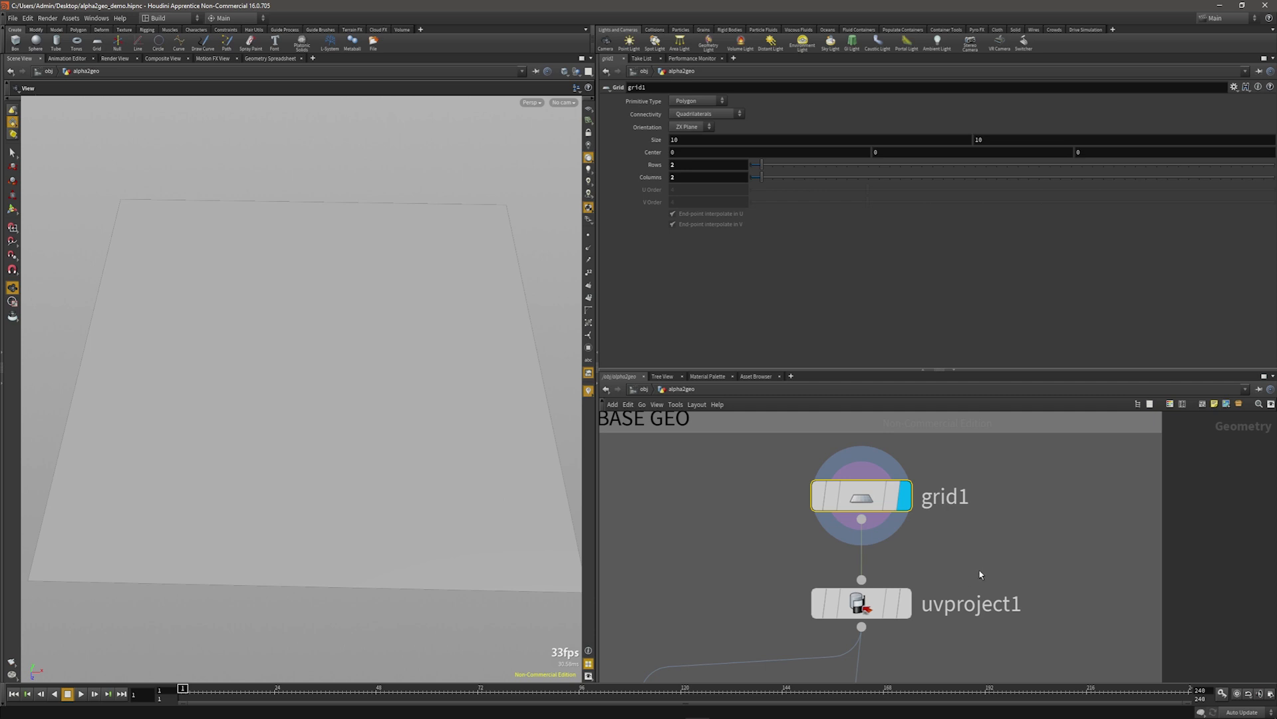
Show uvproject1's orthographic projection settings: rotate -90, scale 10 by 10.
{"action": "right_click", "coordinate": [861, 603]}
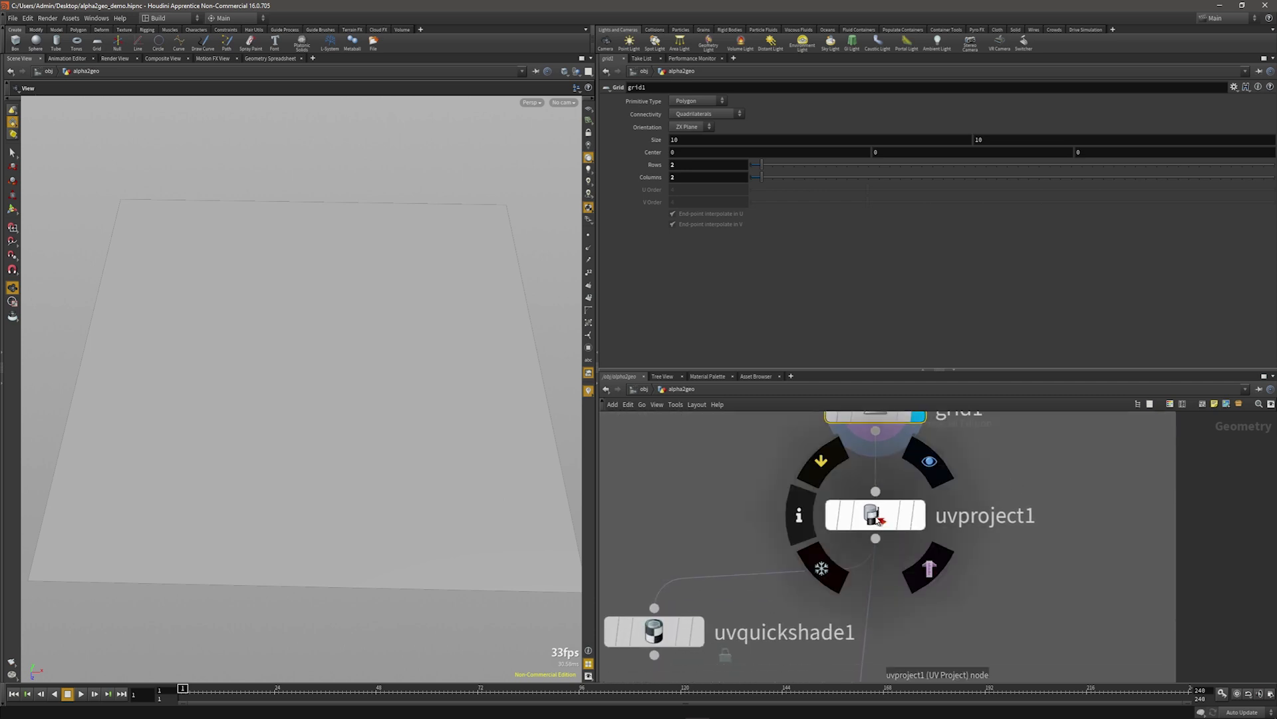
{"action": "left_click", "coordinate": [874, 514]}
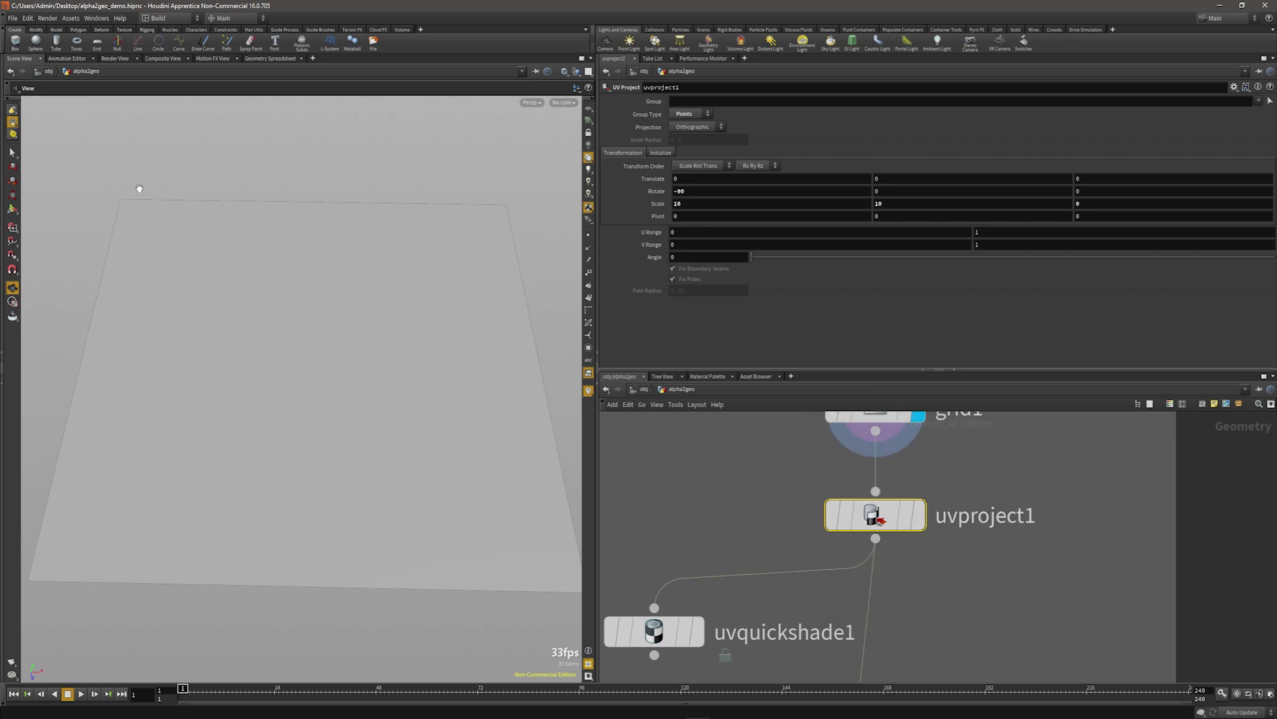
{"action": "mouse_move", "coordinate": [515, 251]}
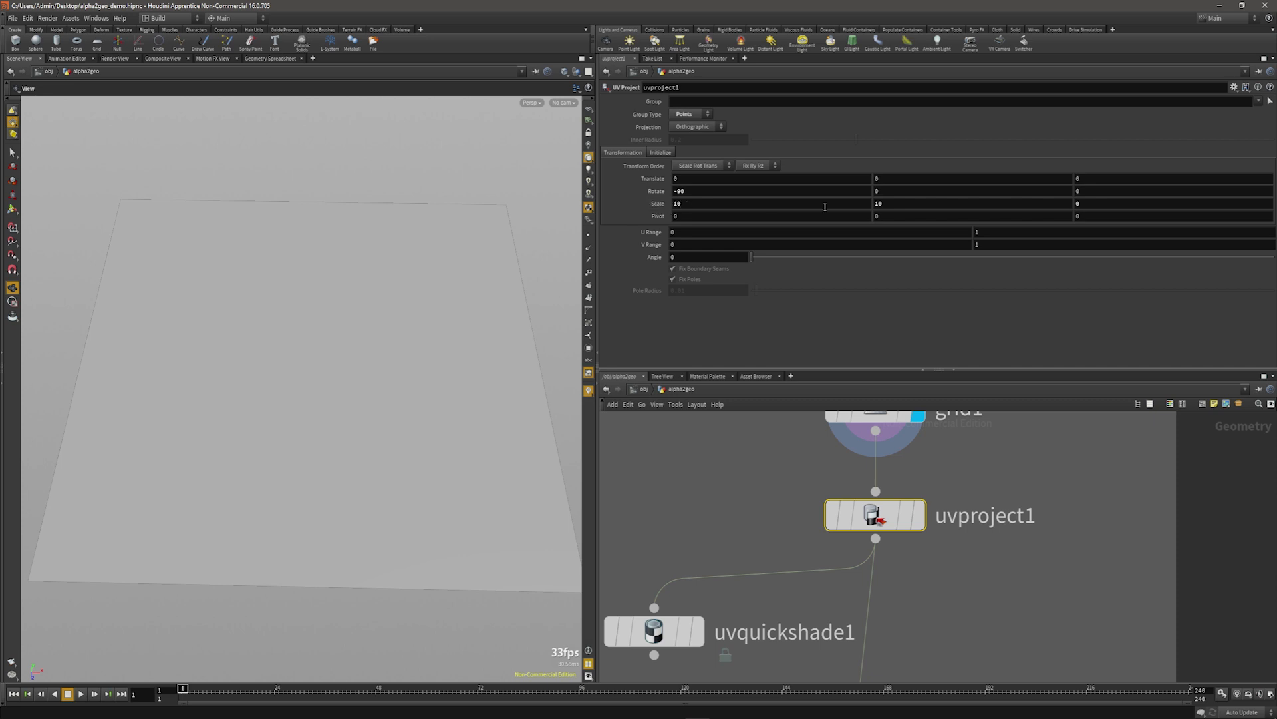
{"action": "mouse_move", "coordinate": [428, 498]}
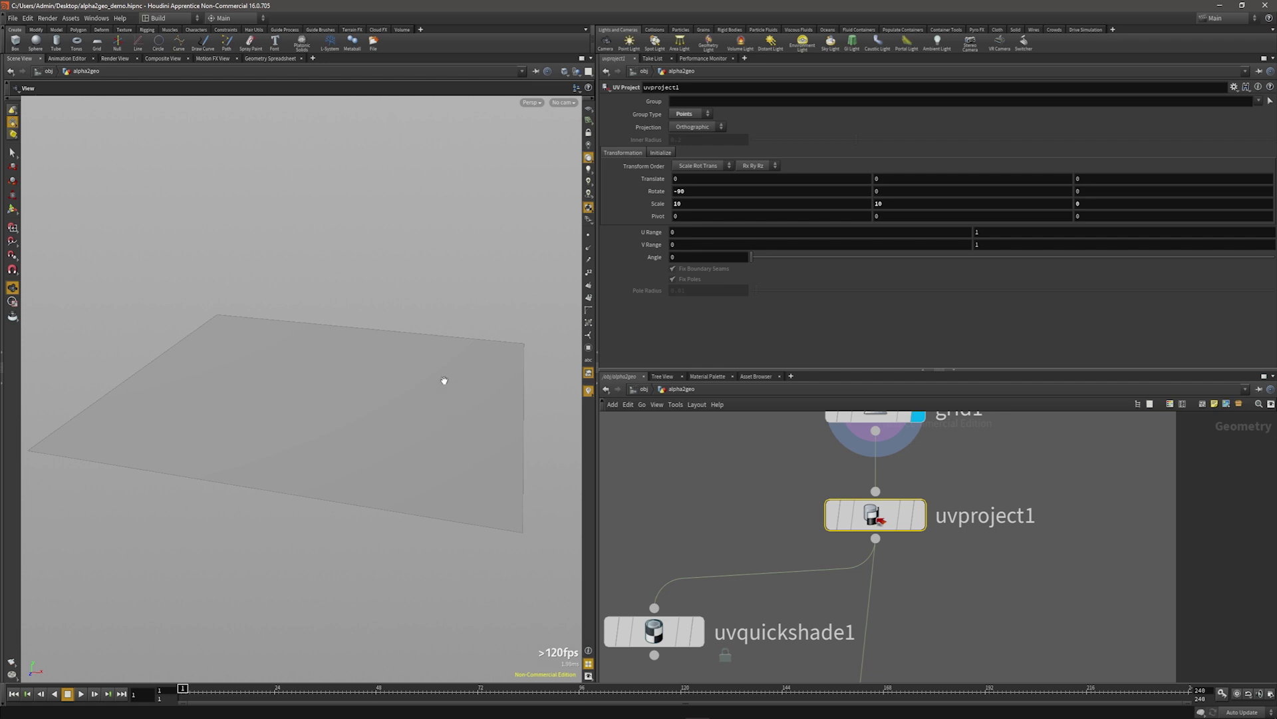
{"action": "mouse_move", "coordinate": [959, 532]}
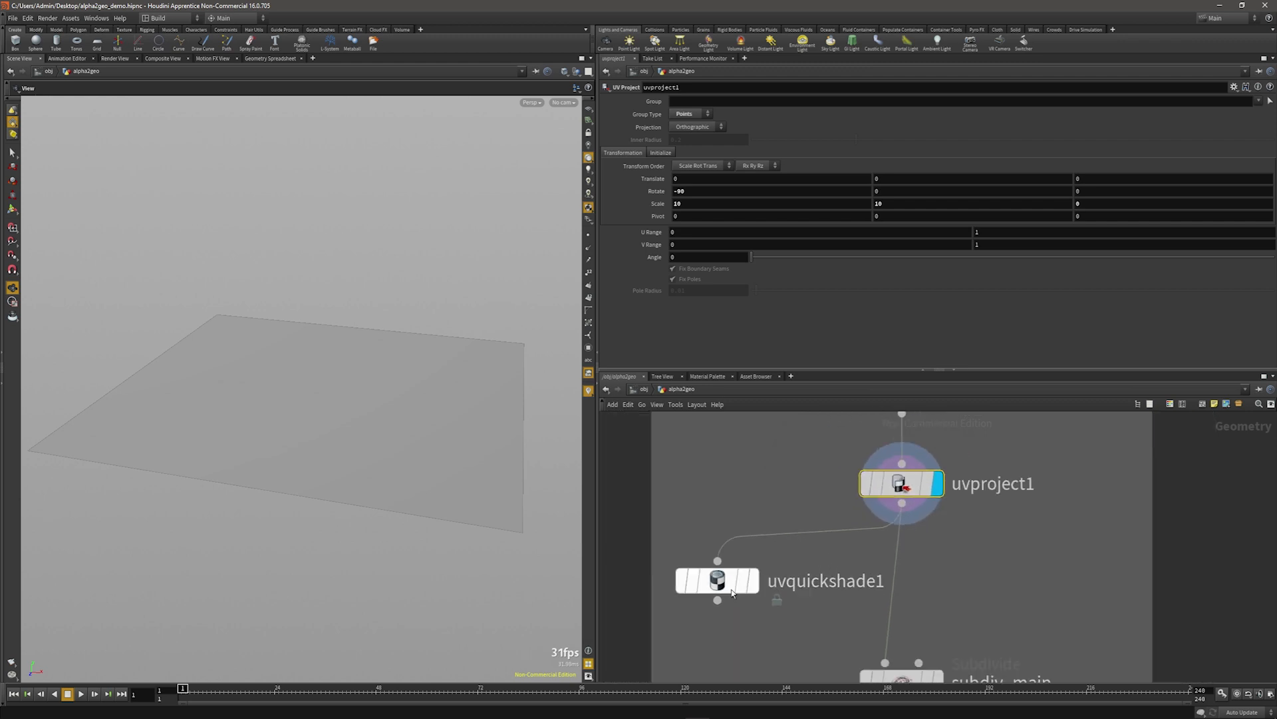
Assign mapleleafAlpha.rat in uvquickshade1 and display the leaf-textured grid.
{"action": "left_click", "coordinate": [718, 580]}
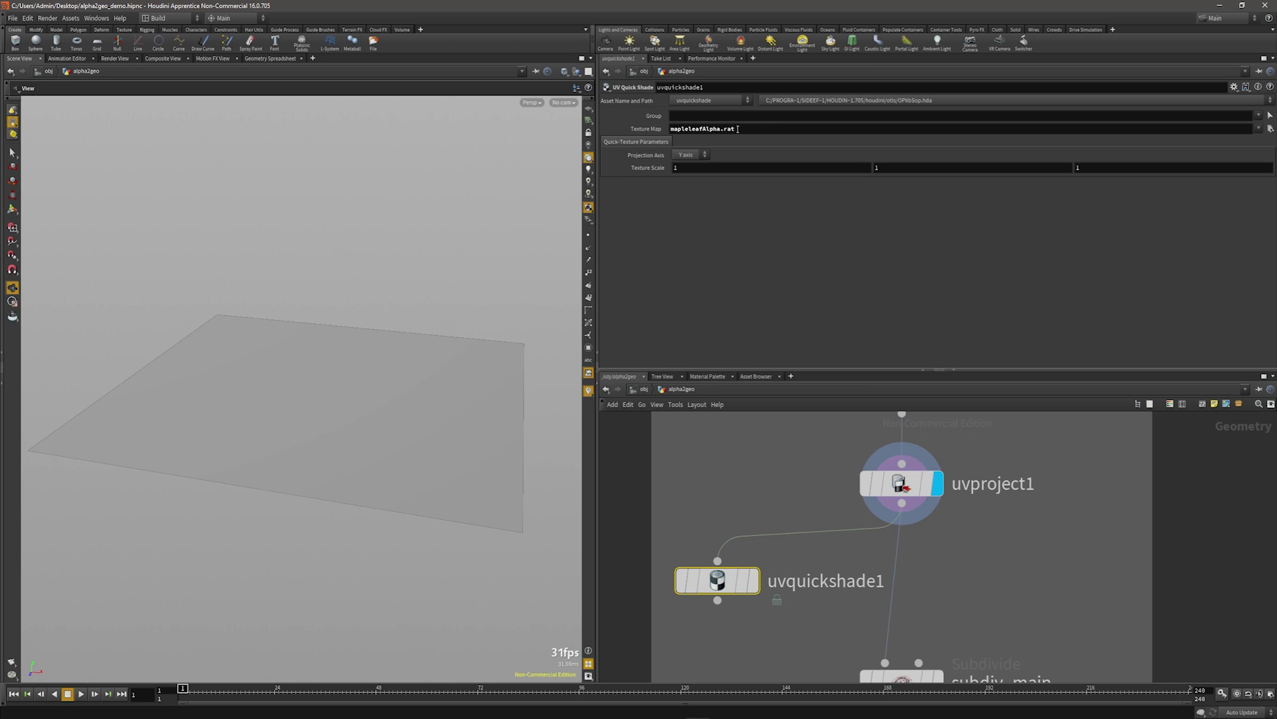
{"action": "left_click", "coordinate": [700, 127]}
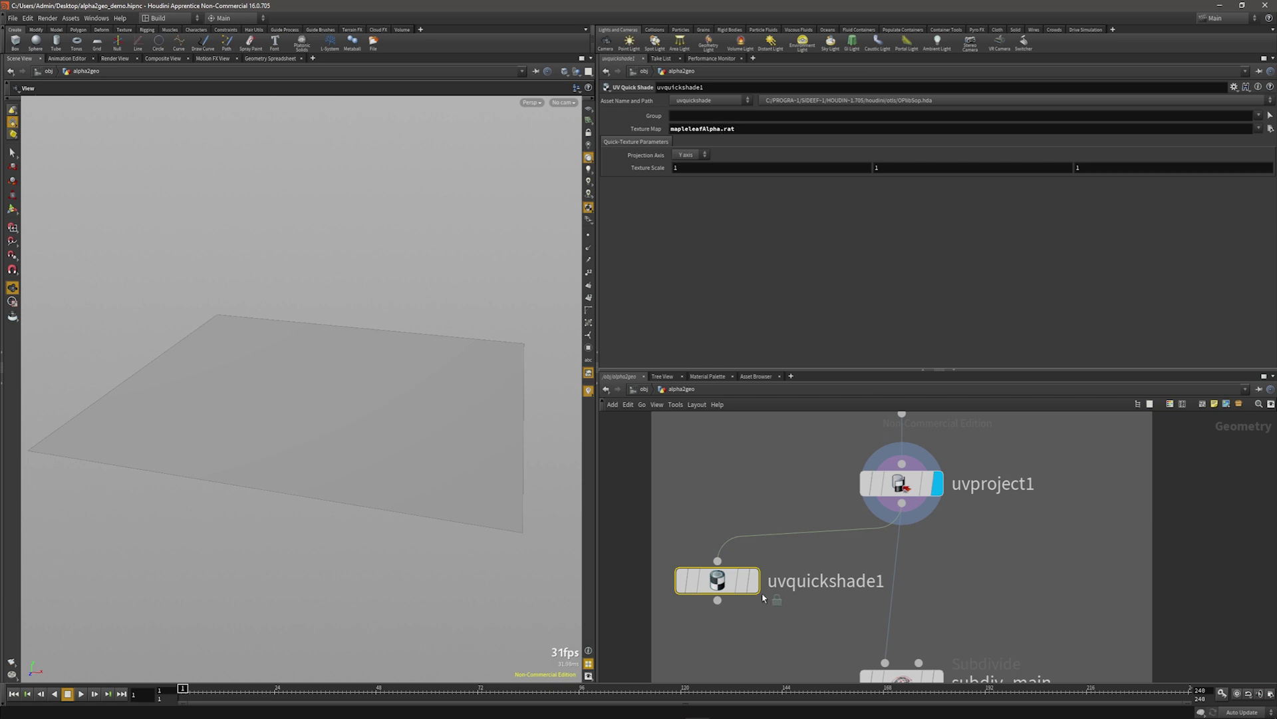
{"action": "left_click", "coordinate": [747, 580]}
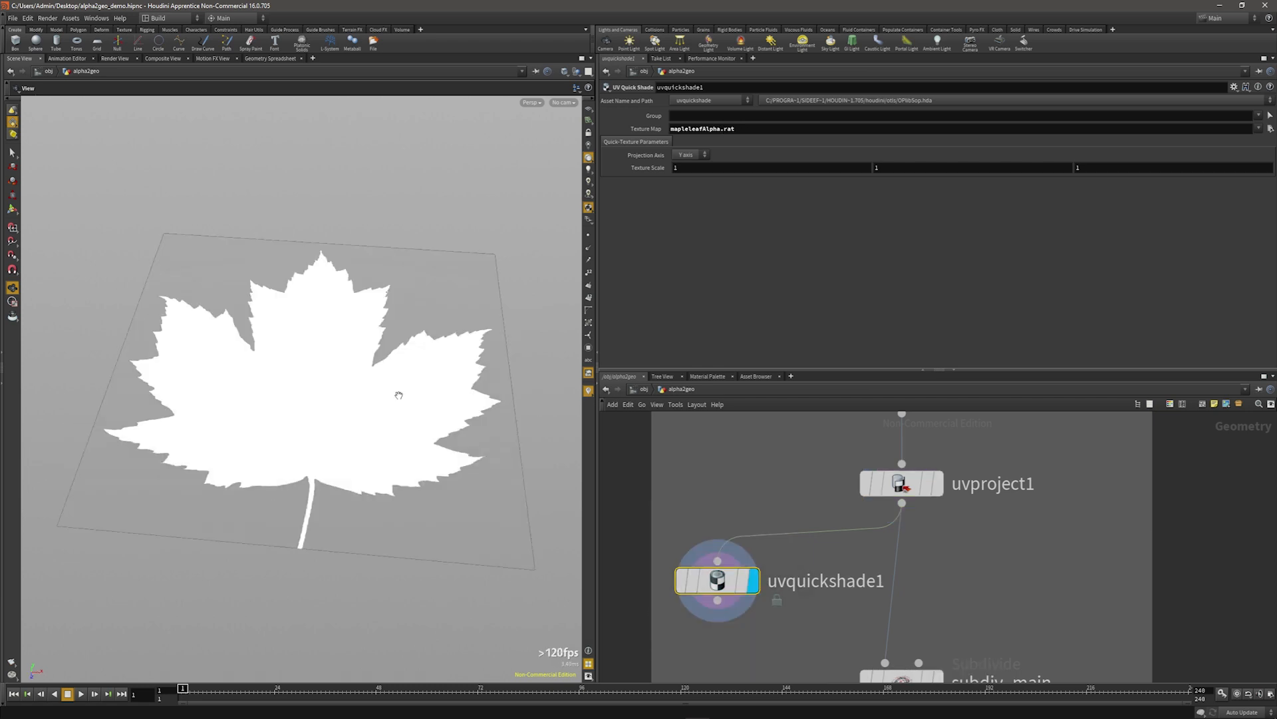
{"action": "mouse_move", "coordinate": [523, 557]}
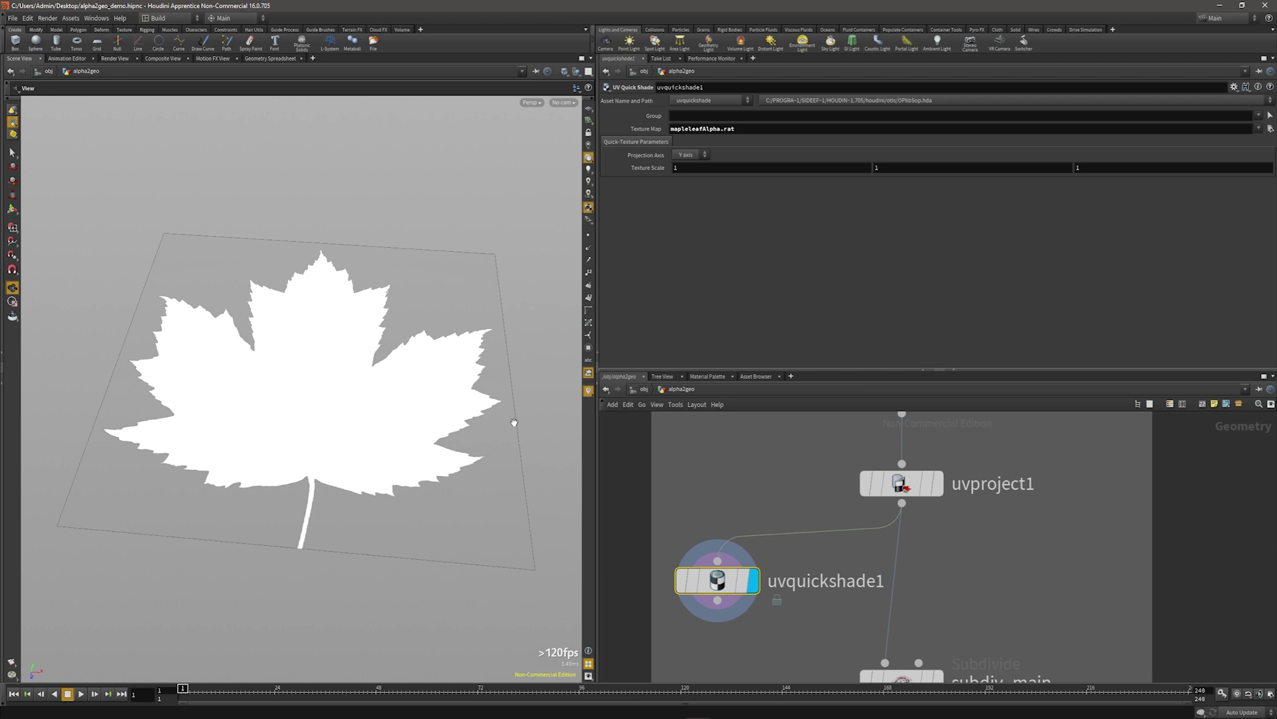
{"action": "scroll", "scroll_direction": "down", "scroll_amount": 3}
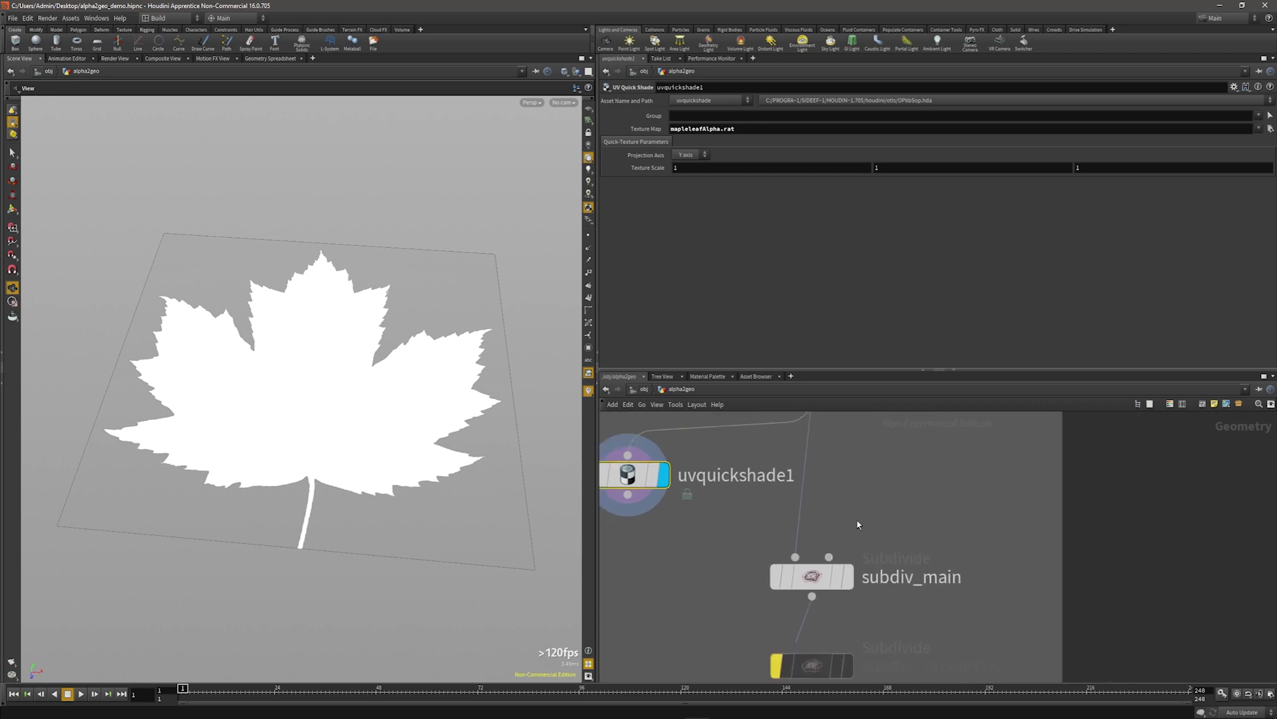
{"action": "mouse_move", "coordinate": [322, 408]}
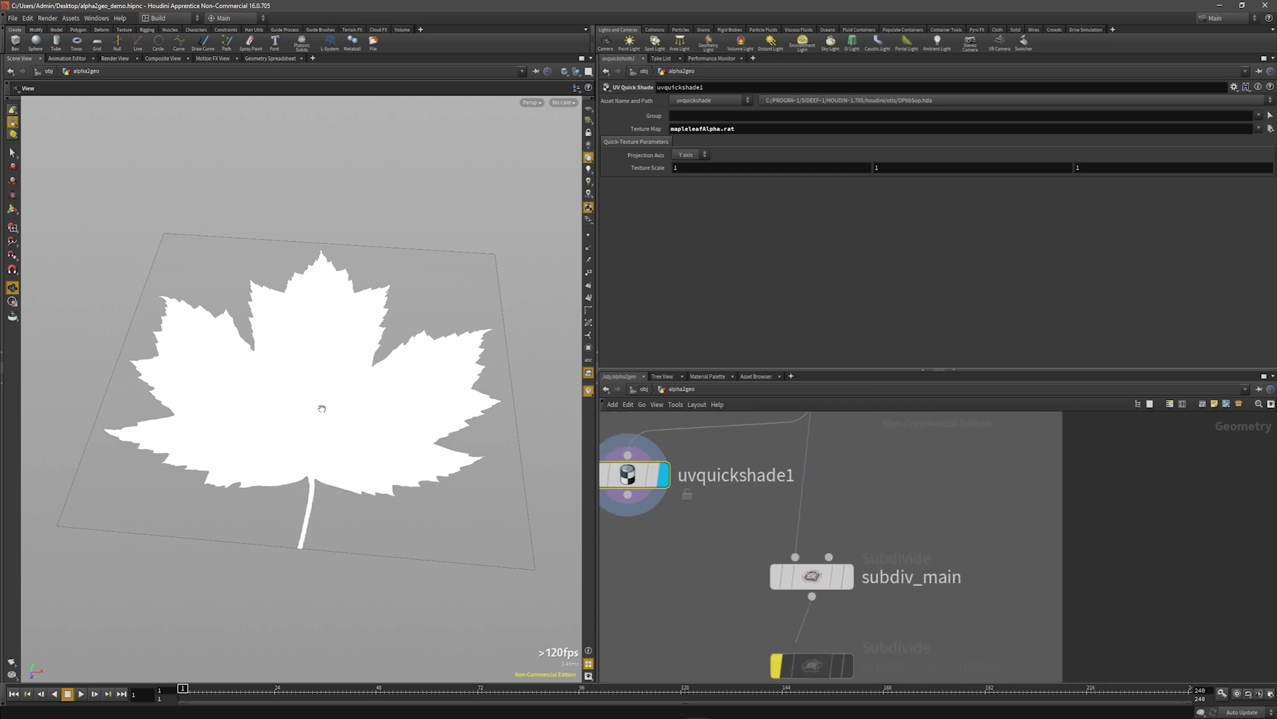
{"action": "mouse_move", "coordinate": [250, 259]}
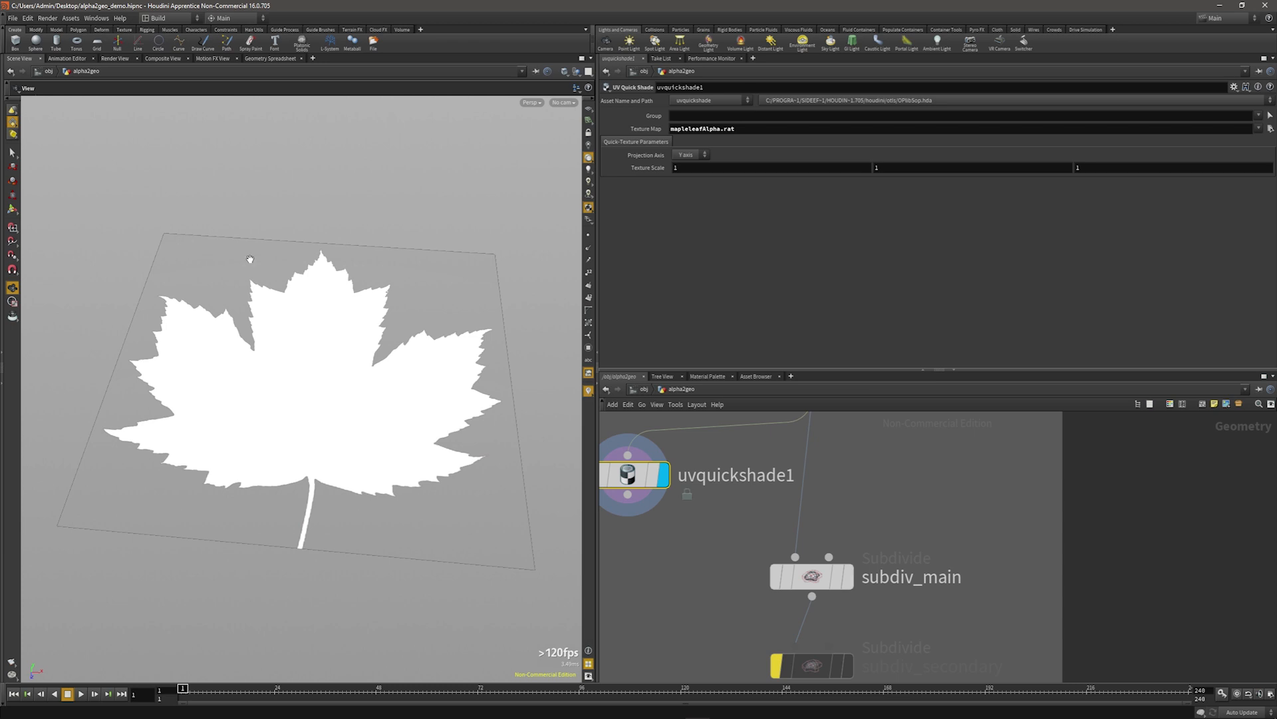
{"action": "mouse_move", "coordinate": [220, 450]}
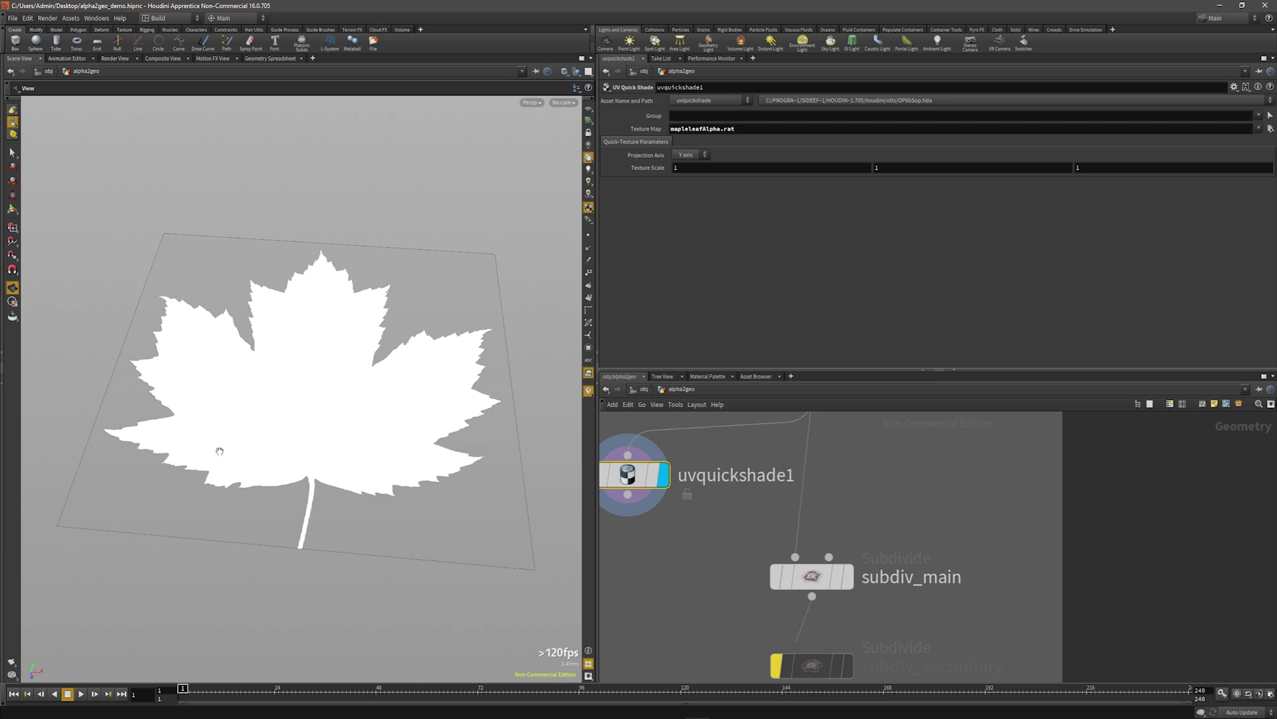
{"action": "mouse_move", "coordinate": [348, 508]}
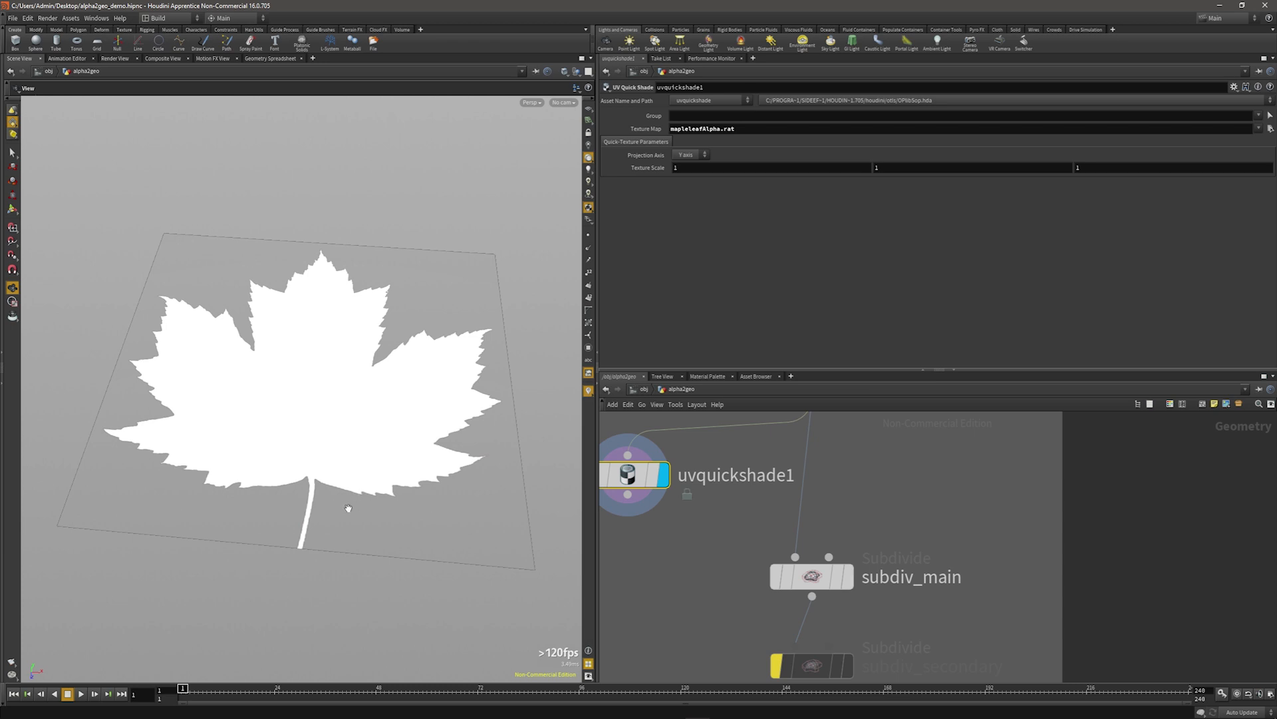
{"action": "mouse_move", "coordinate": [377, 490]}
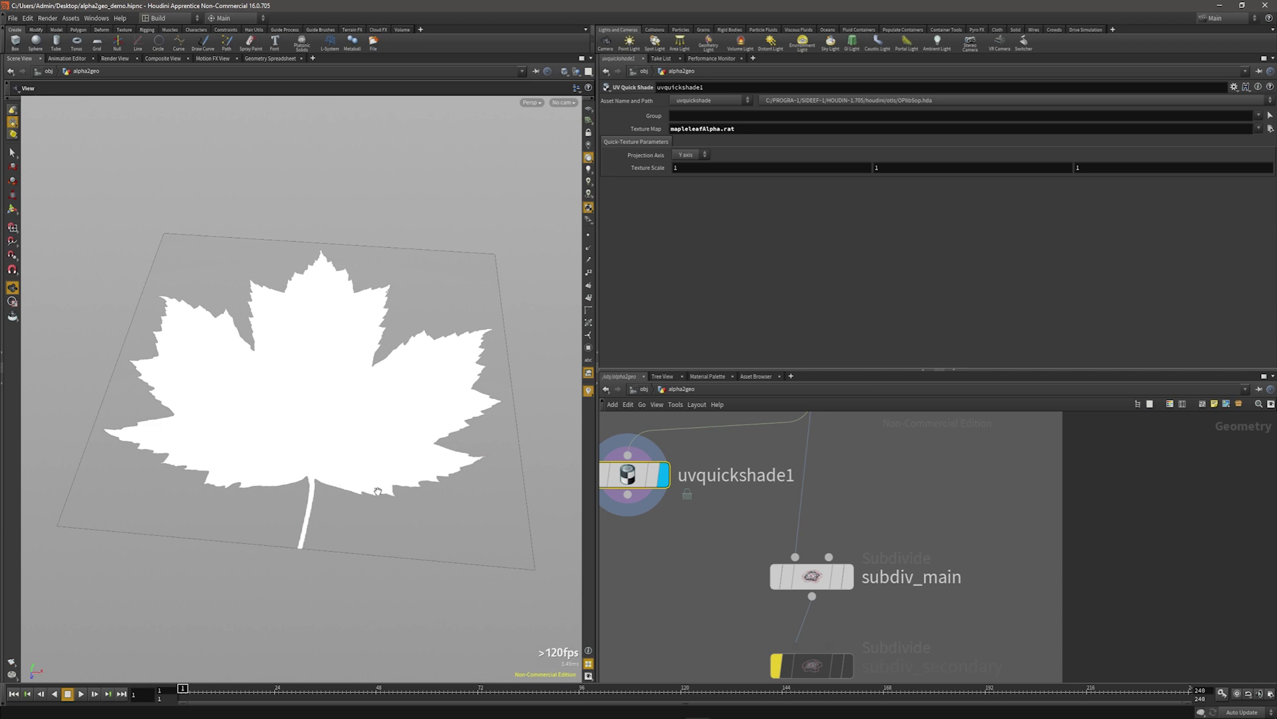
{"action": "mouse_move", "coordinate": [377, 487]}
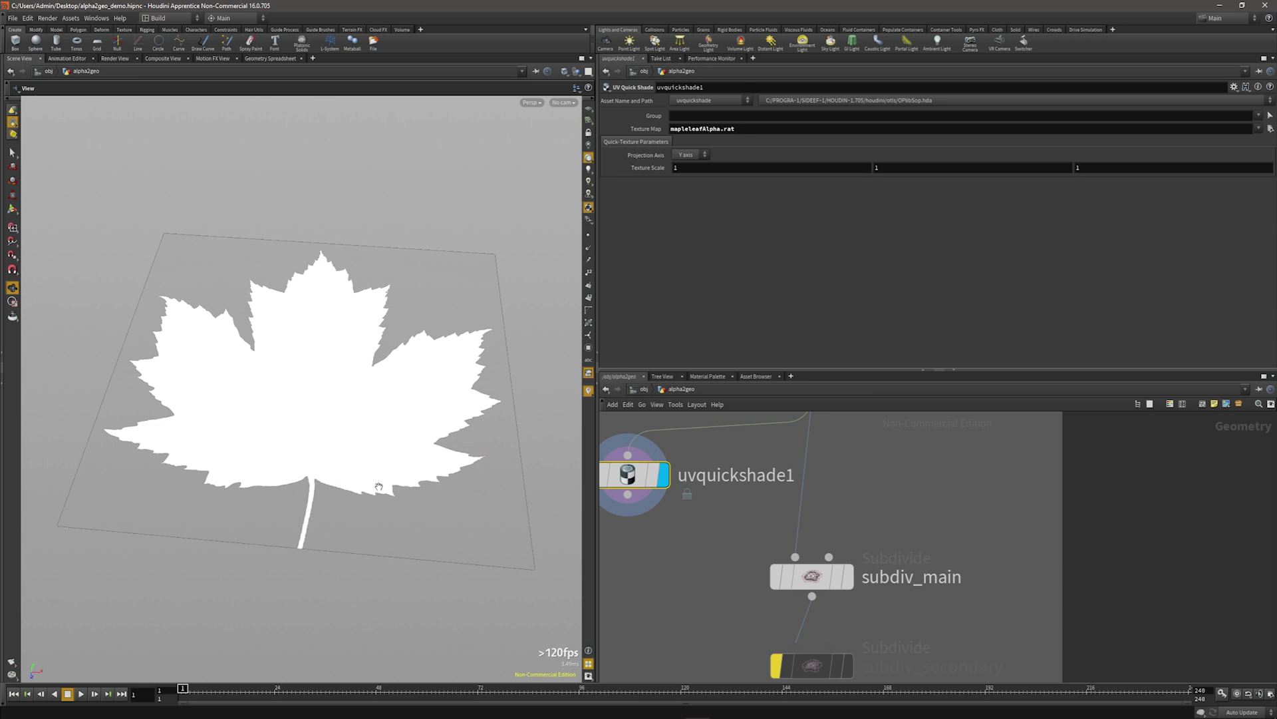
{"action": "mouse_move", "coordinate": [455, 543]}
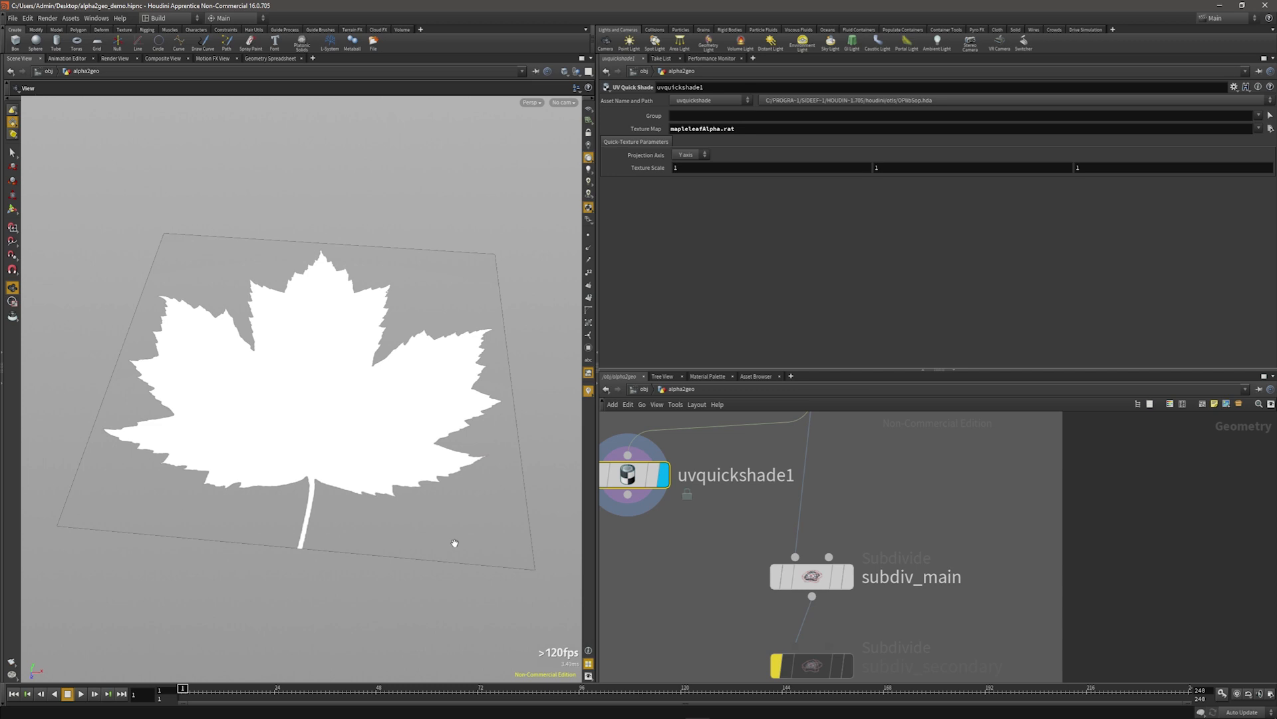
{"action": "mouse_move", "coordinate": [364, 401]}
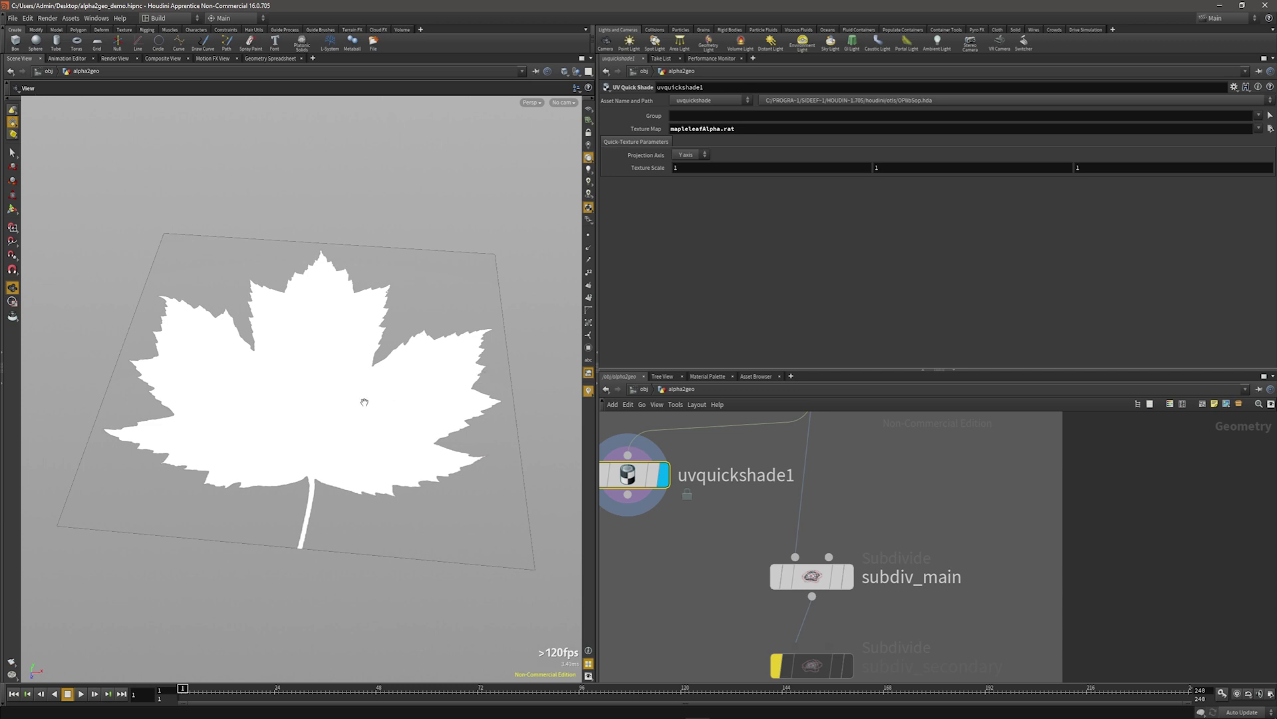
{"action": "mouse_move", "coordinate": [287, 445]}
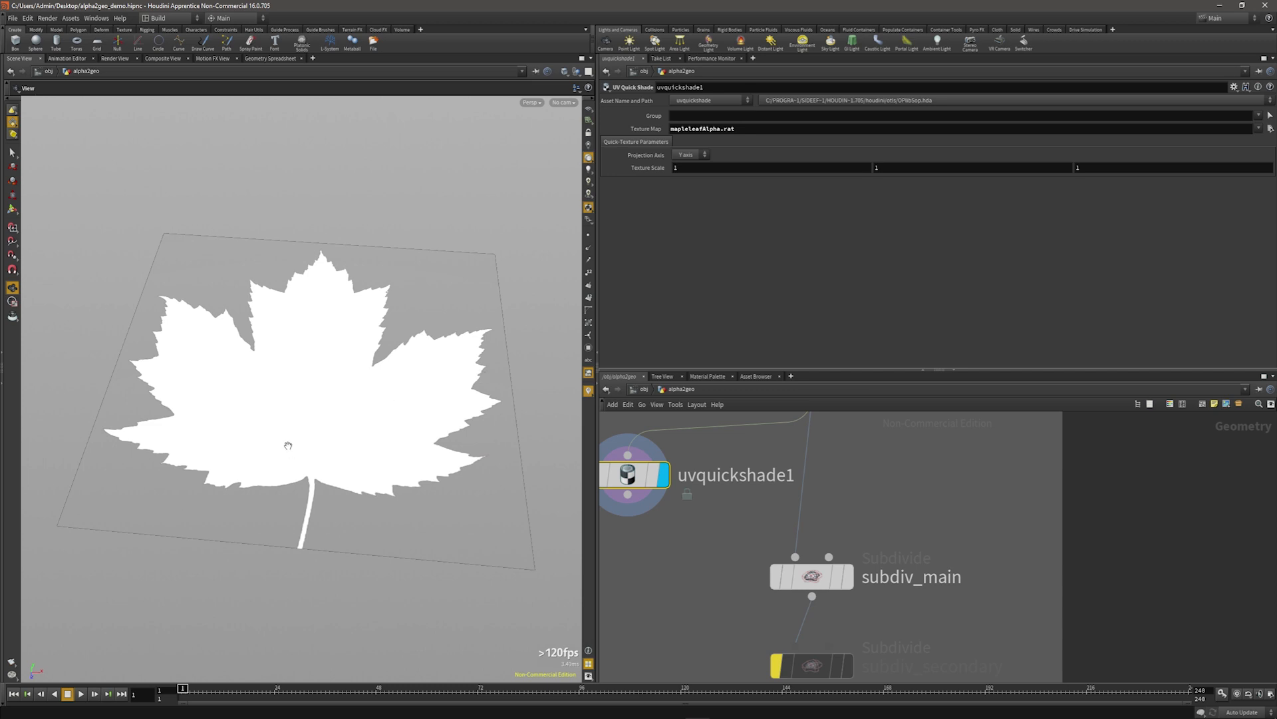
{"action": "mouse_move", "coordinate": [423, 480]}
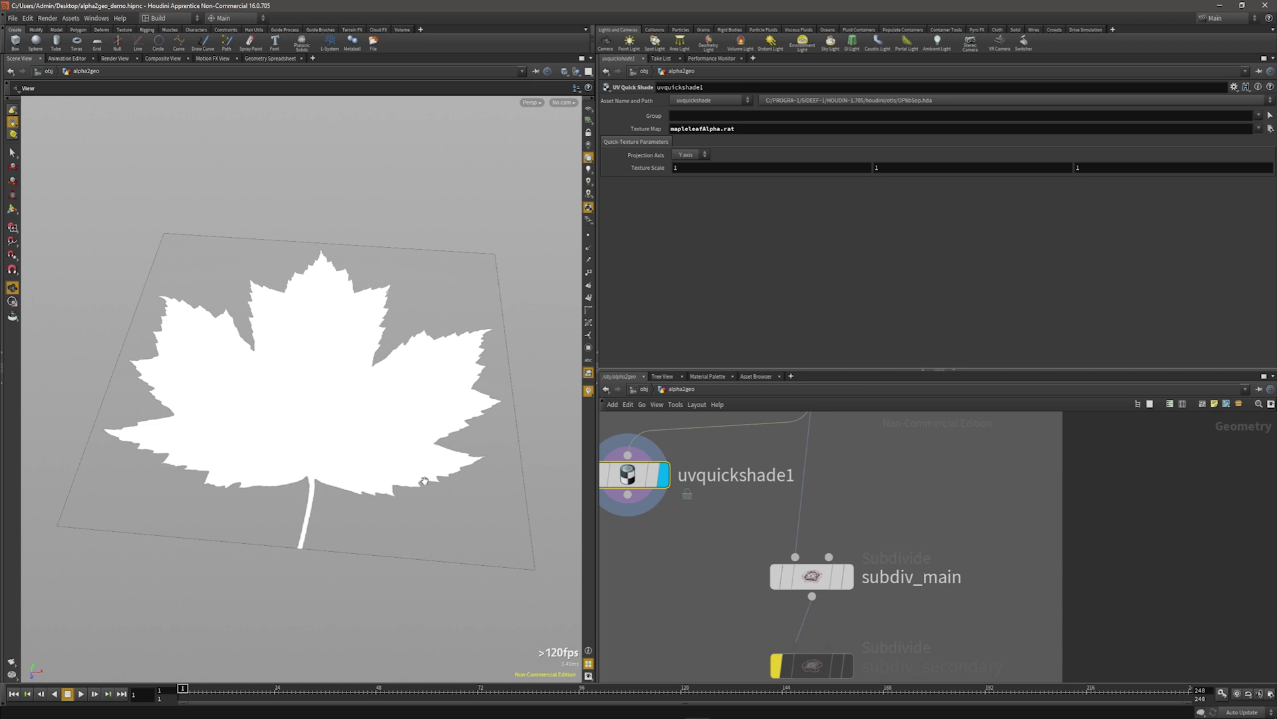
{"action": "mouse_move", "coordinate": [398, 502]}
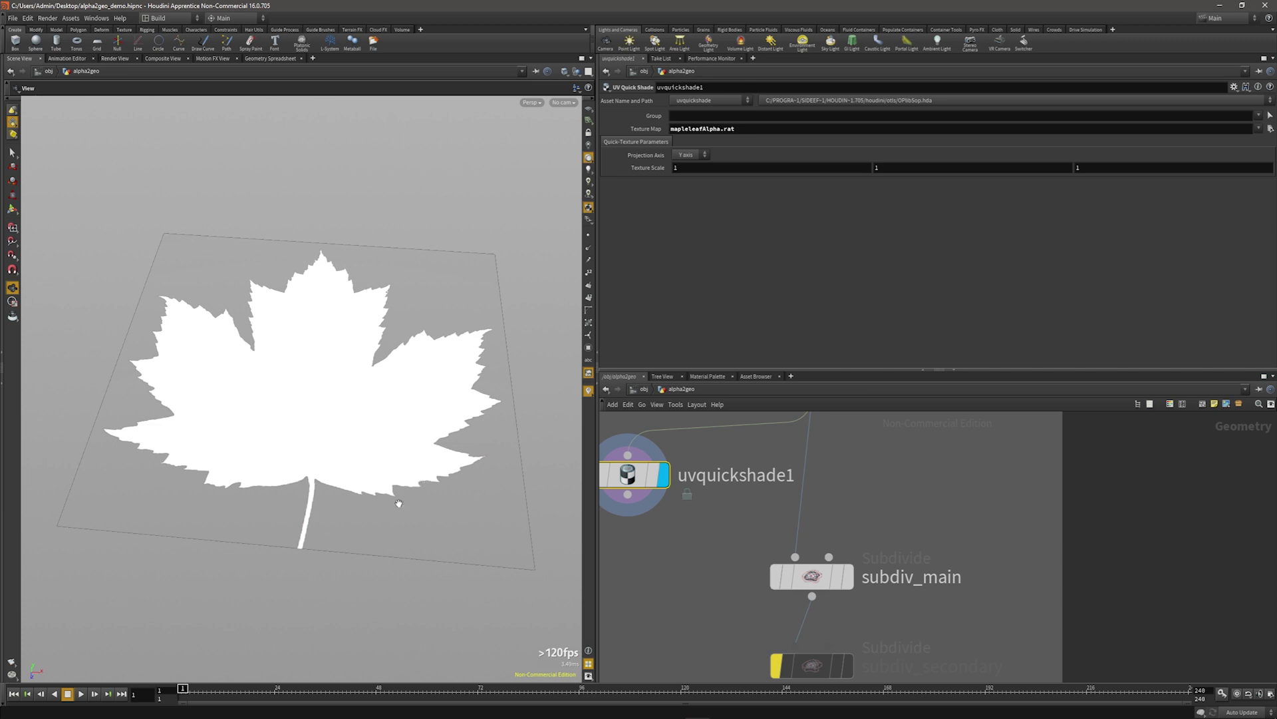
{"action": "mouse_move", "coordinate": [555, 525]}
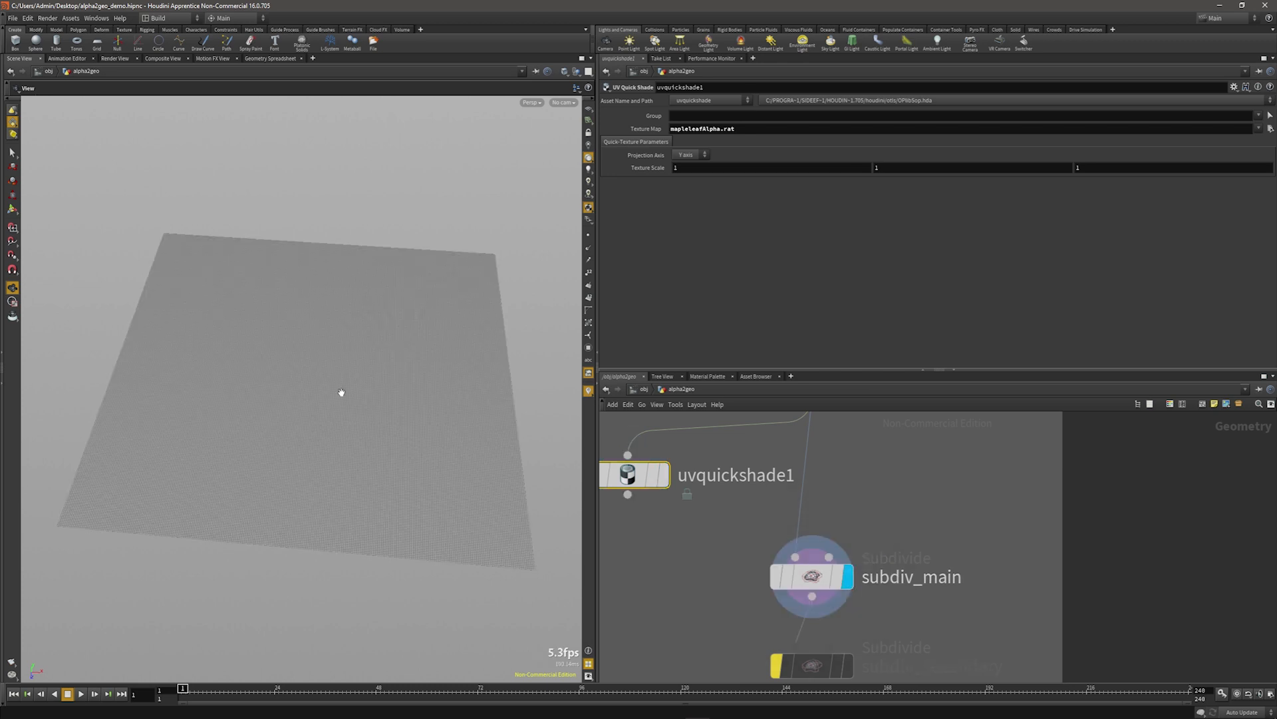
Select subdiv_main to view its parameters and the densely subdivided grid.
{"action": "left_click", "coordinate": [813, 576]}
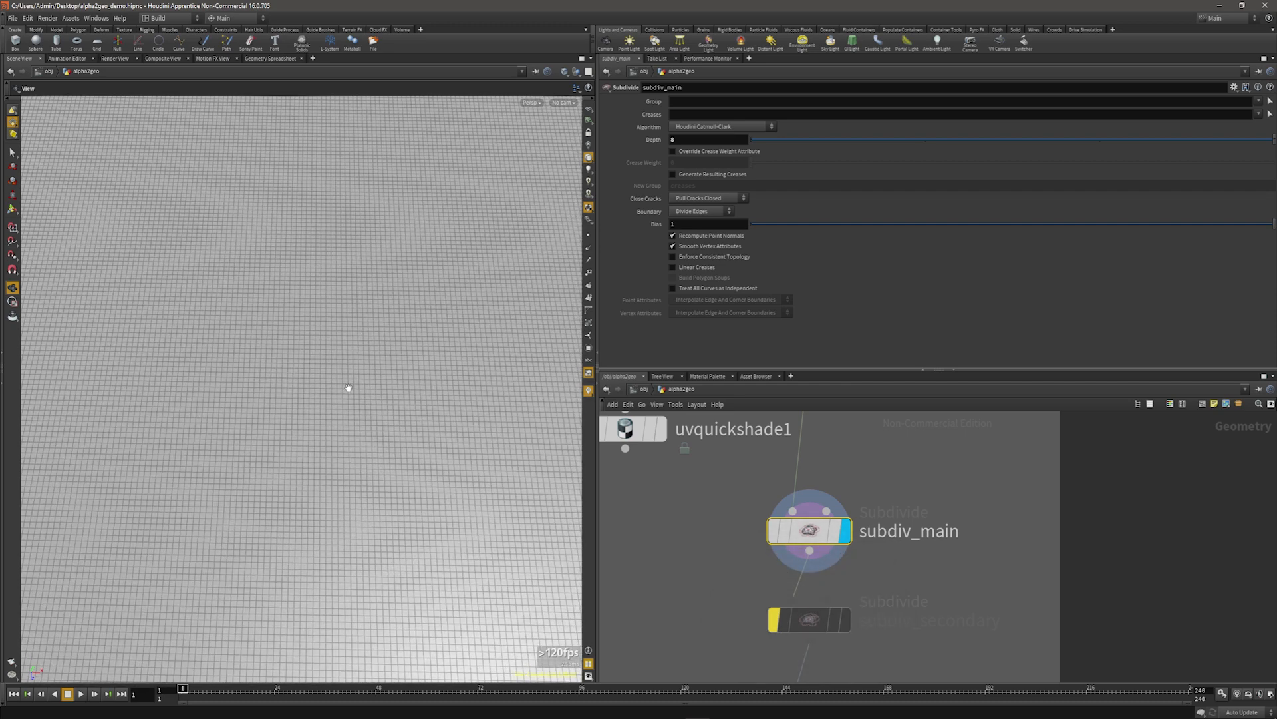
{"action": "mouse_move", "coordinate": [534, 272]}
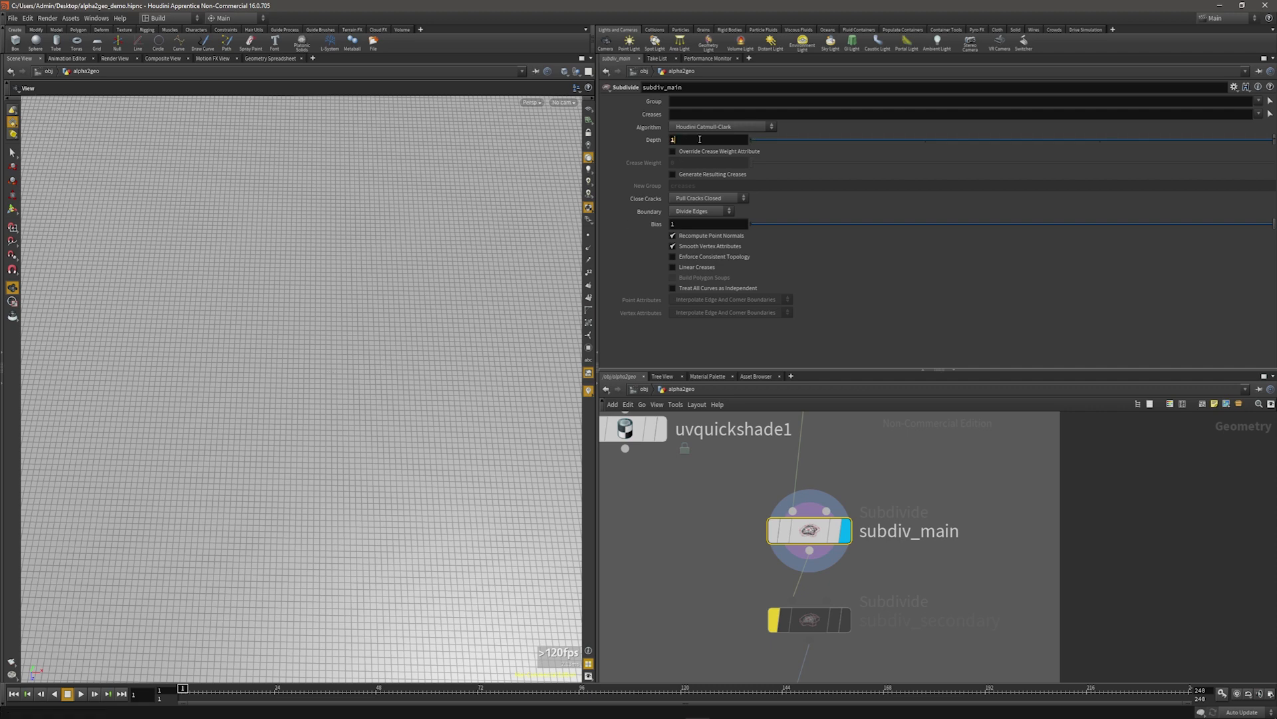
{"action": "type", "text": "15"}
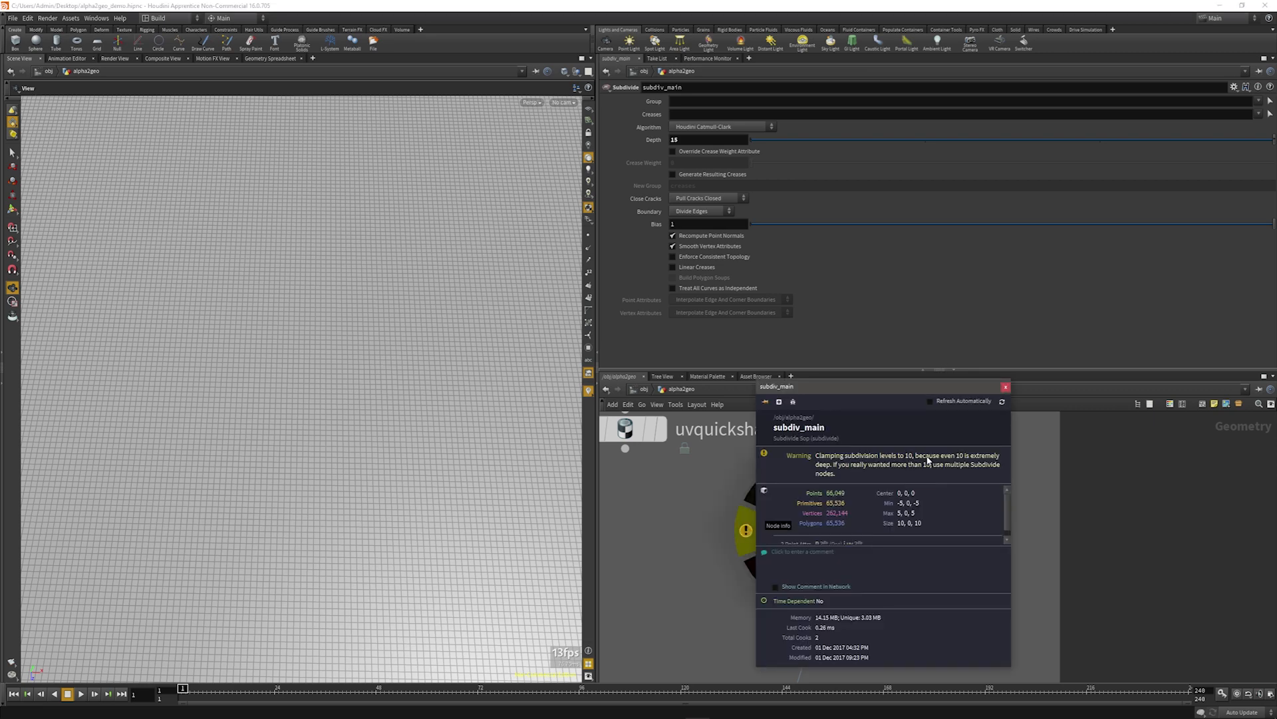
{"action": "mouse_move", "coordinate": [959, 463]}
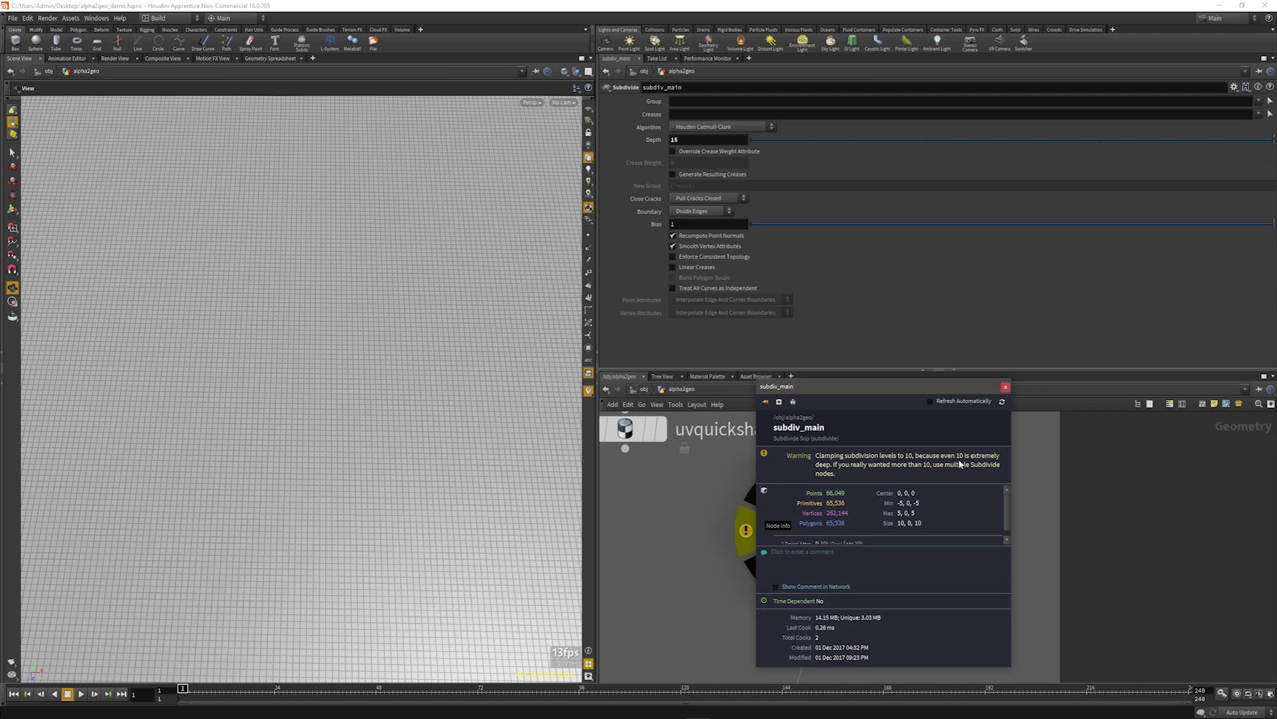
{"action": "mouse_move", "coordinate": [952, 480]}
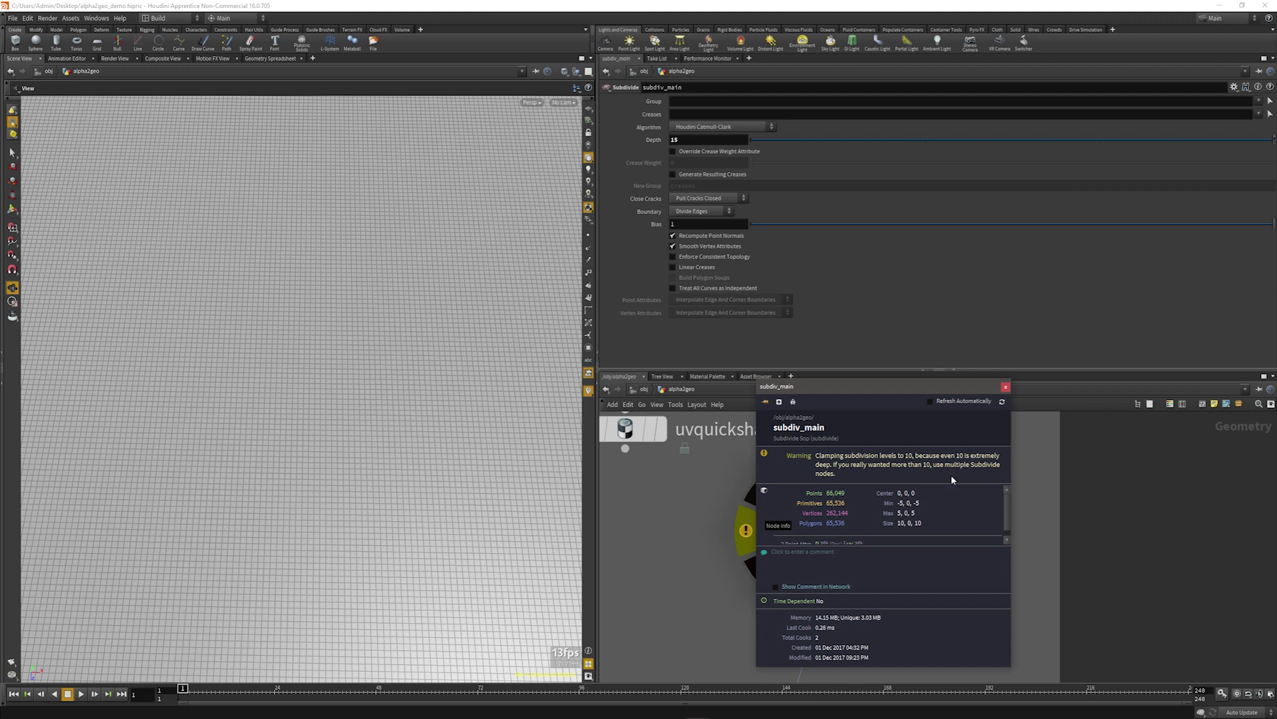
{"action": "mouse_move", "coordinate": [985, 471]}
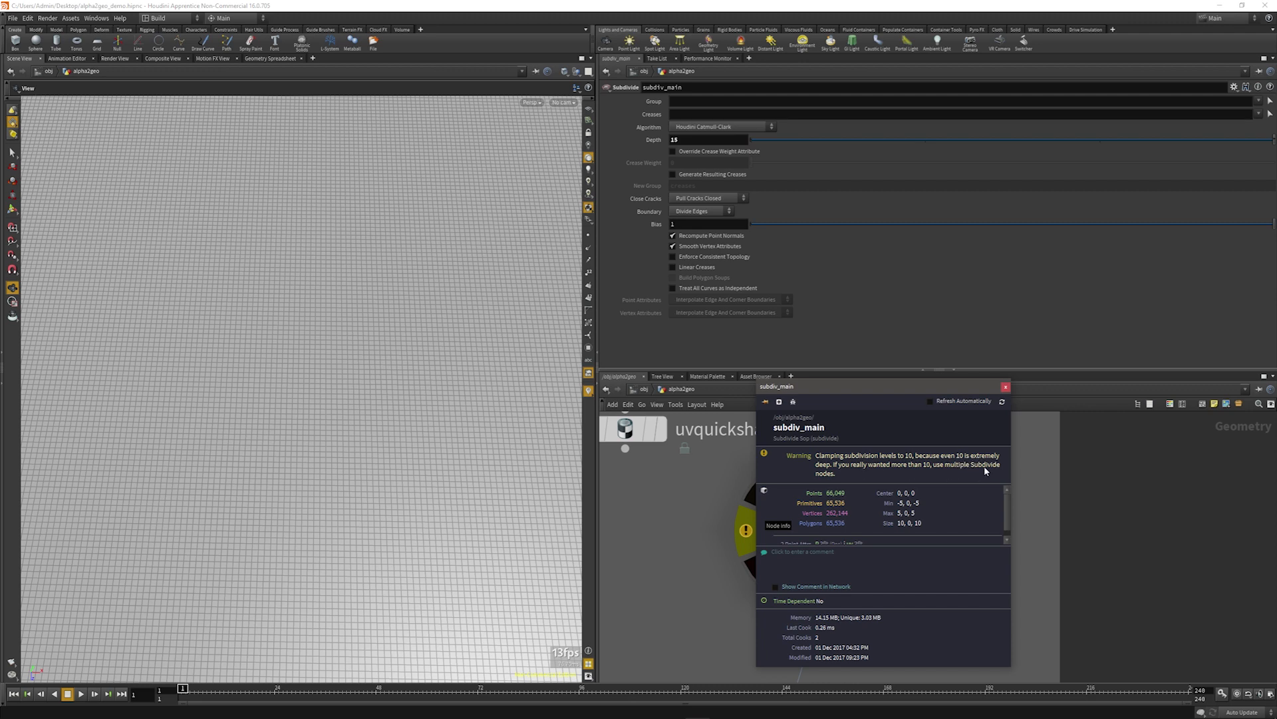
{"action": "left_click", "coordinate": [1006, 386]}
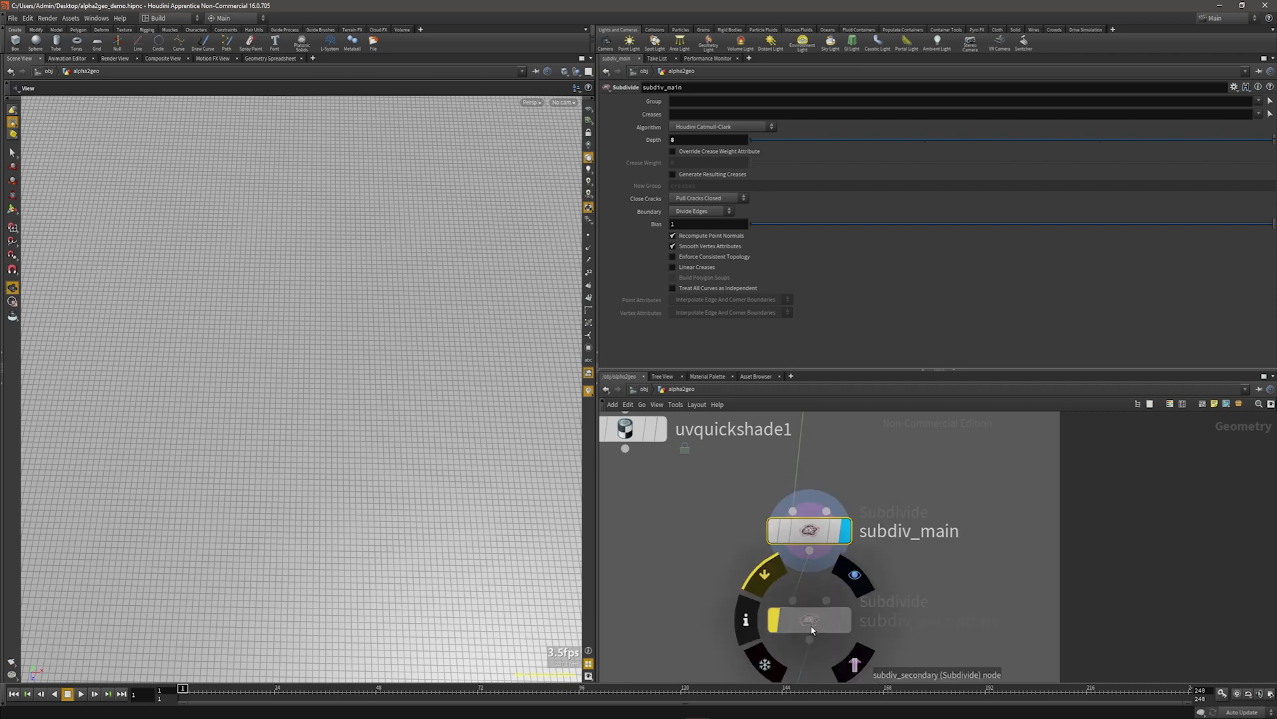
Select subdiv_secondary to view its depth 2 settings.
{"action": "left_click", "coordinate": [810, 621]}
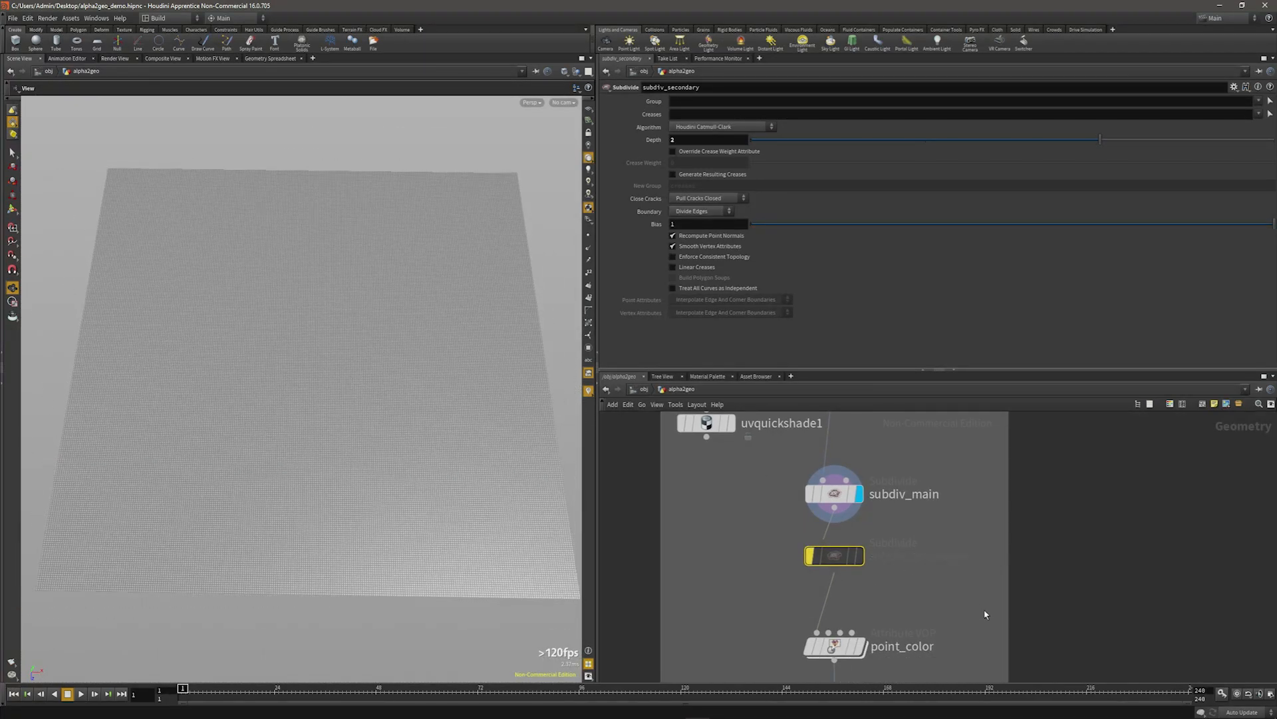
Dive into point_color and inspect texture1 sampling mapleleafAlpha.rat from UVs.
{"action": "scroll", "scroll_direction": "down", "scroll_amount": 3}
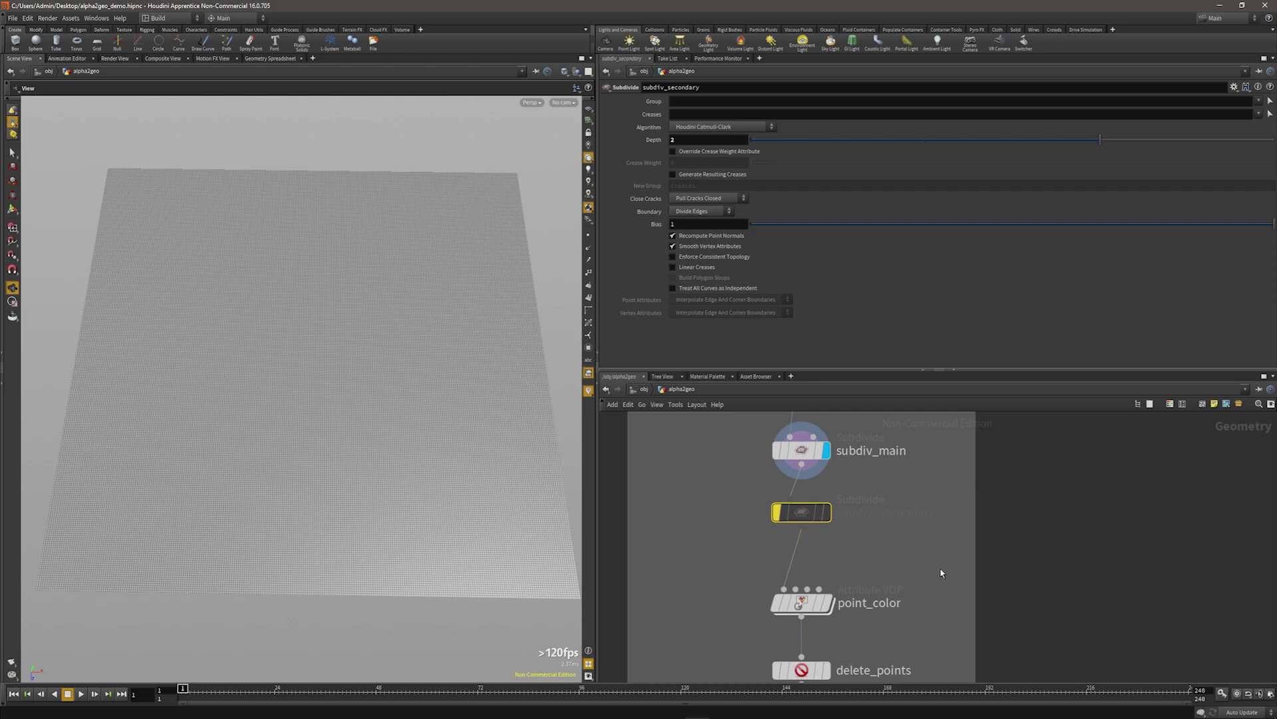
{"action": "mouse_move", "coordinate": [588, 236]}
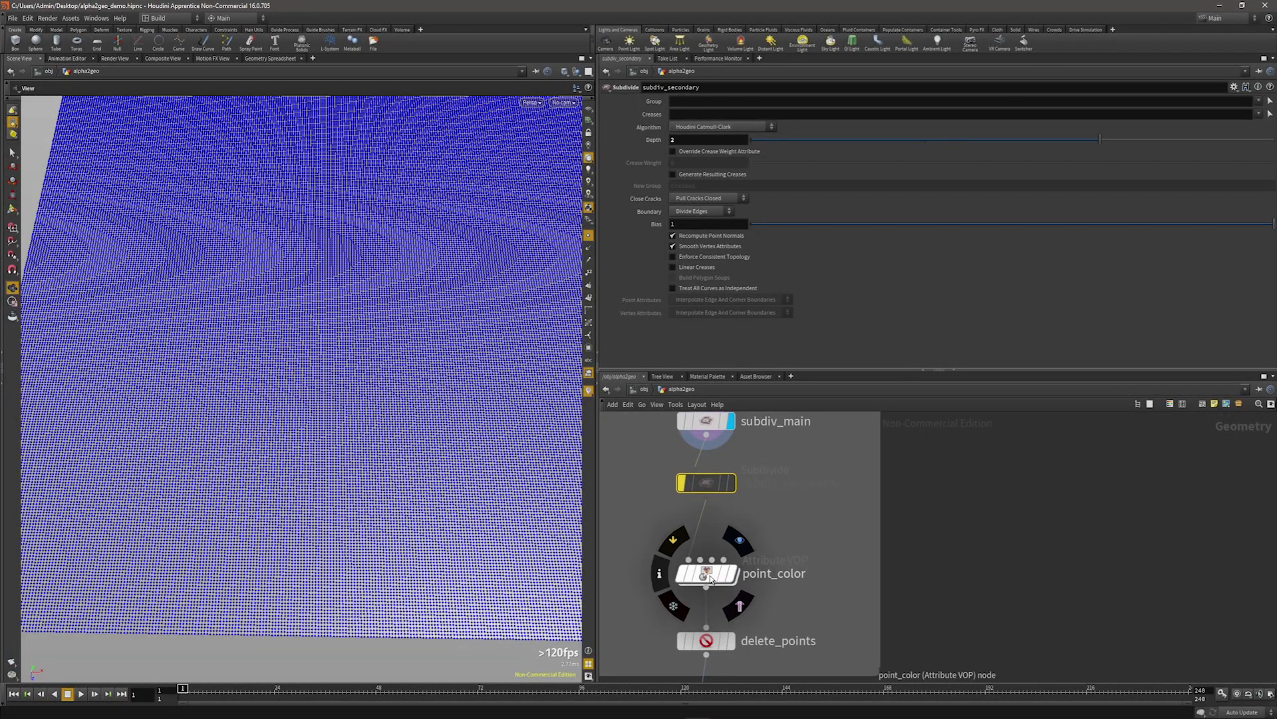
{"action": "double_click", "coordinate": [705, 573]}
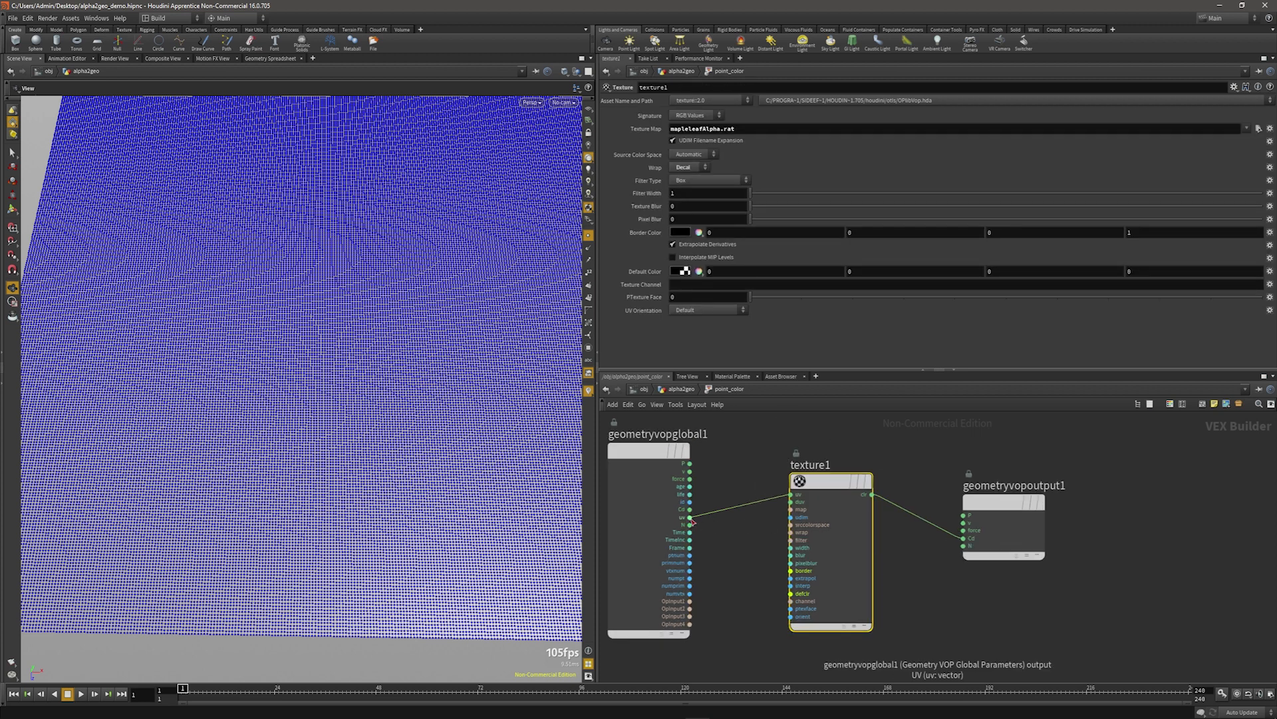
{"action": "left_click", "coordinate": [830, 480]}
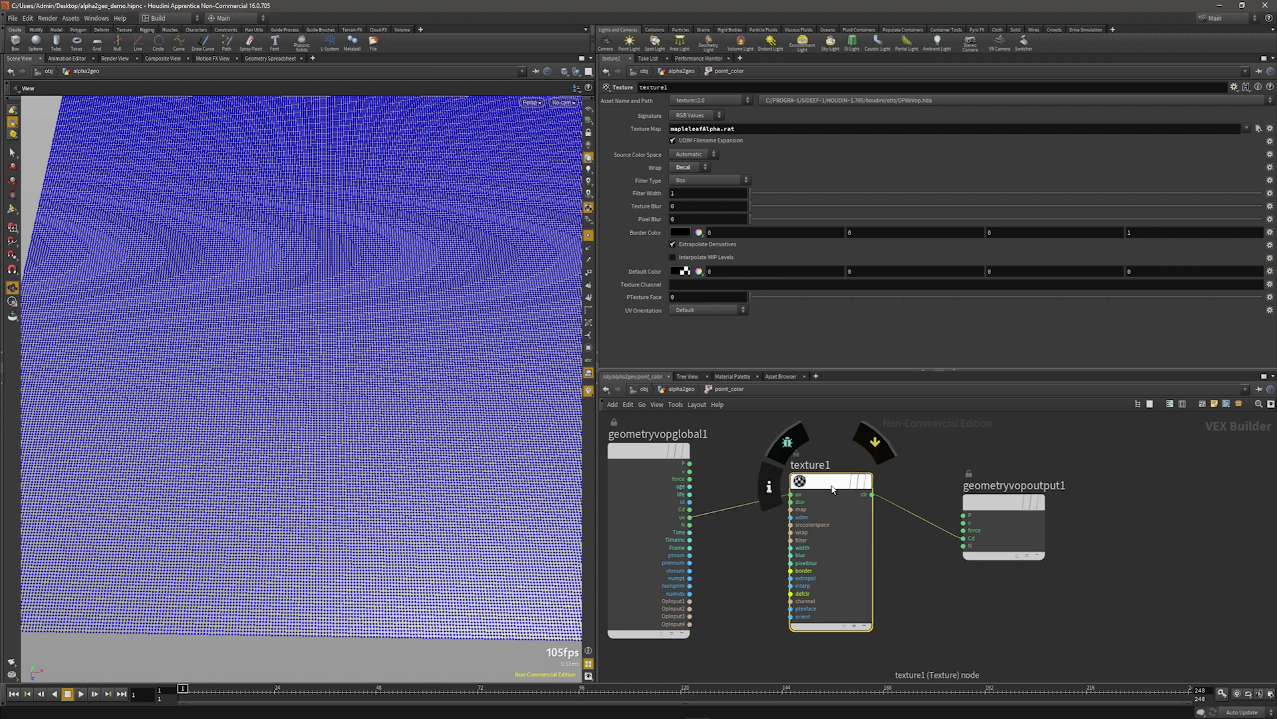
{"action": "mouse_move", "coordinate": [823, 495]}
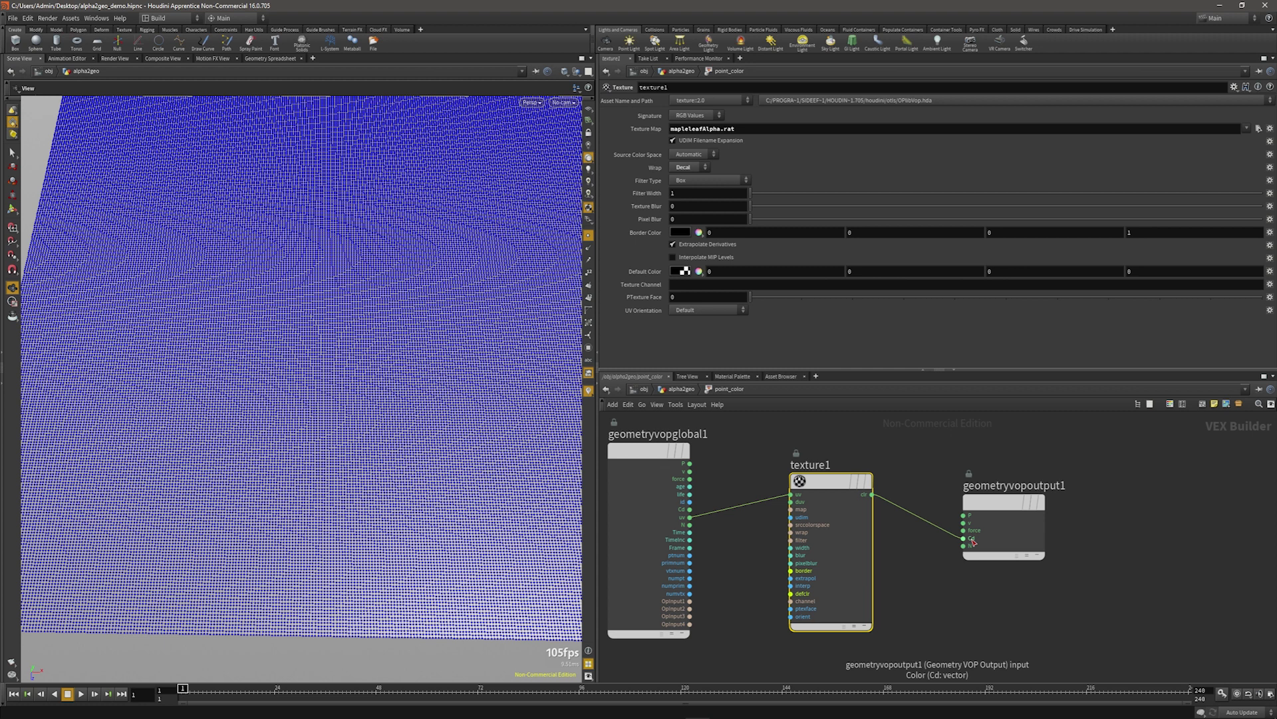
{"action": "mouse_move", "coordinate": [972, 540]}
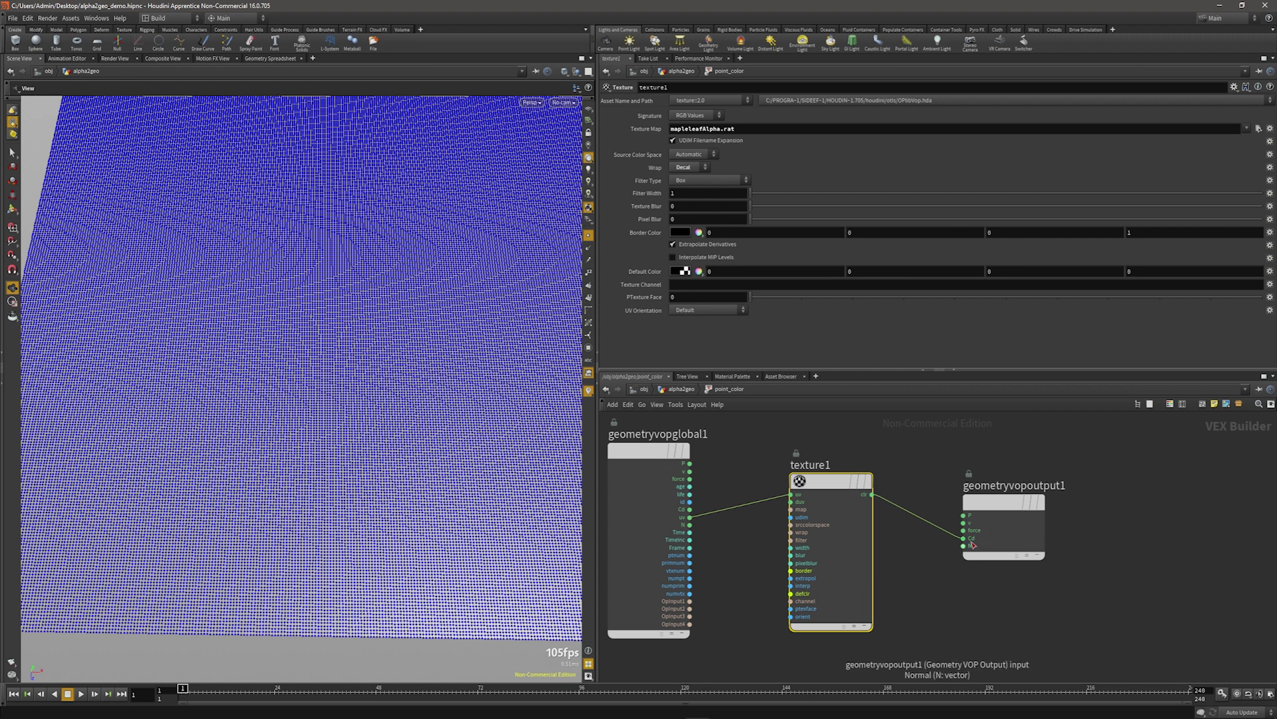
{"action": "mouse_move", "coordinate": [972, 540]}
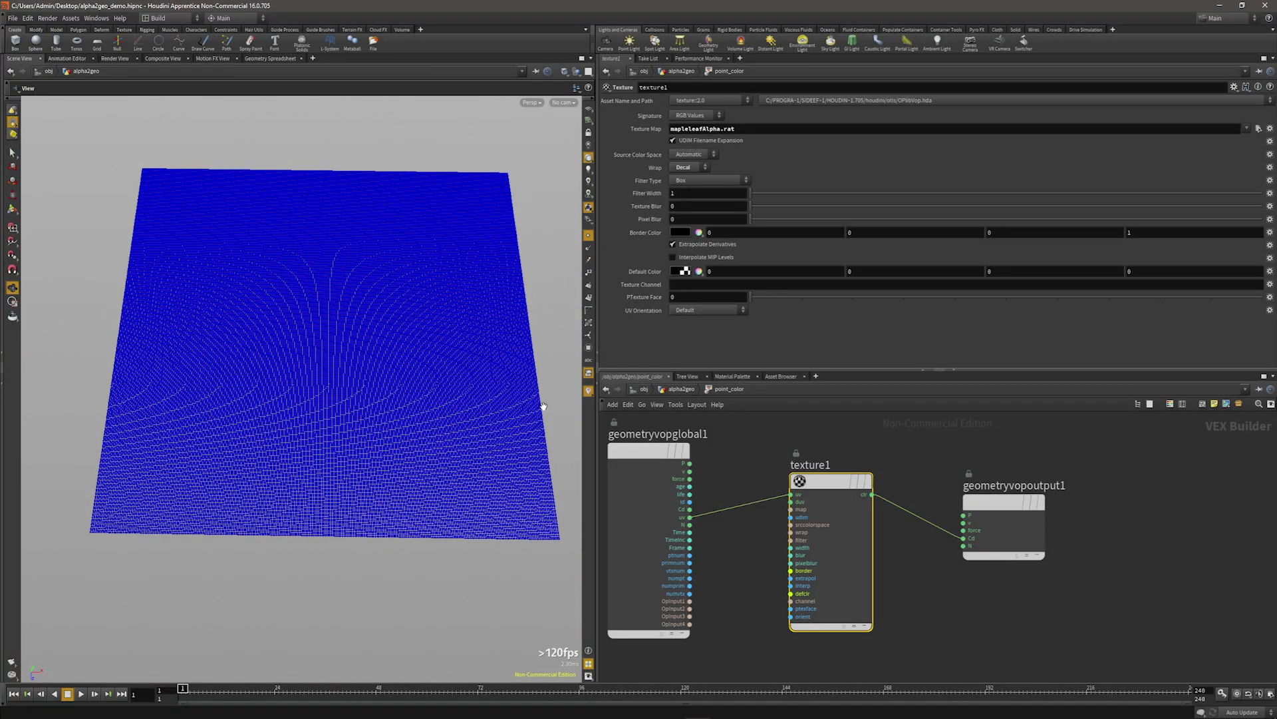
{"action": "mouse_move", "coordinate": [975, 476]}
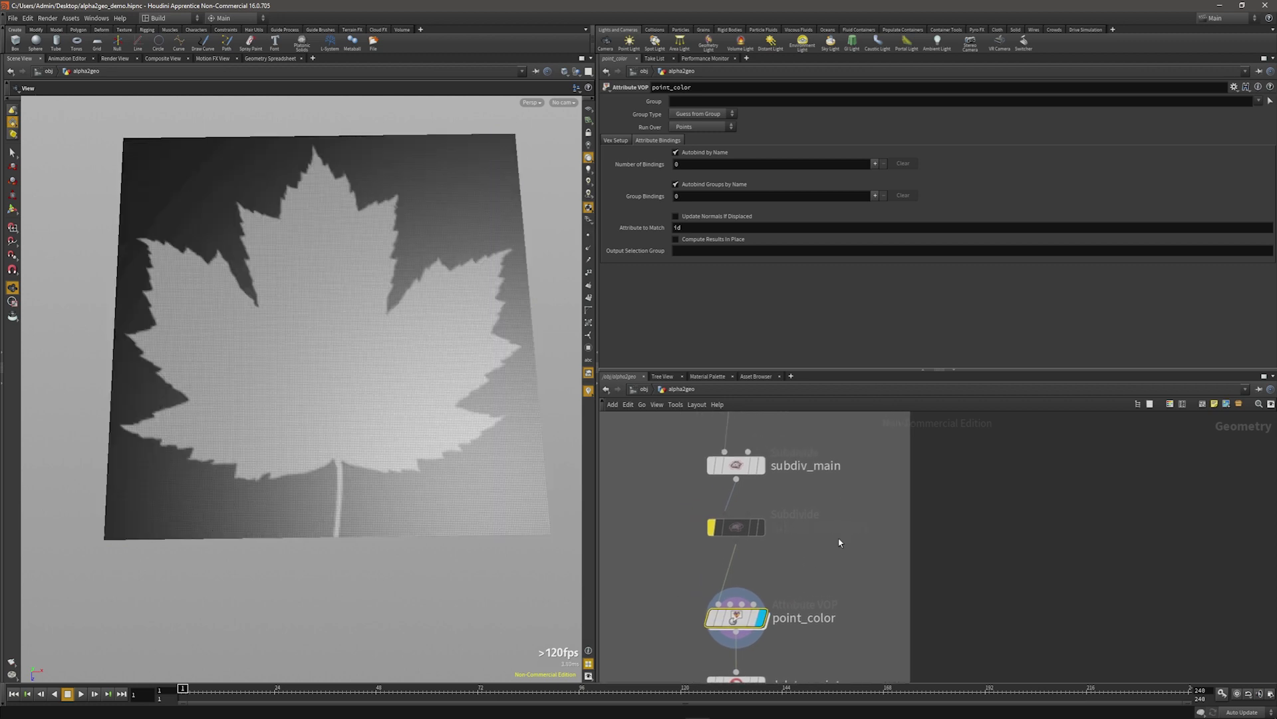
Reopen subdiv_main's settings while the grey leaf silhouette is shown.
{"action": "left_click", "coordinate": [736, 464]}
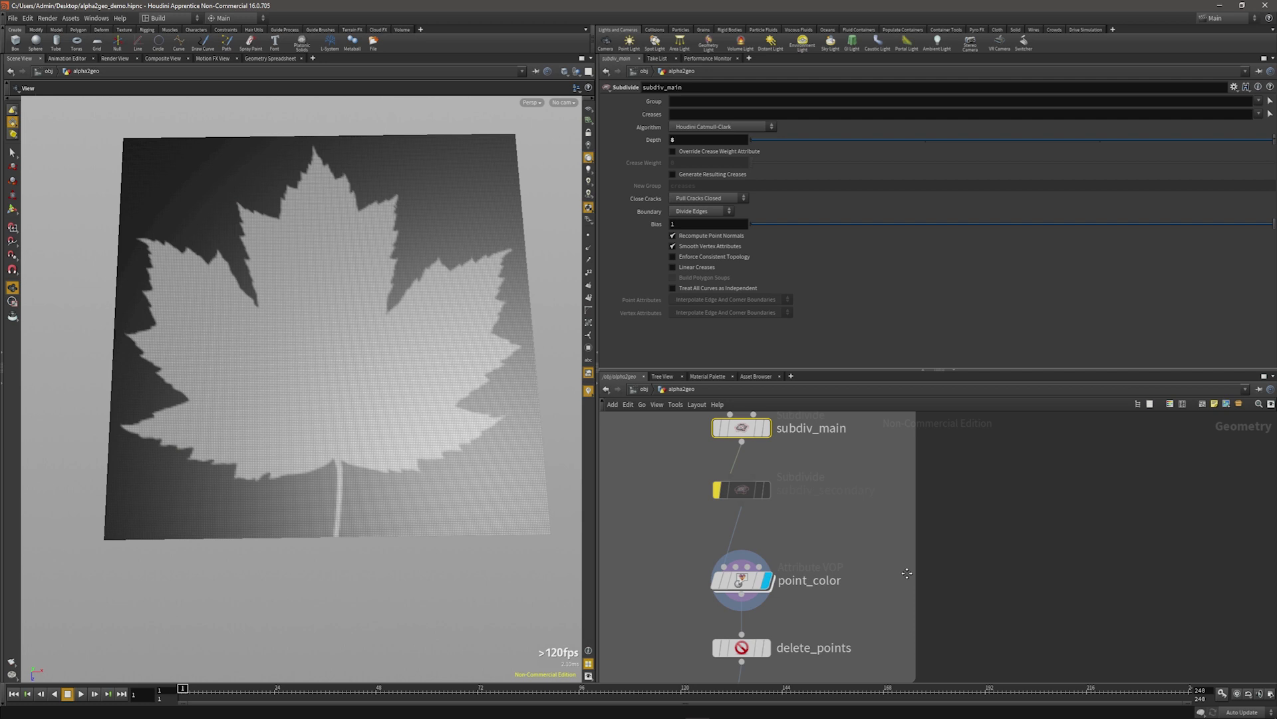
Show delete_points, deleting non-selected points where point_color Cd exceeds 0.1.
{"action": "left_click", "coordinate": [741, 646]}
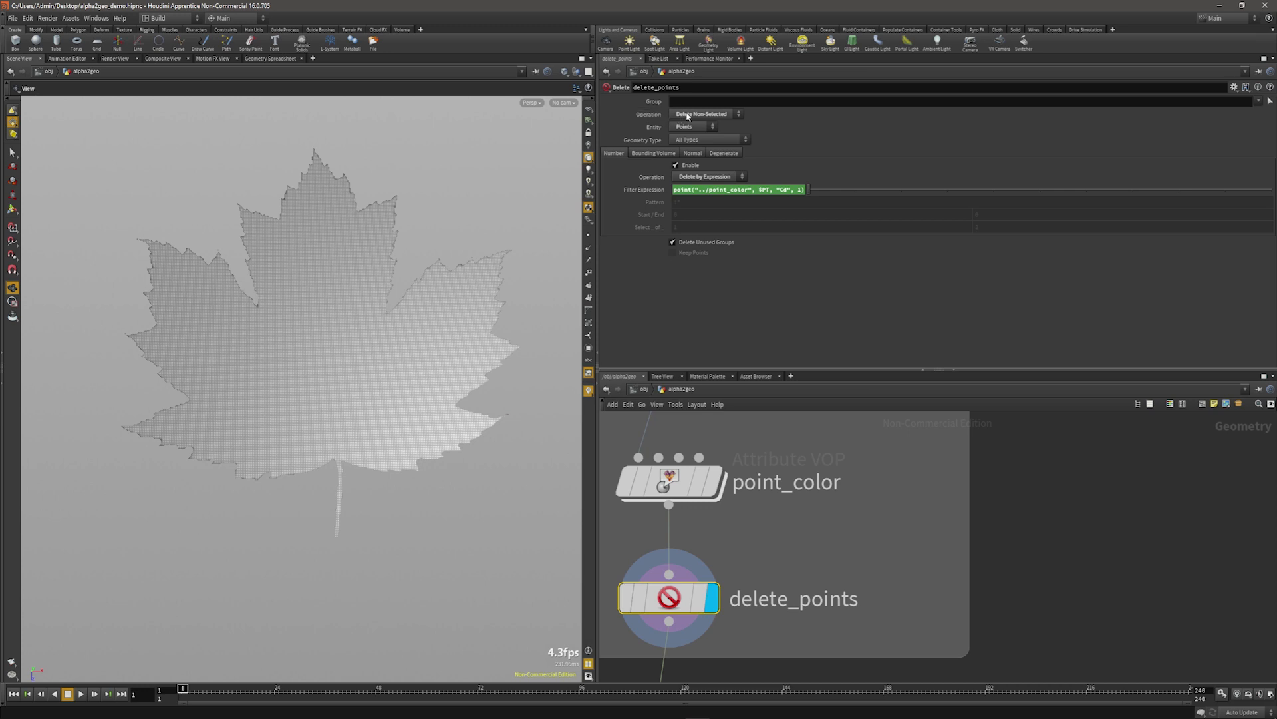
{"action": "mouse_move", "coordinate": [653, 119]}
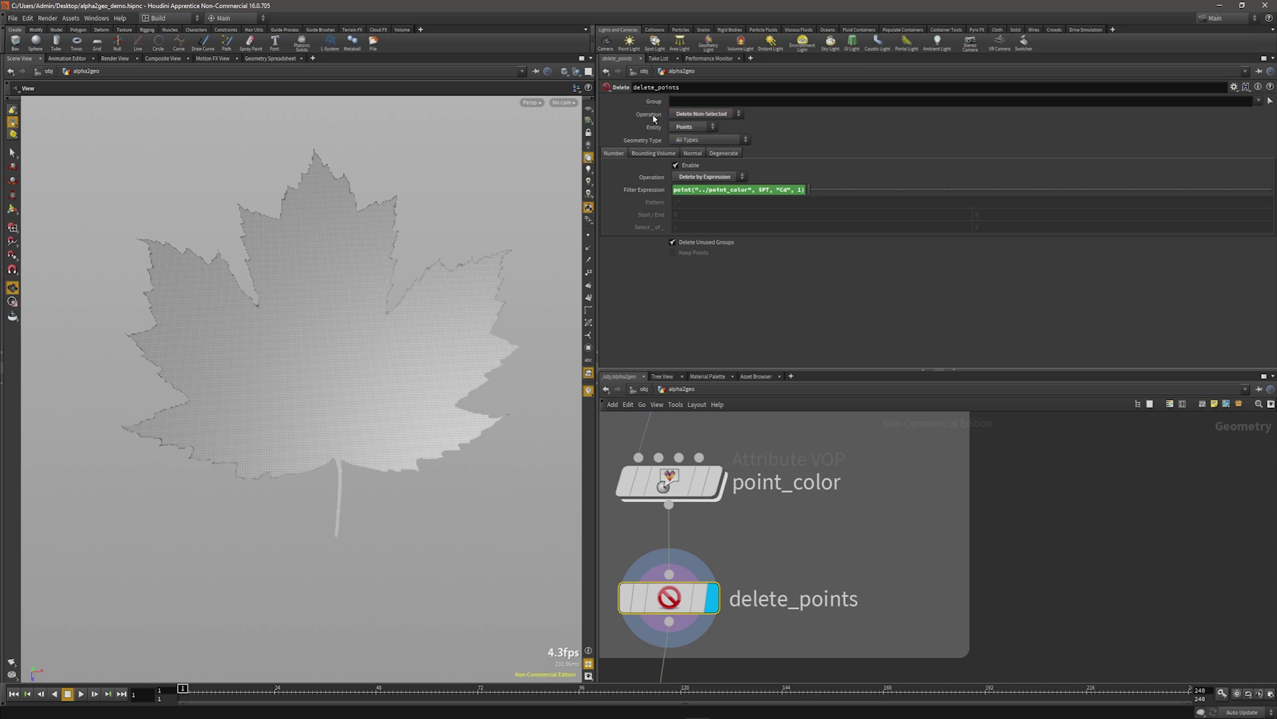
{"action": "mouse_move", "coordinate": [258, 344]}
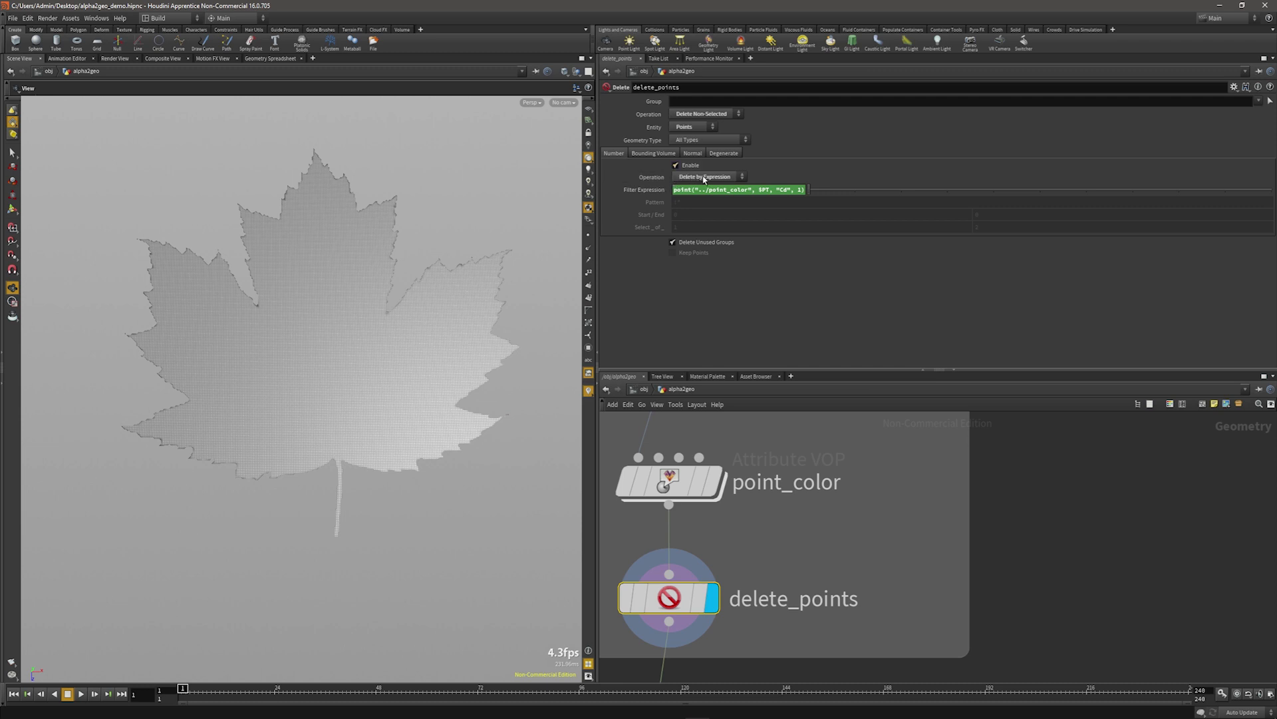
{"action": "left_click", "coordinate": [705, 177]}
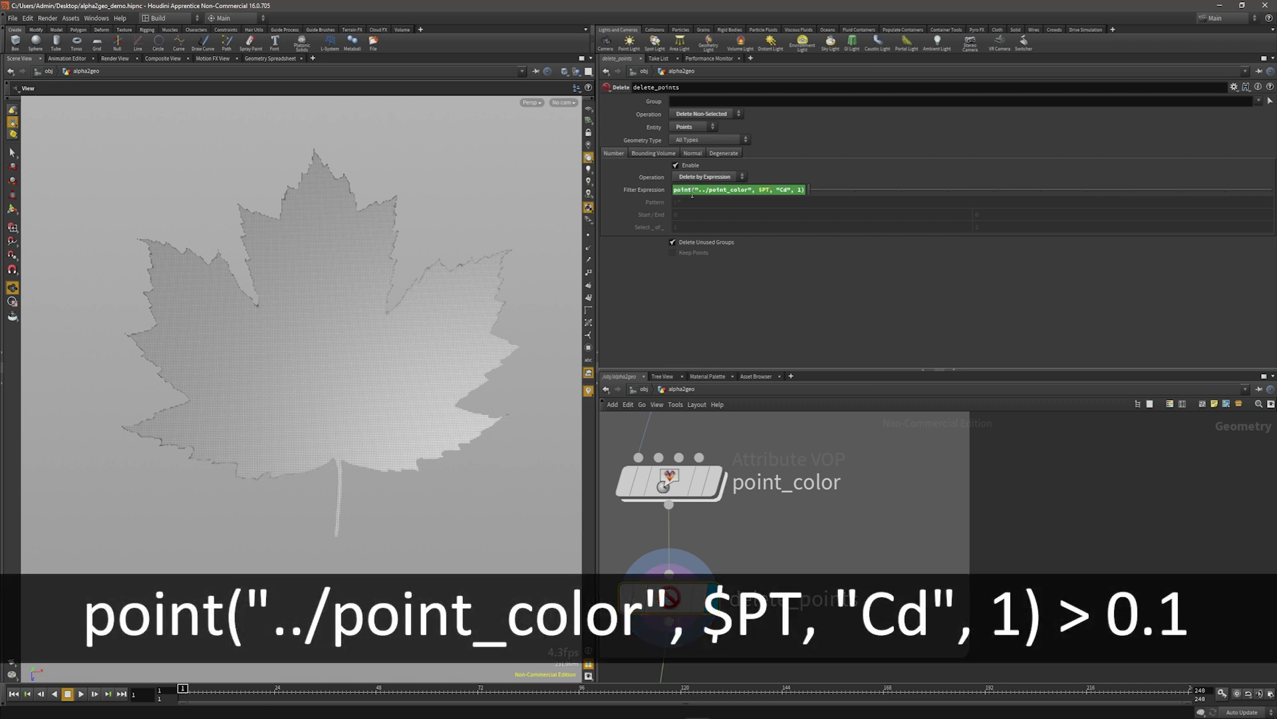
{"action": "mouse_move", "coordinate": [387, 293]}
{"action": "type", "text": " > 0.1"}
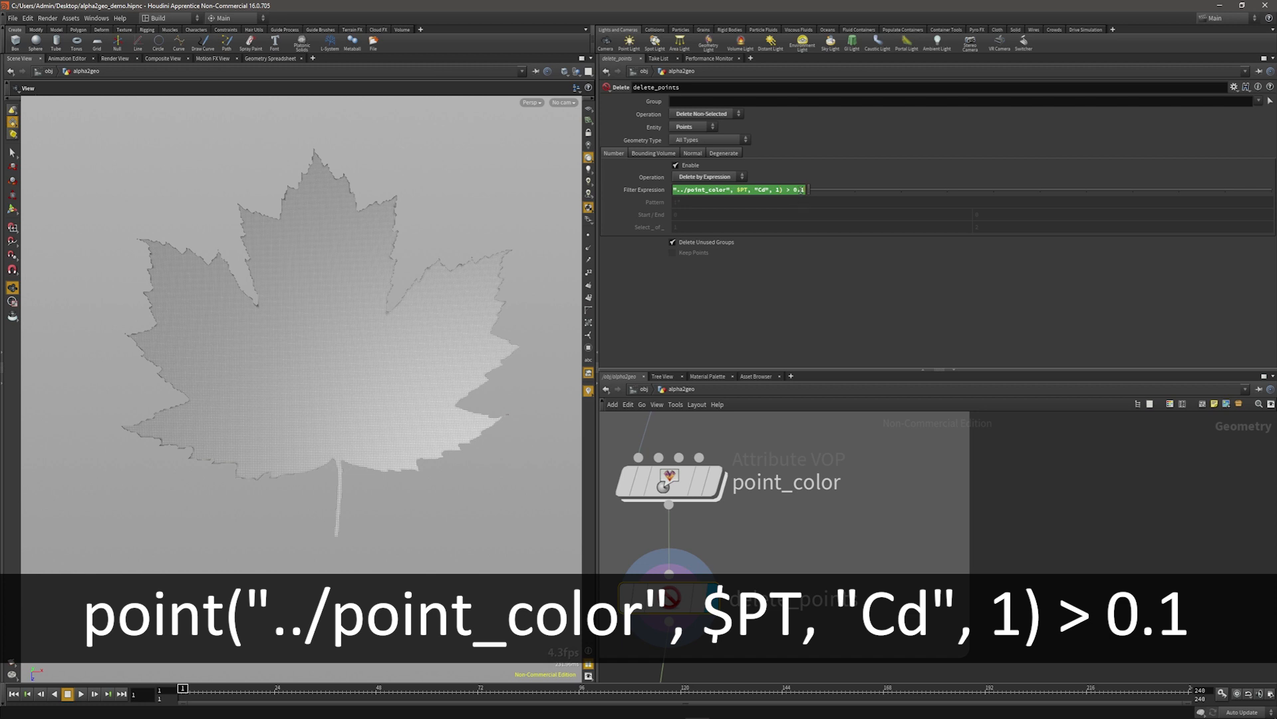
{"action": "mouse_move", "coordinate": [720, 282]}
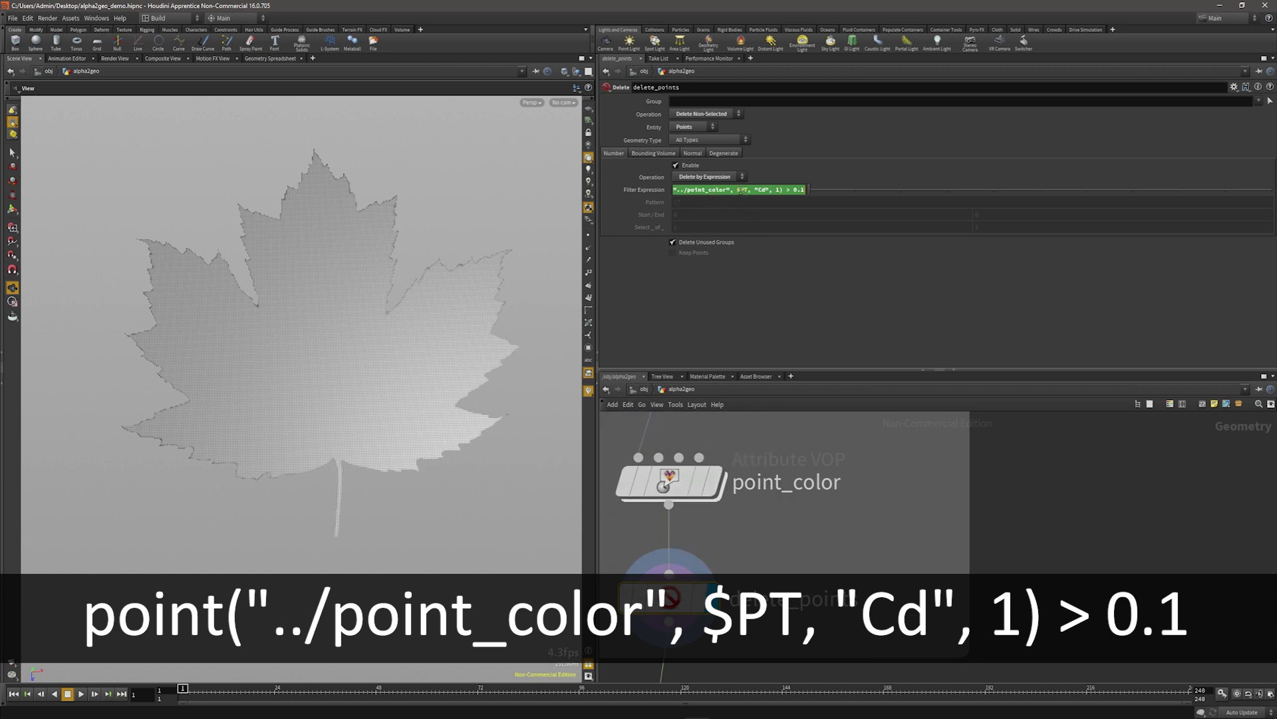
{"action": "mouse_move", "coordinate": [707, 318]}
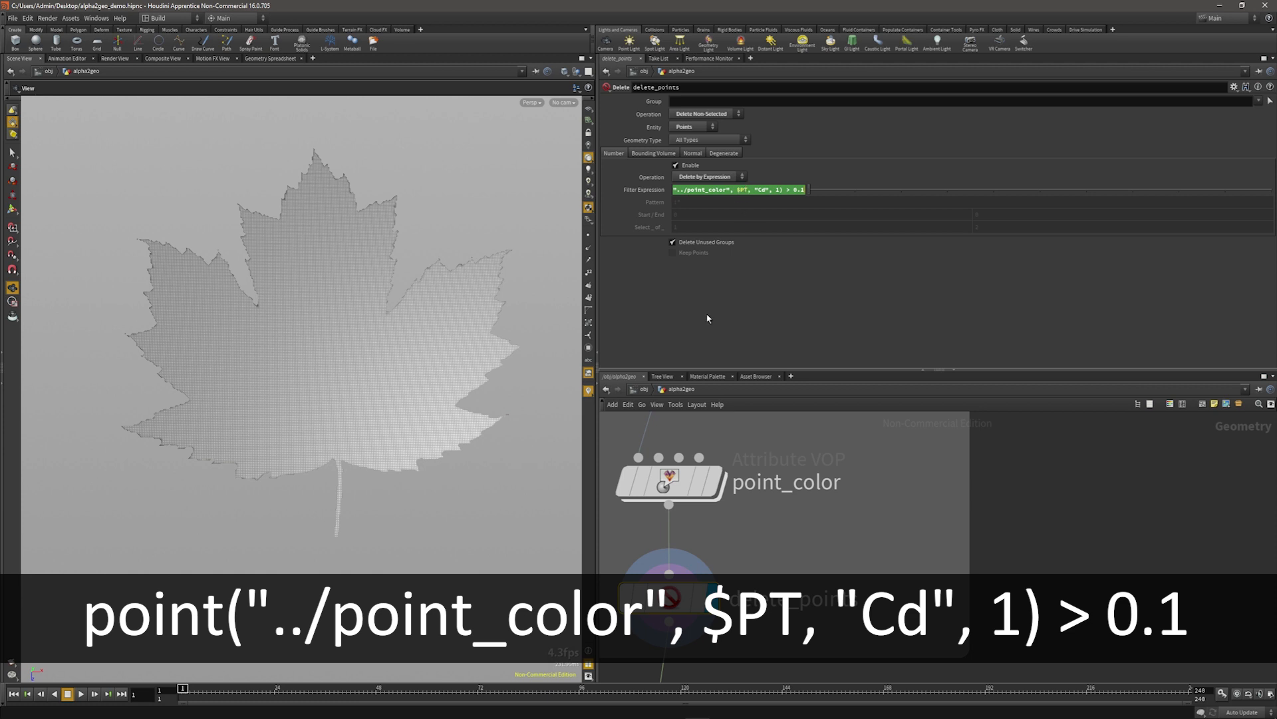
{"action": "mouse_move", "coordinate": [795, 264]}
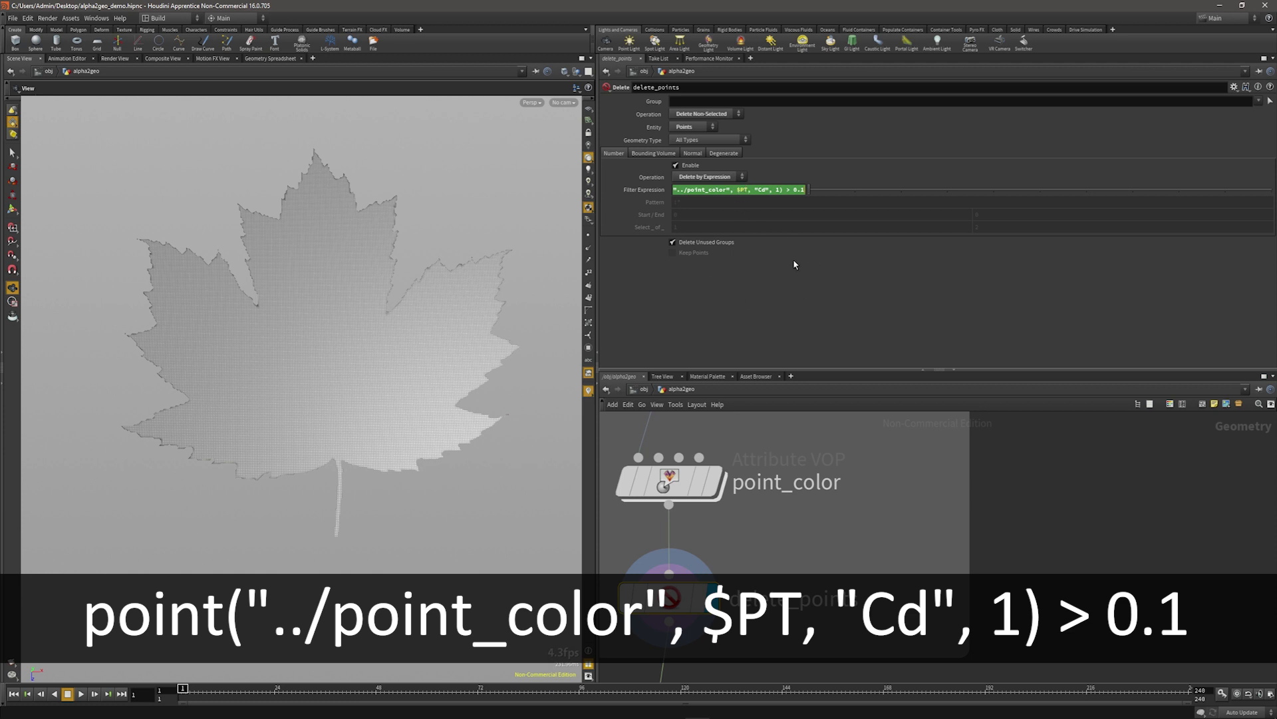
{"action": "mouse_move", "coordinate": [765, 248]}
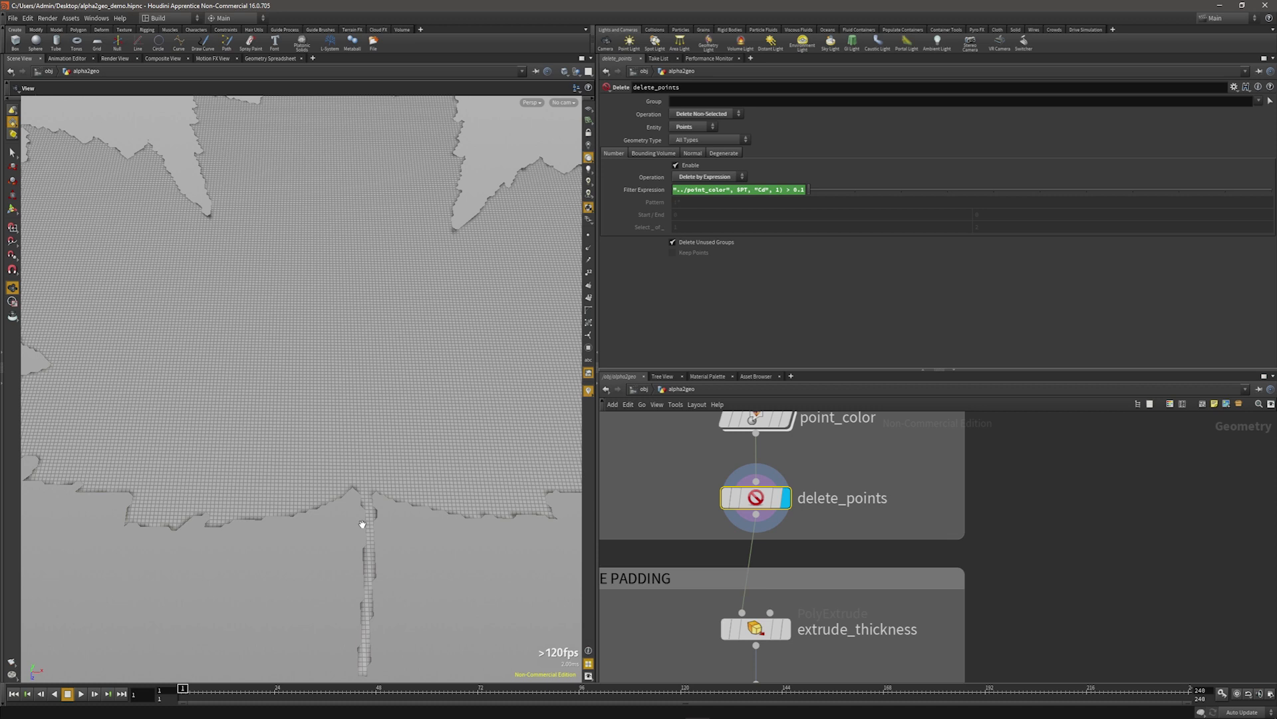
{"action": "mouse_move", "coordinate": [355, 490]}
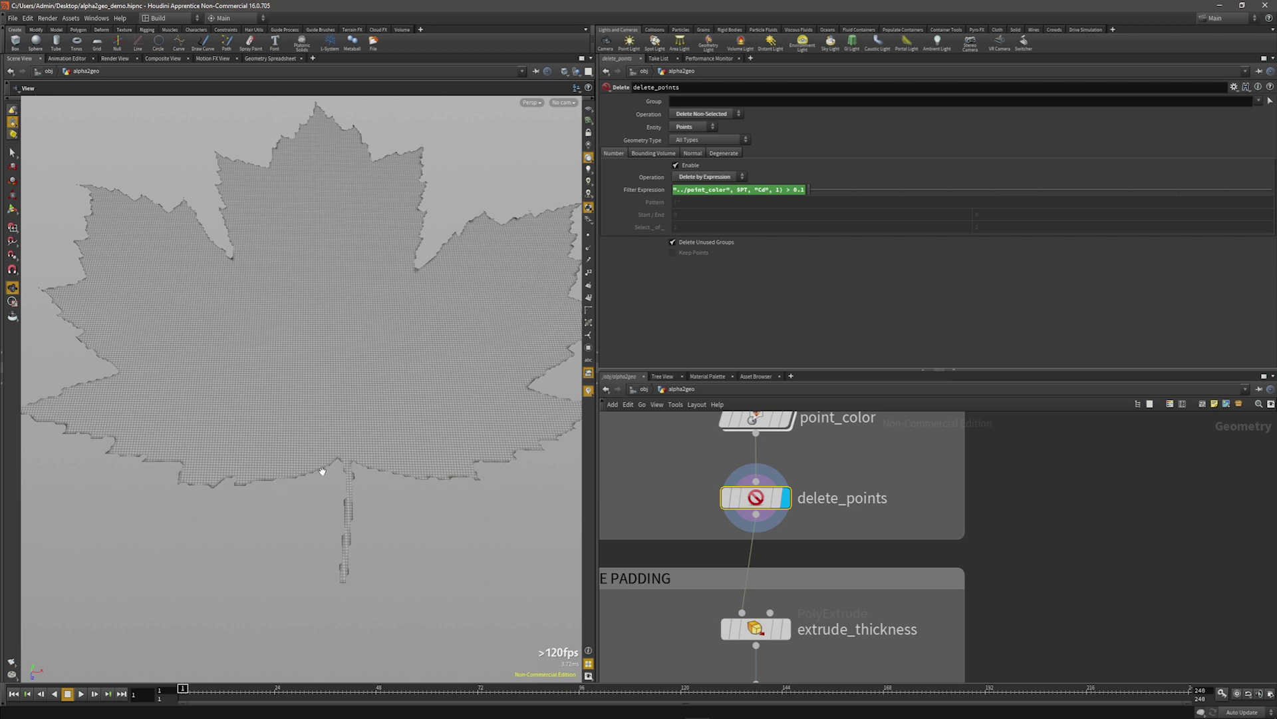
{"action": "mouse_move", "coordinate": [297, 494]}
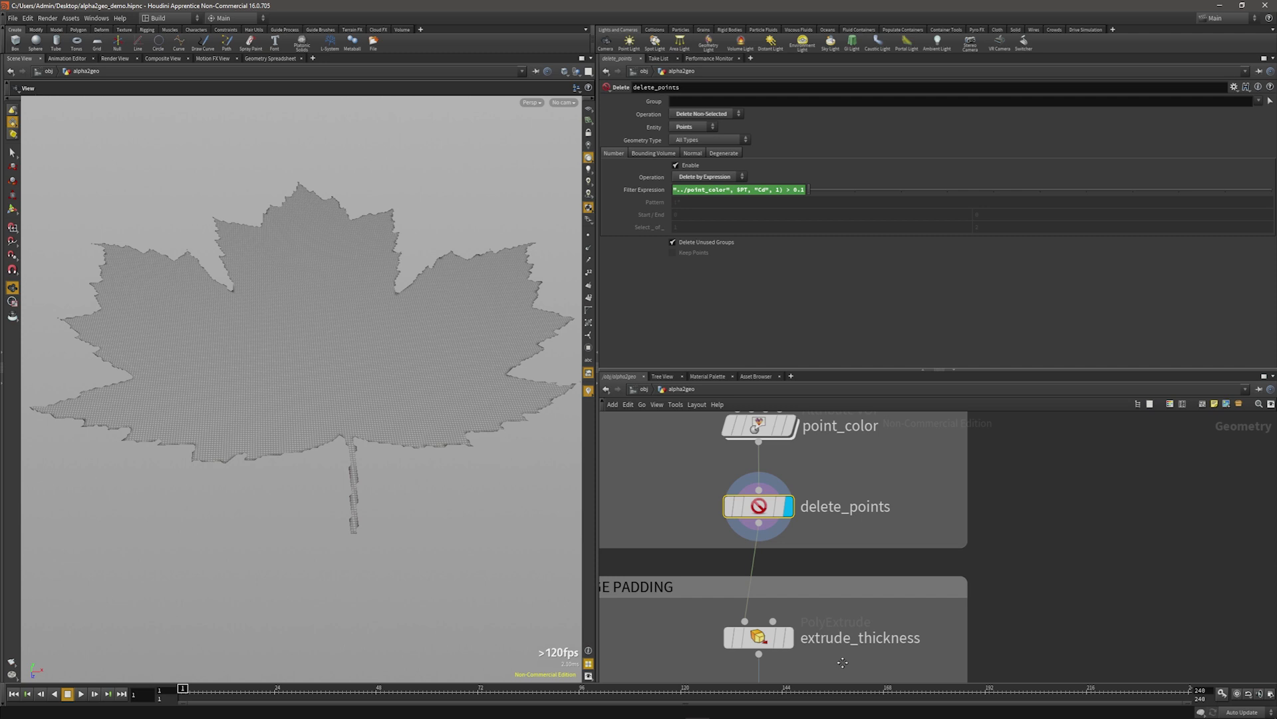
Display the extrude_thickness slab, then inspect transform1's -0.5 Y translate.
{"action": "left_click", "coordinate": [759, 638]}
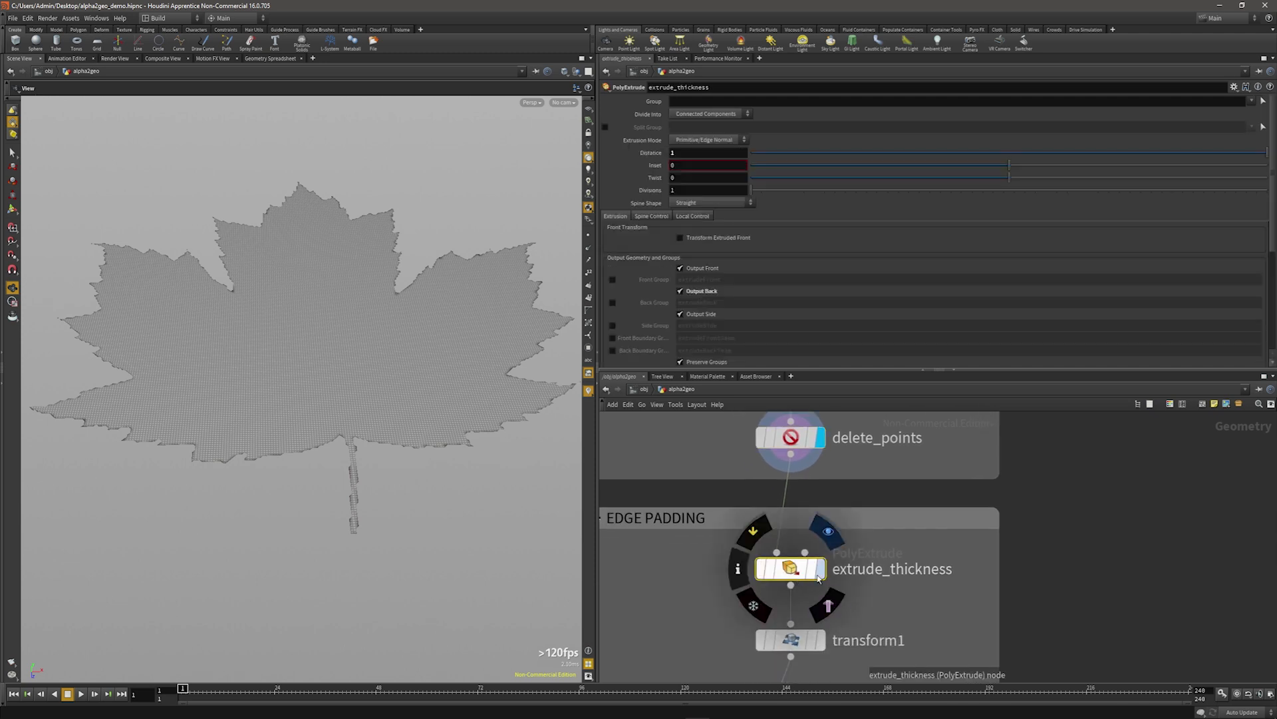
{"action": "left_click", "coordinate": [788, 567]}
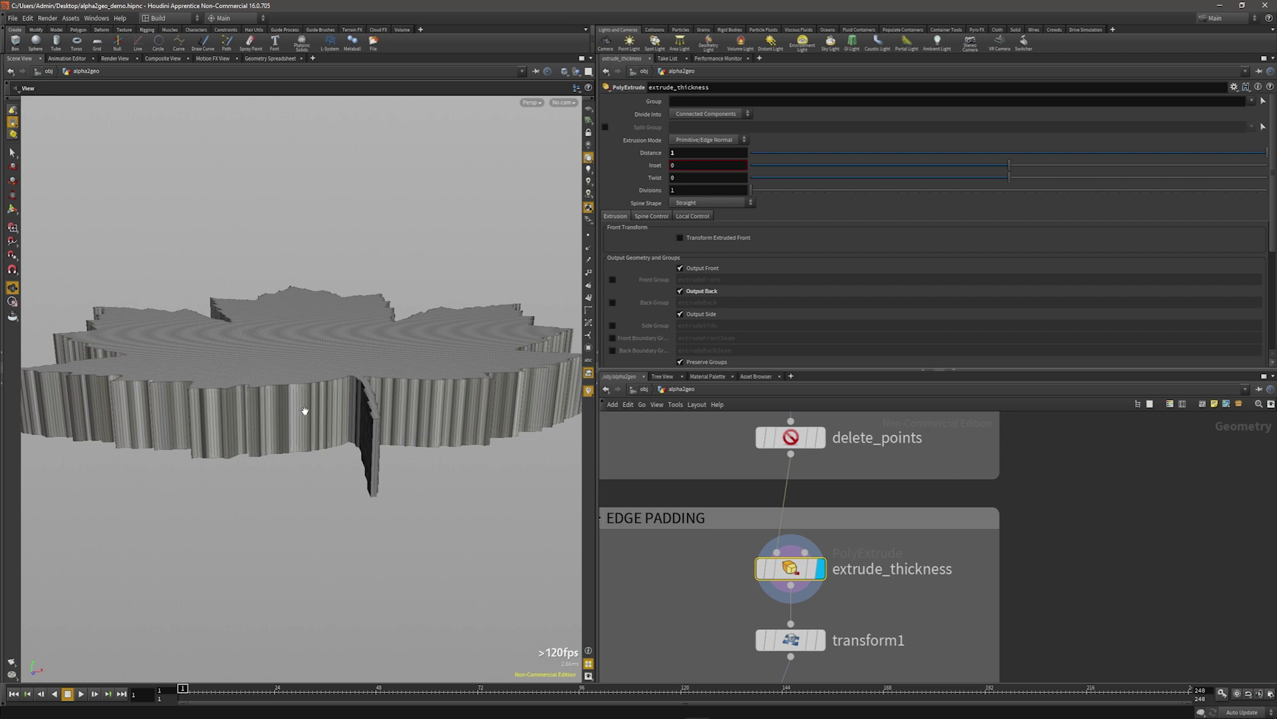
{"action": "left_click", "coordinate": [692, 153]}
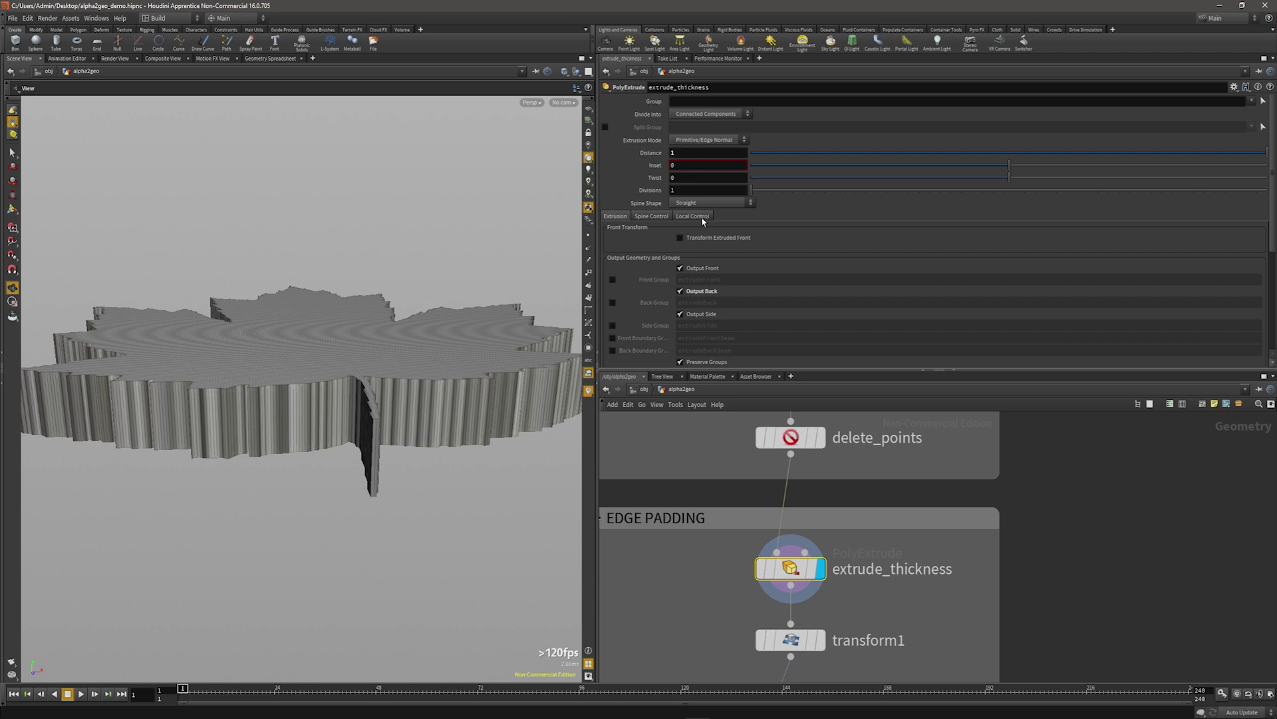
{"action": "mouse_move", "coordinate": [478, 383]}
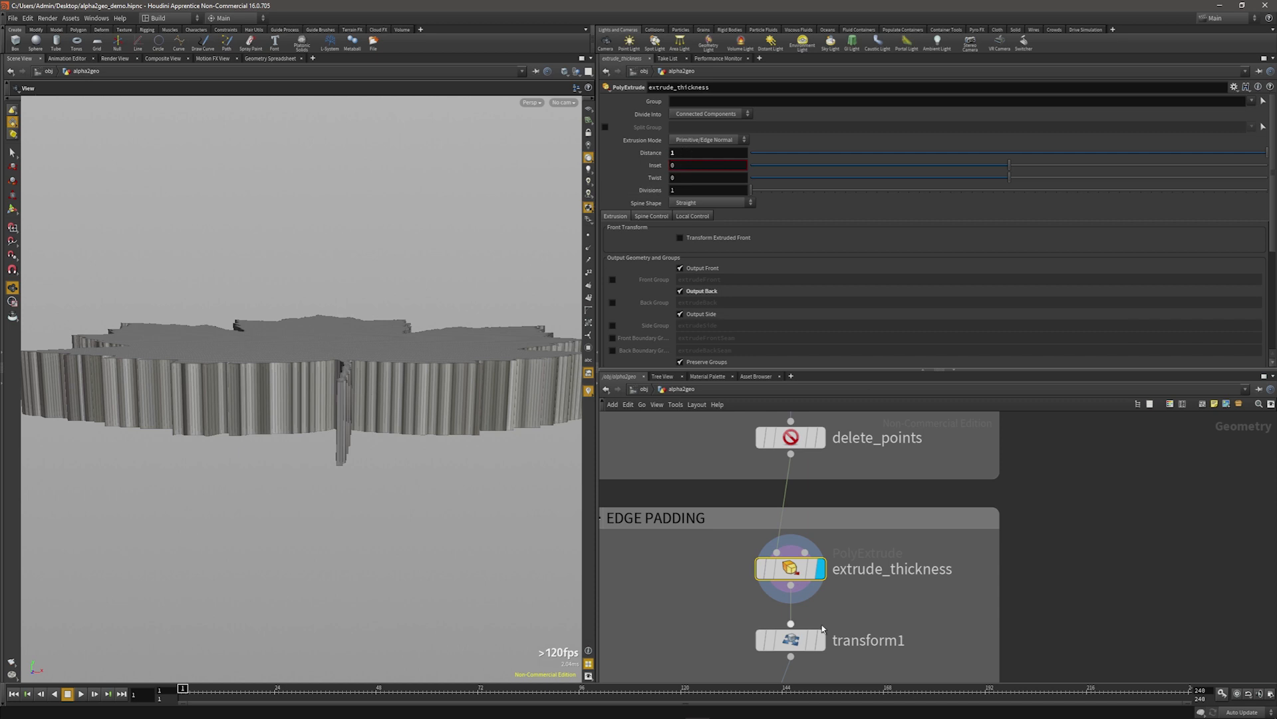
{"action": "left_click", "coordinate": [788, 639]}
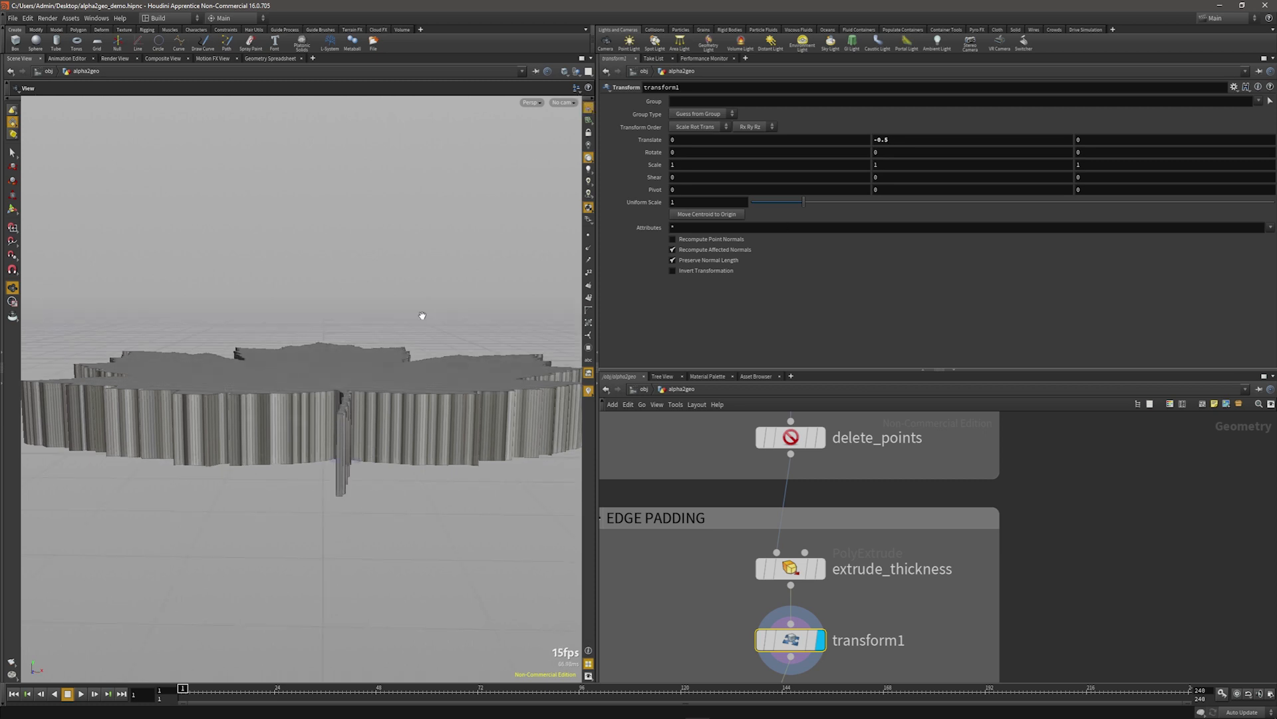
{"action": "mouse_move", "coordinate": [326, 428]}
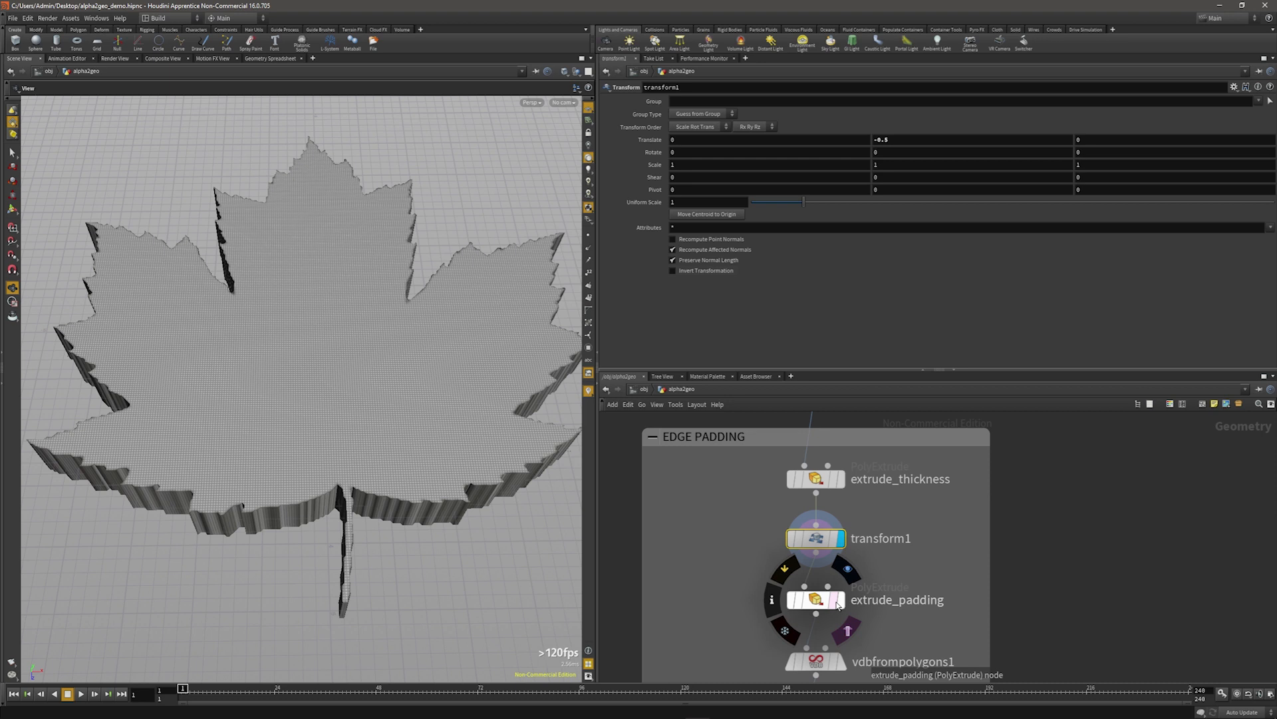
Display extrude_padding, checking Distance 0.2 with Output Back off.
{"action": "left_click", "coordinate": [816, 599]}
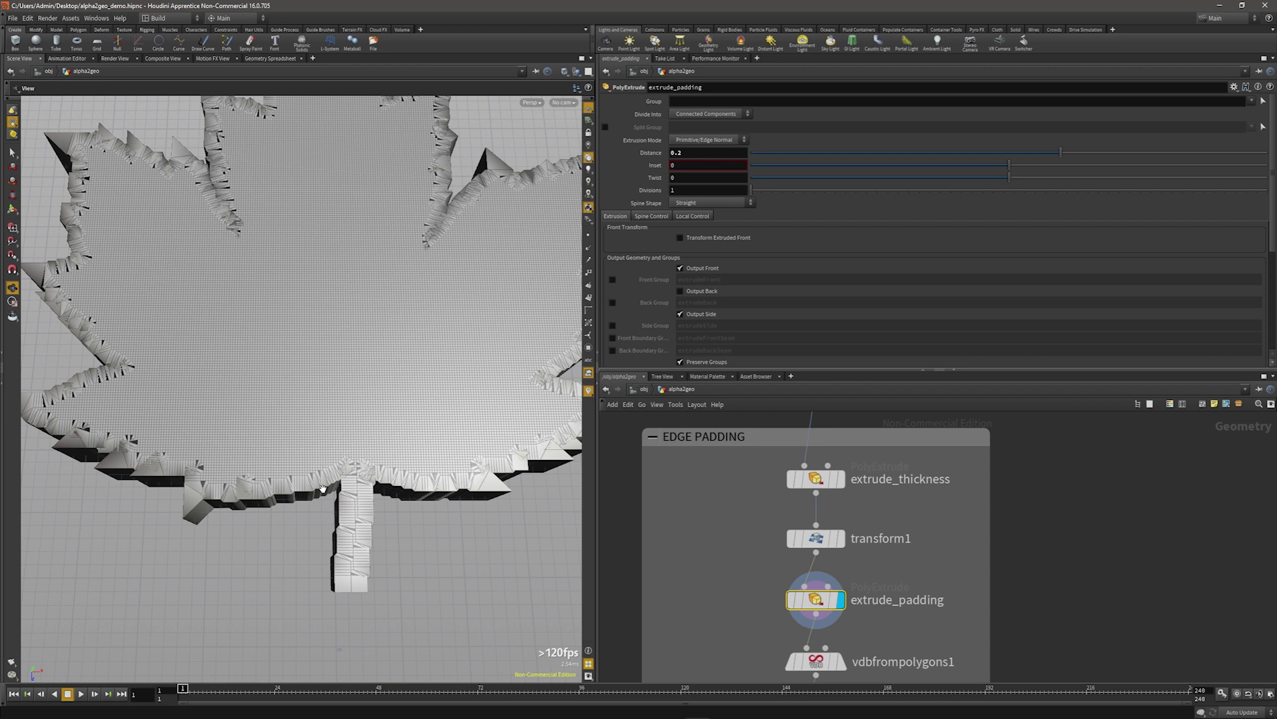
{"action": "mouse_move", "coordinate": [317, 475]}
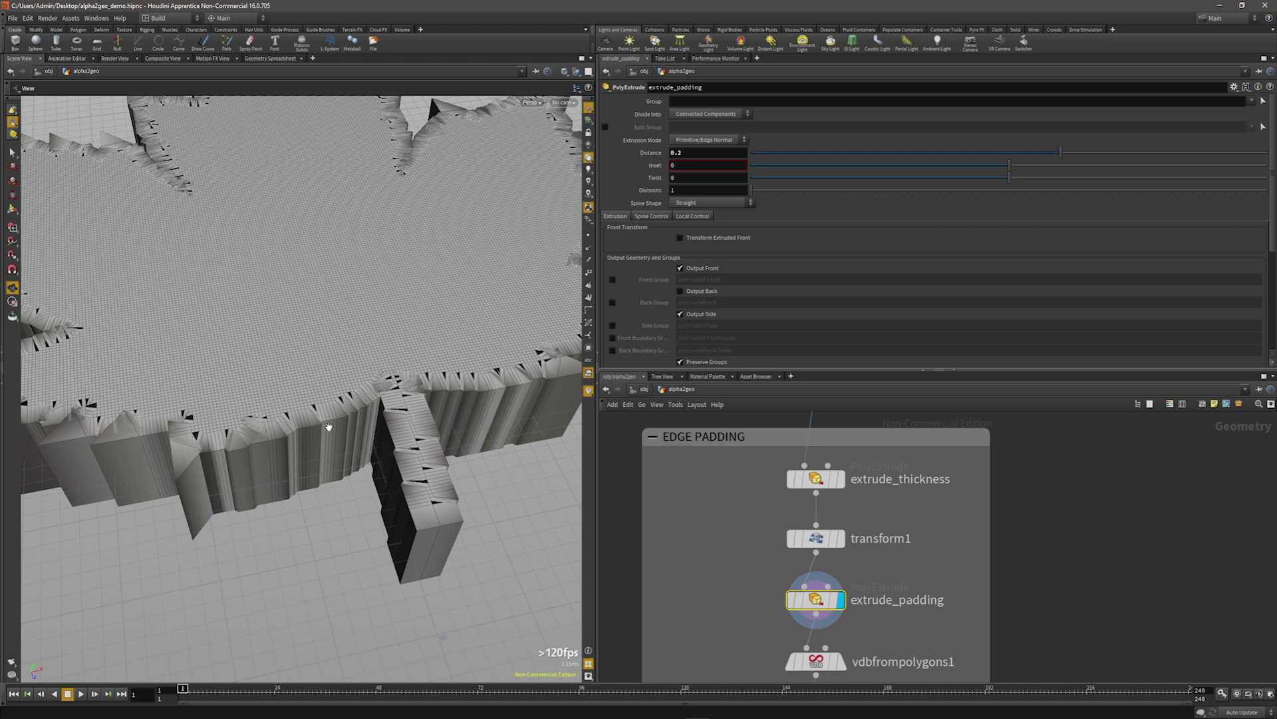
{"action": "mouse_move", "coordinate": [304, 455]}
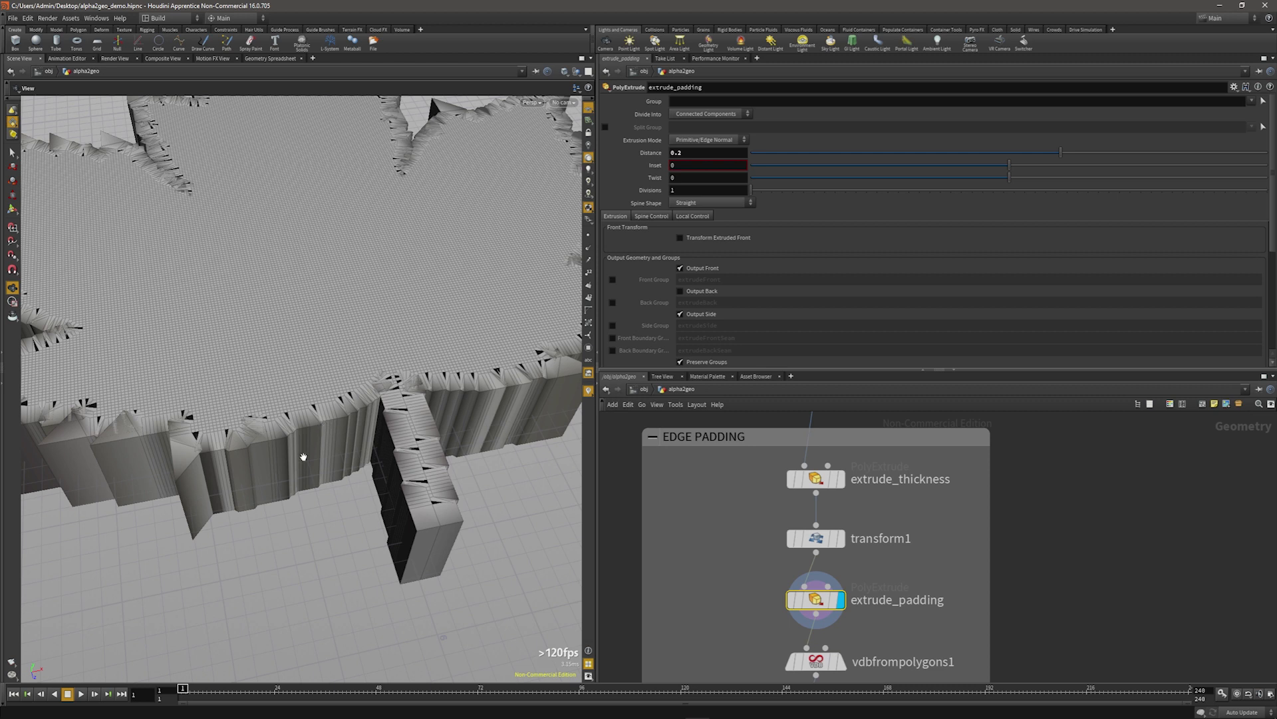
{"action": "scroll", "scroll_direction": "down", "scroll_amount": 3}
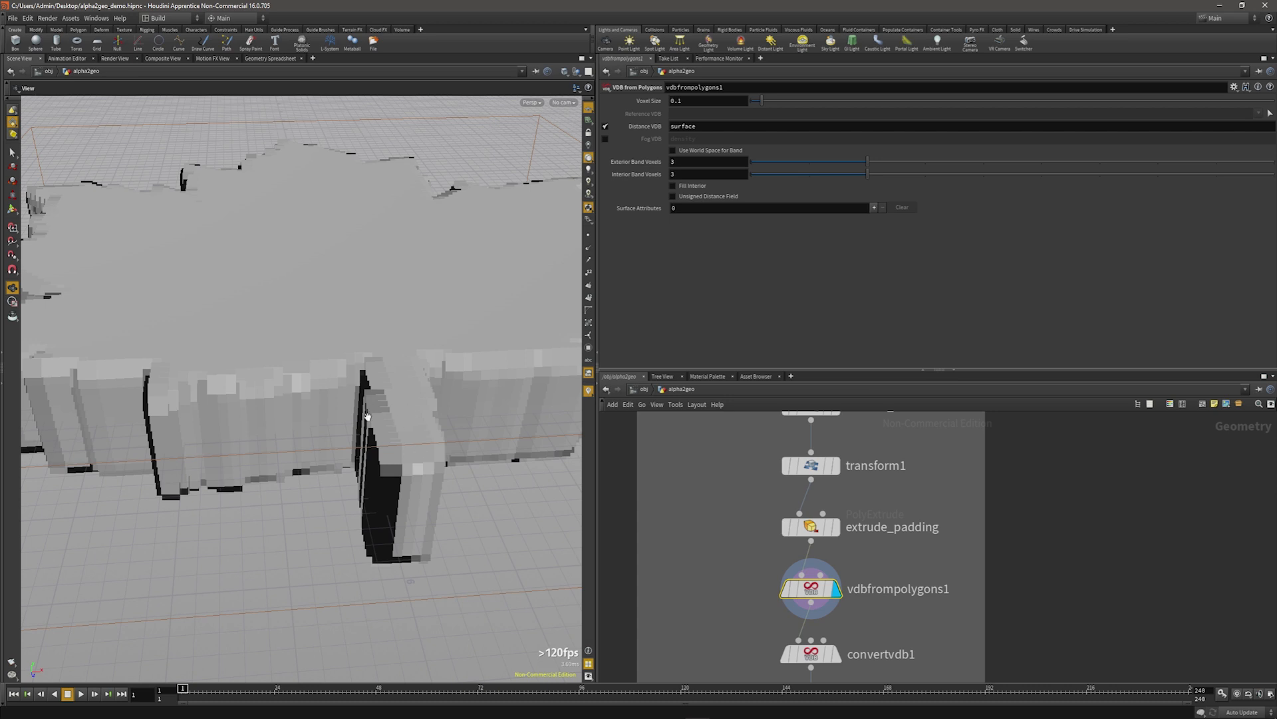
{"action": "mouse_move", "coordinate": [648, 100]}
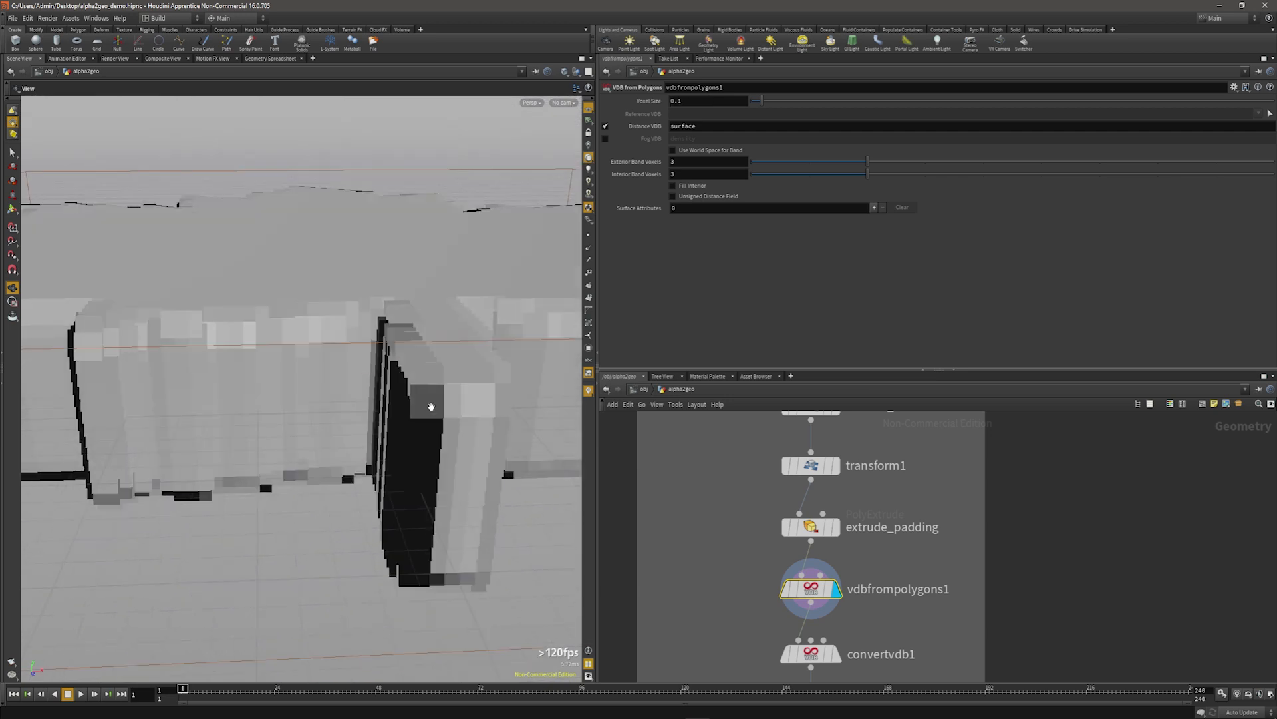
{"action": "mouse_move", "coordinate": [435, 374]}
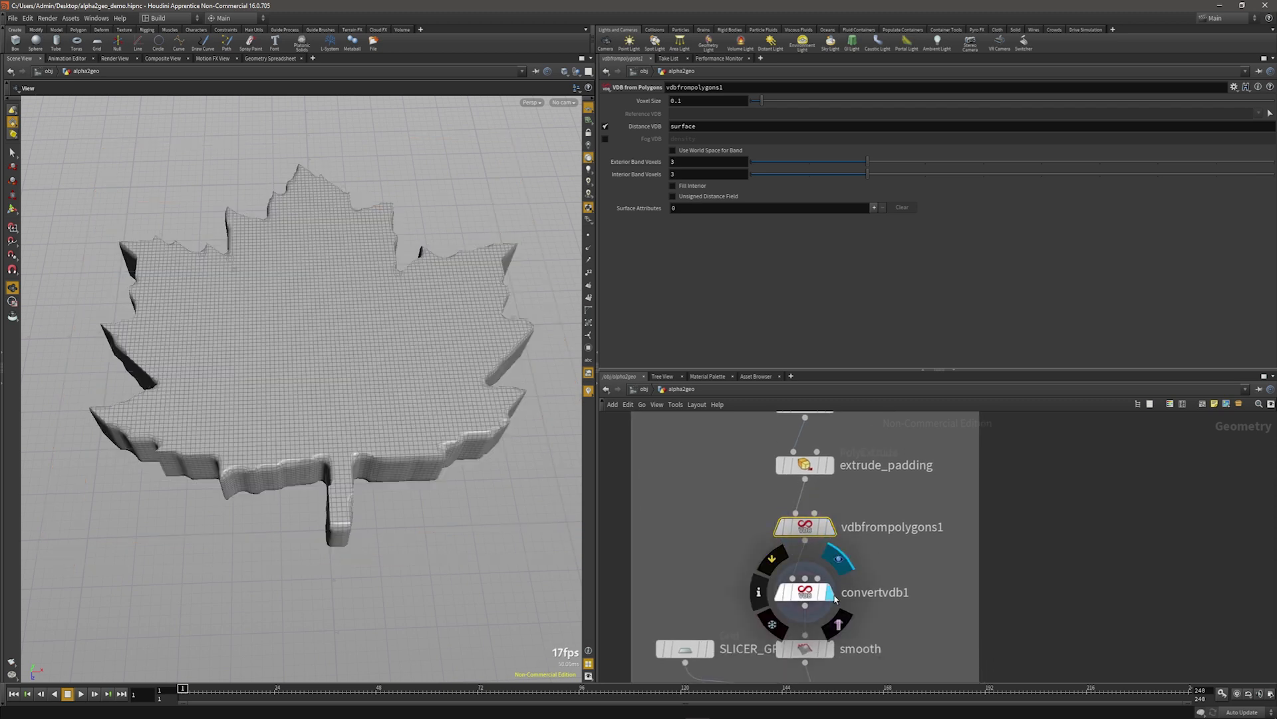
Display convertvdb1, turning the voxelised leaf back into a solid polygon mesh.
{"action": "left_click", "coordinate": [835, 592]}
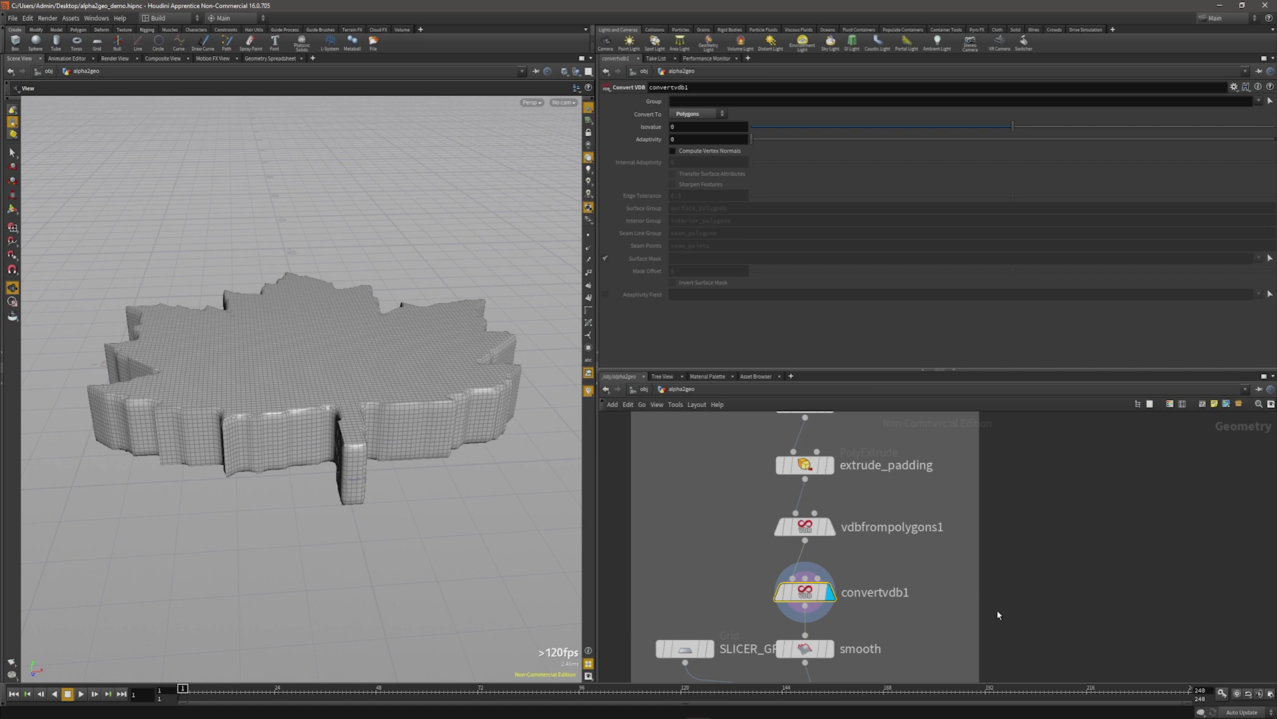
{"action": "mouse_move", "coordinate": [921, 617]}
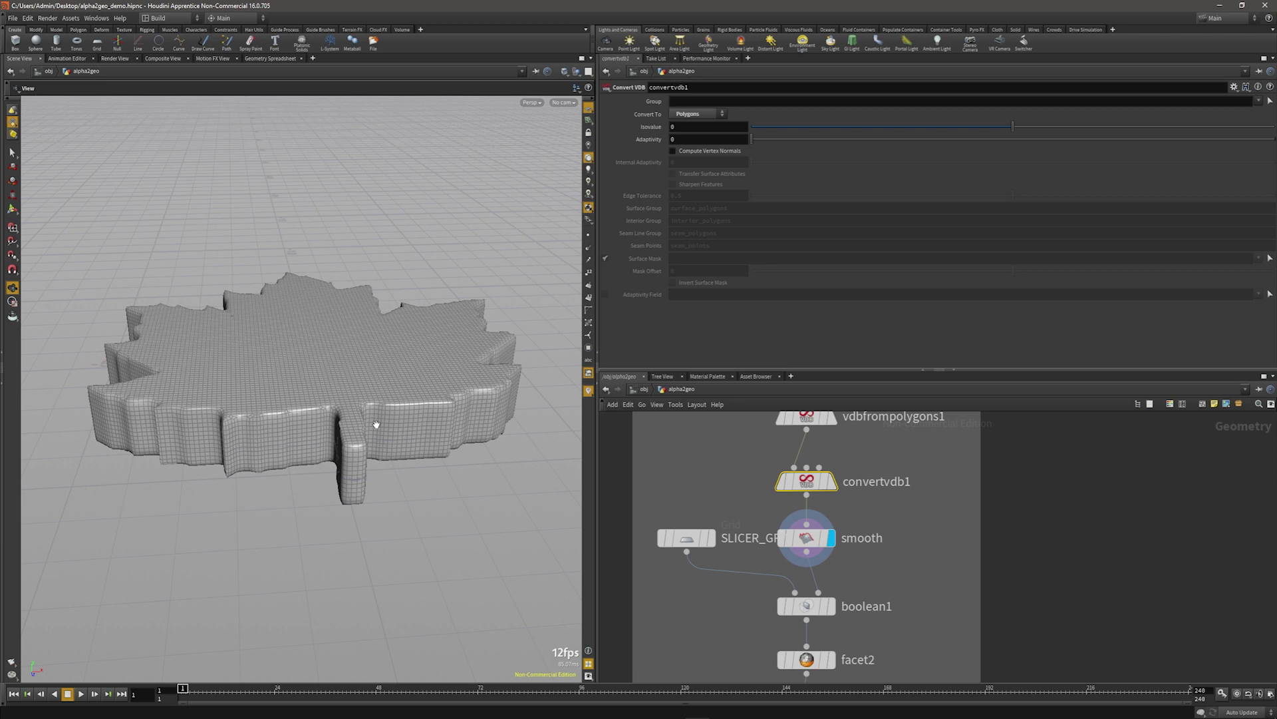
{"action": "mouse_move", "coordinate": [509, 422]}
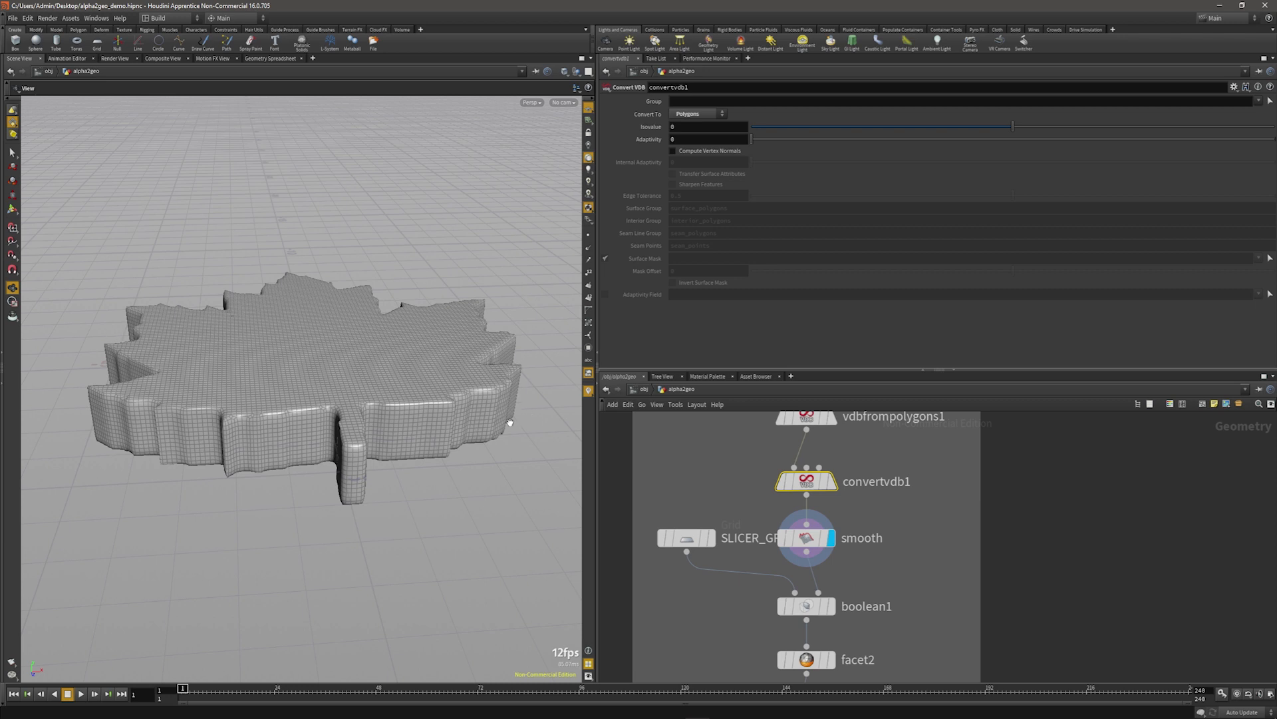
{"action": "mouse_move", "coordinate": [817, 595]}
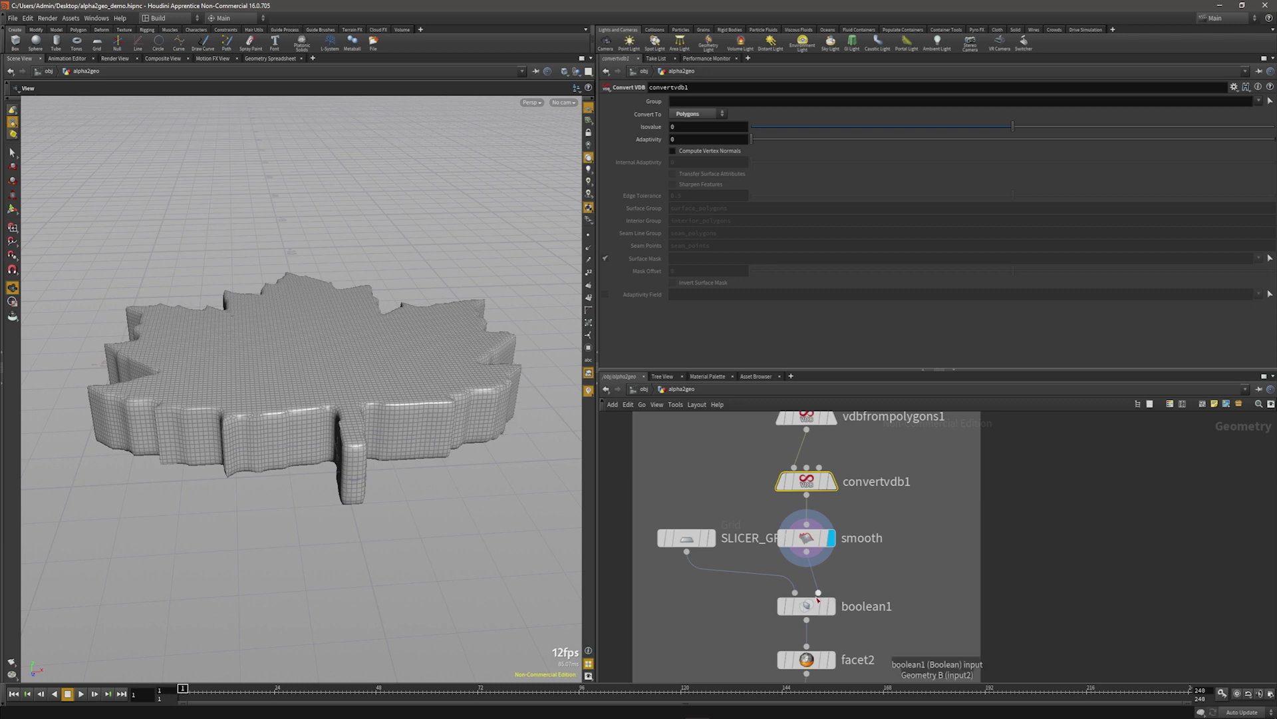
Inspect the SLICER_GRID settings, then display boolean1's intersected leaf cross-section.
{"action": "left_click", "coordinate": [806, 606]}
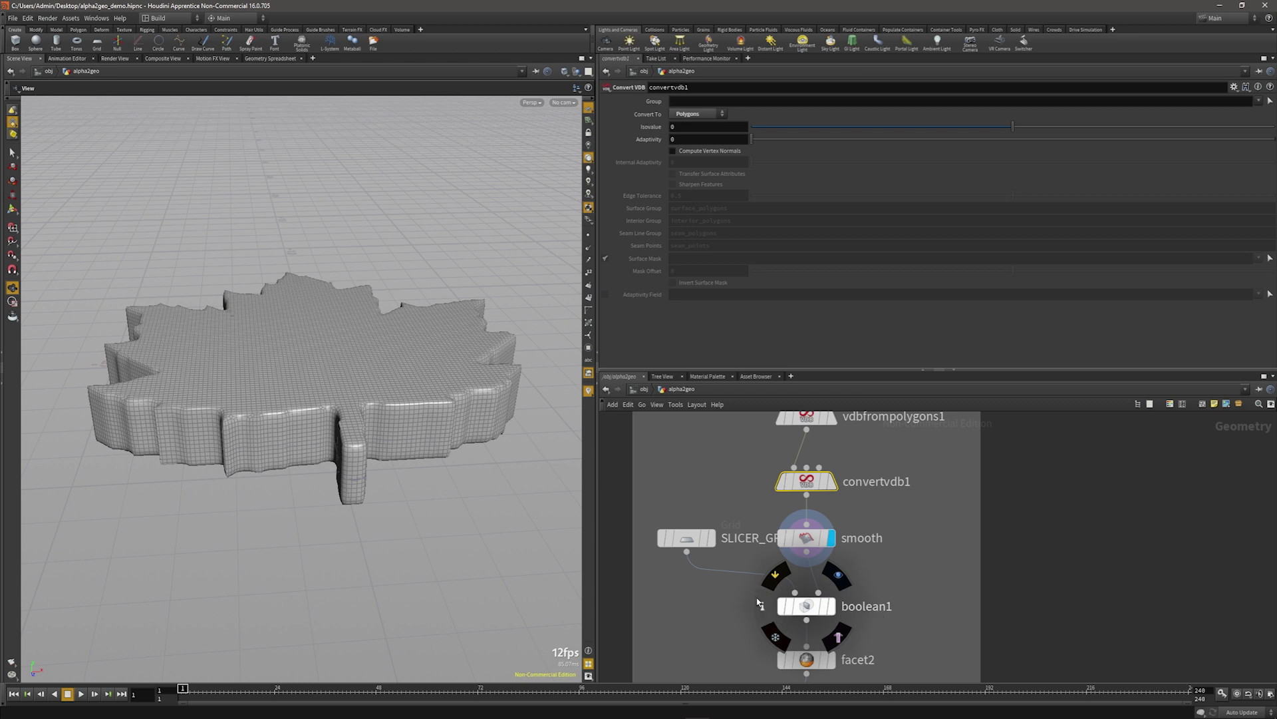
{"action": "left_click", "coordinate": [686, 538]}
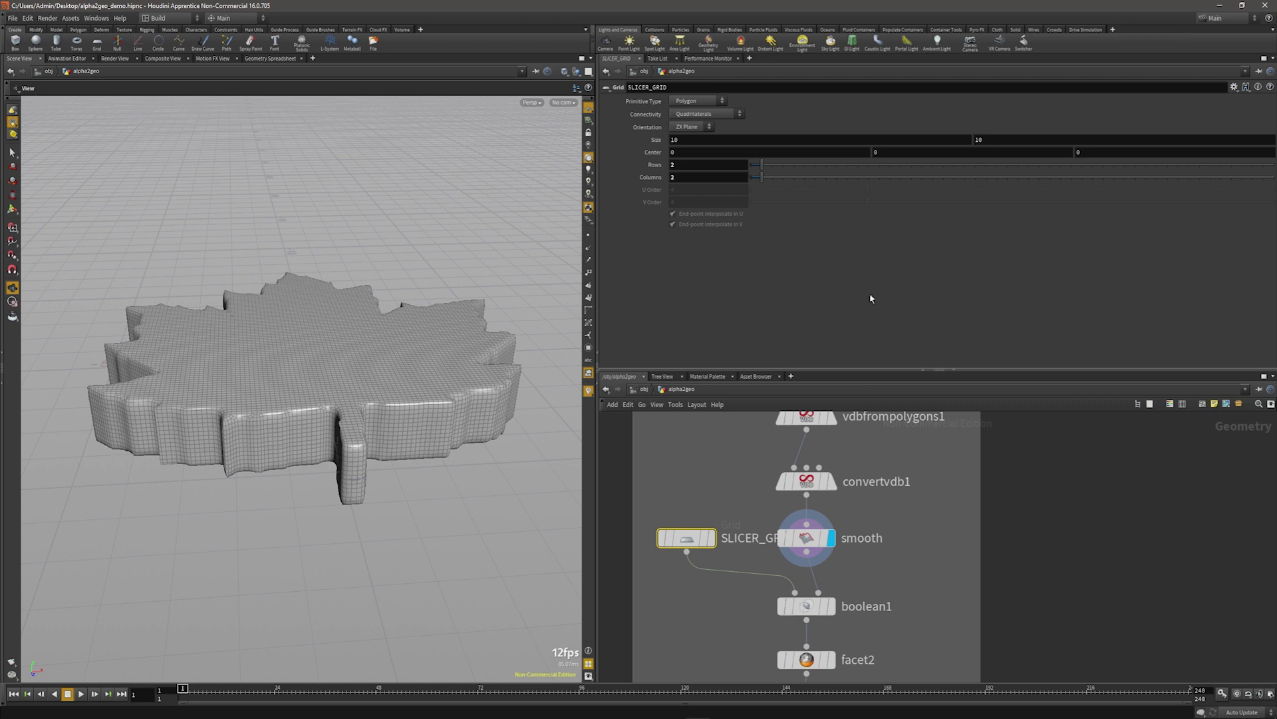
{"action": "left_click", "coordinate": [806, 606]}
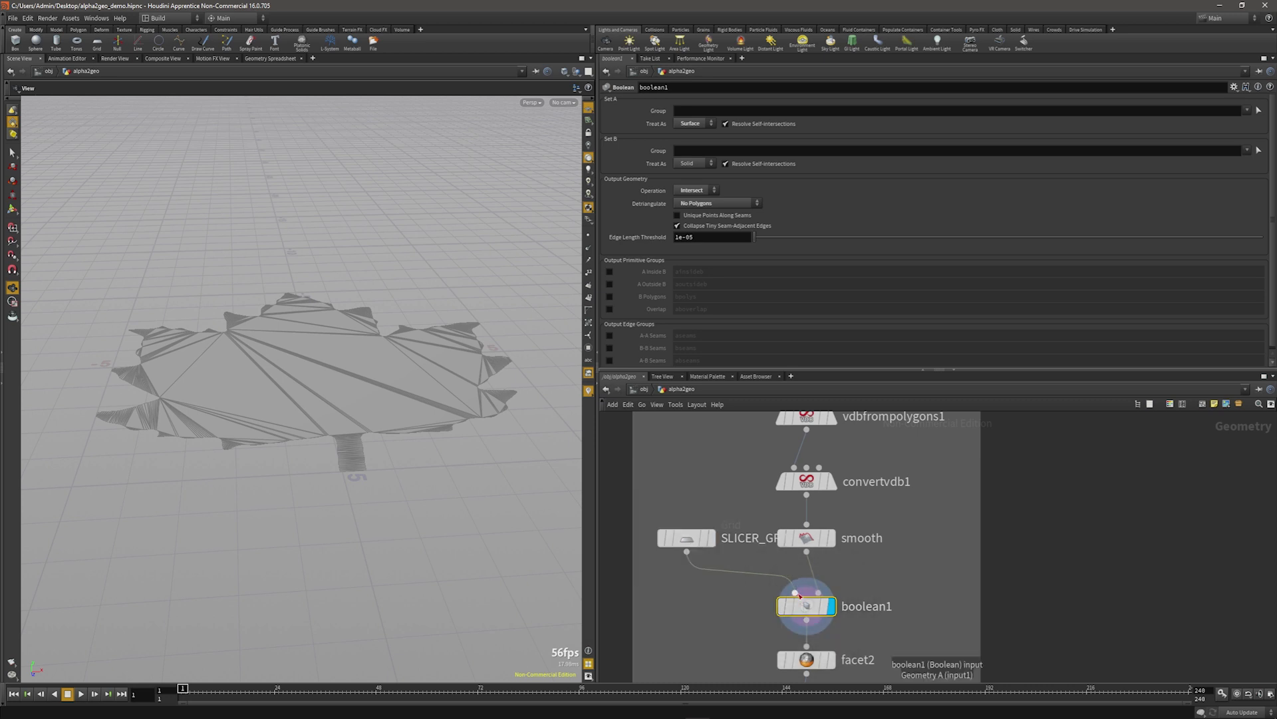
{"action": "mouse_move", "coordinate": [685, 129]}
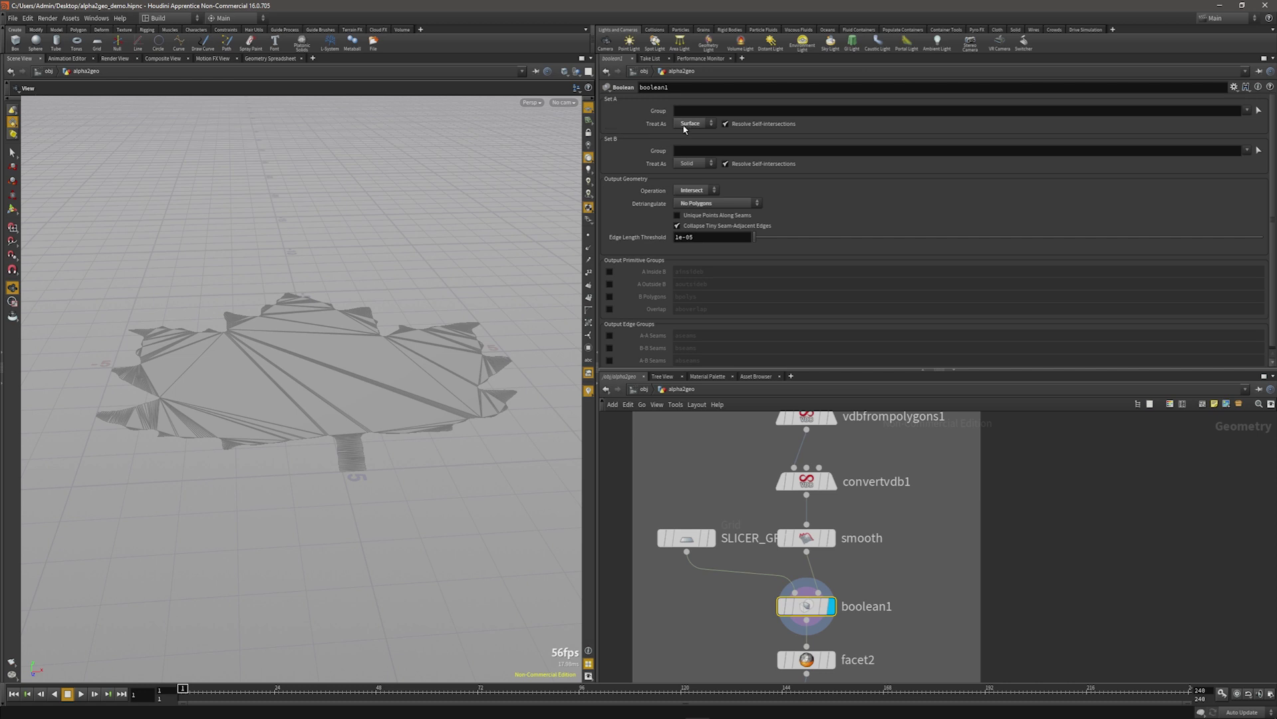
{"action": "mouse_move", "coordinate": [686, 128]}
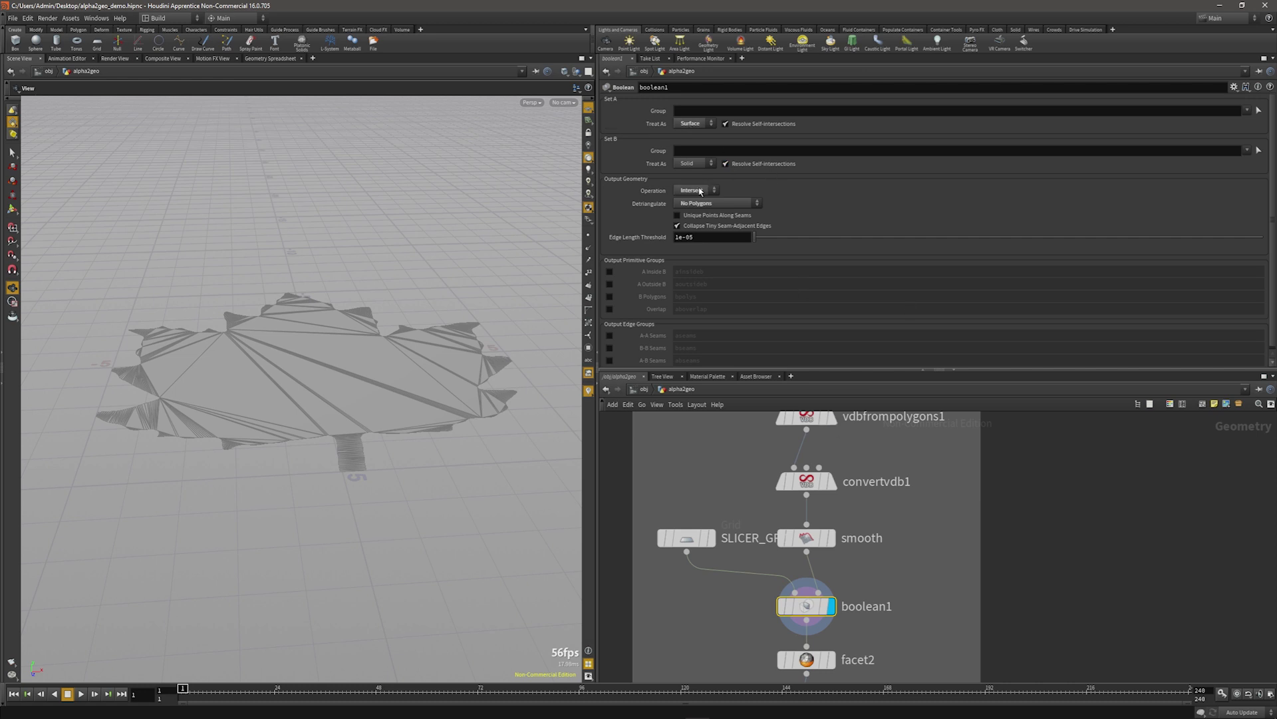
Try Detriangulate All Polygons on boolean1, then set it back to No Polygons.
{"action": "left_click", "coordinate": [717, 202]}
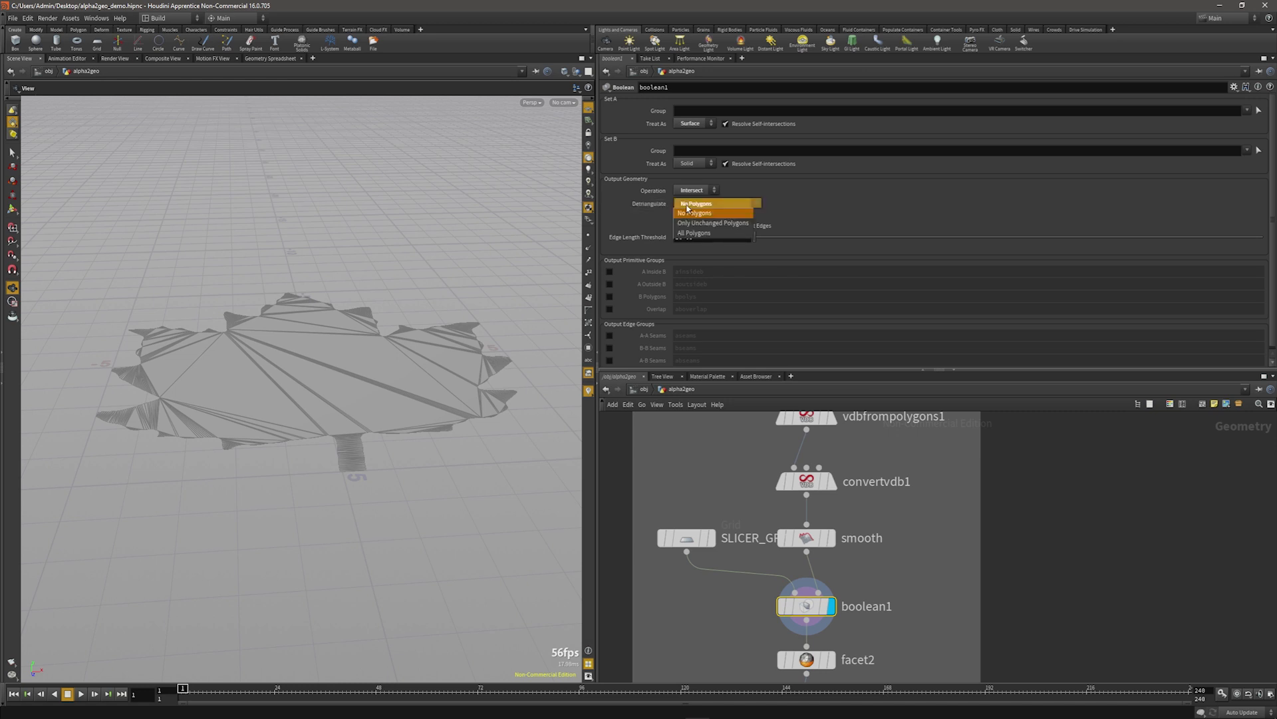
{"action": "mouse_move", "coordinate": [710, 233]}
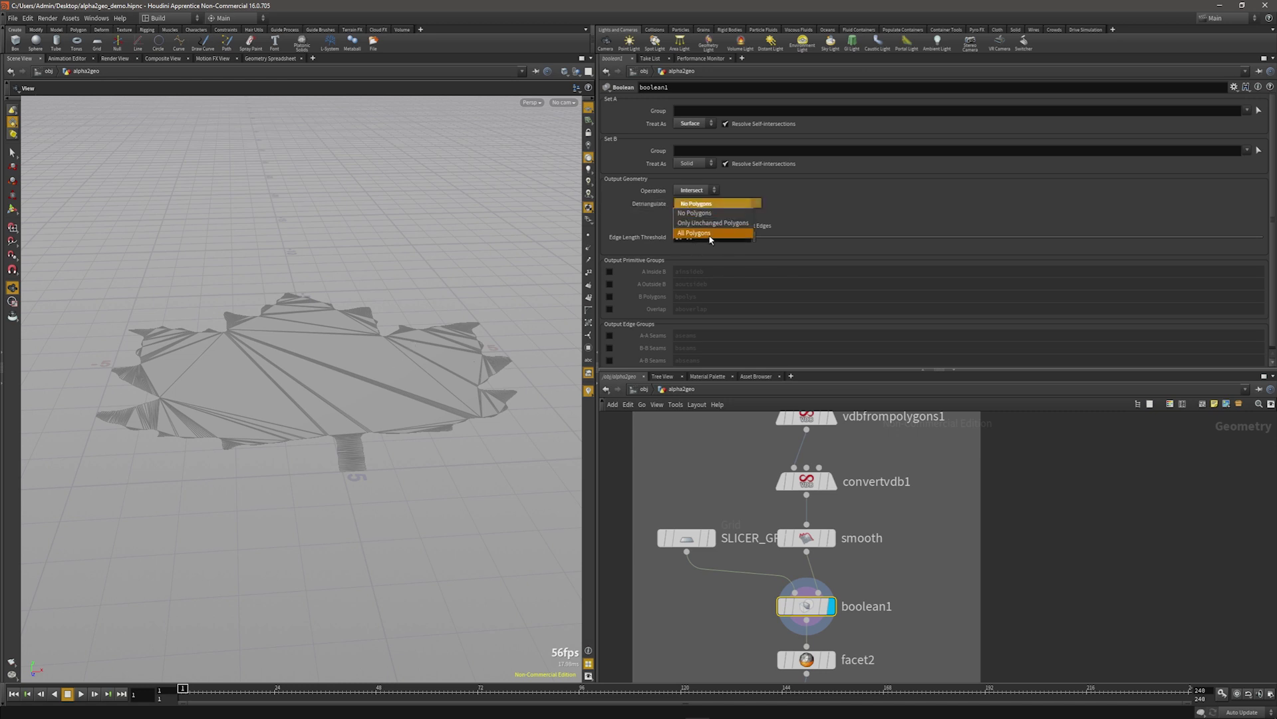
{"action": "left_click", "coordinate": [695, 232]}
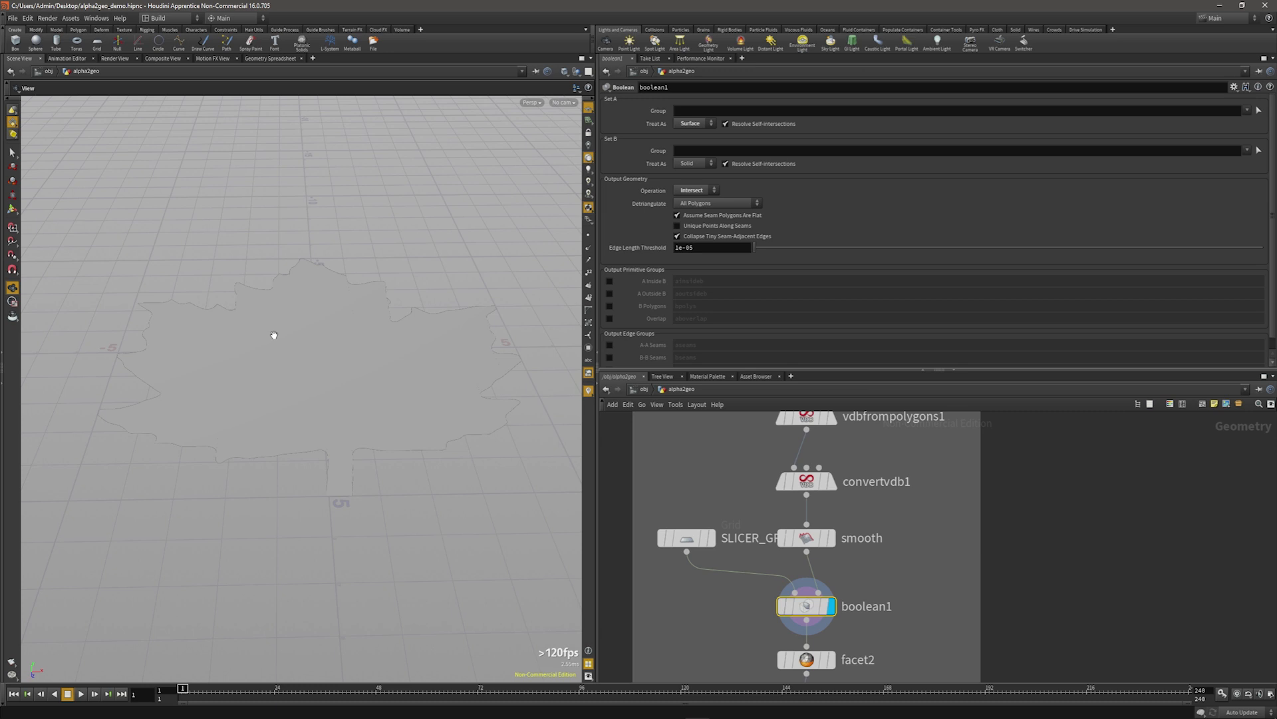
{"action": "left_click", "coordinate": [717, 202]}
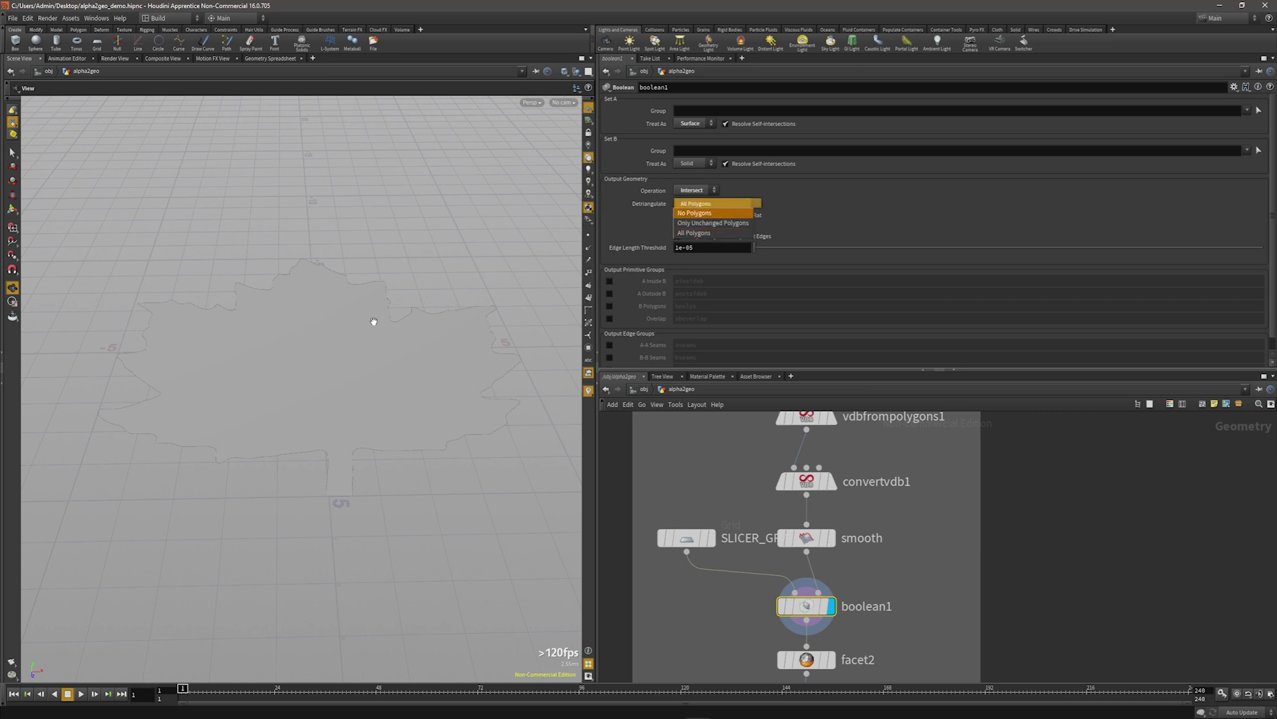
{"action": "mouse_move", "coordinate": [628, 262]}
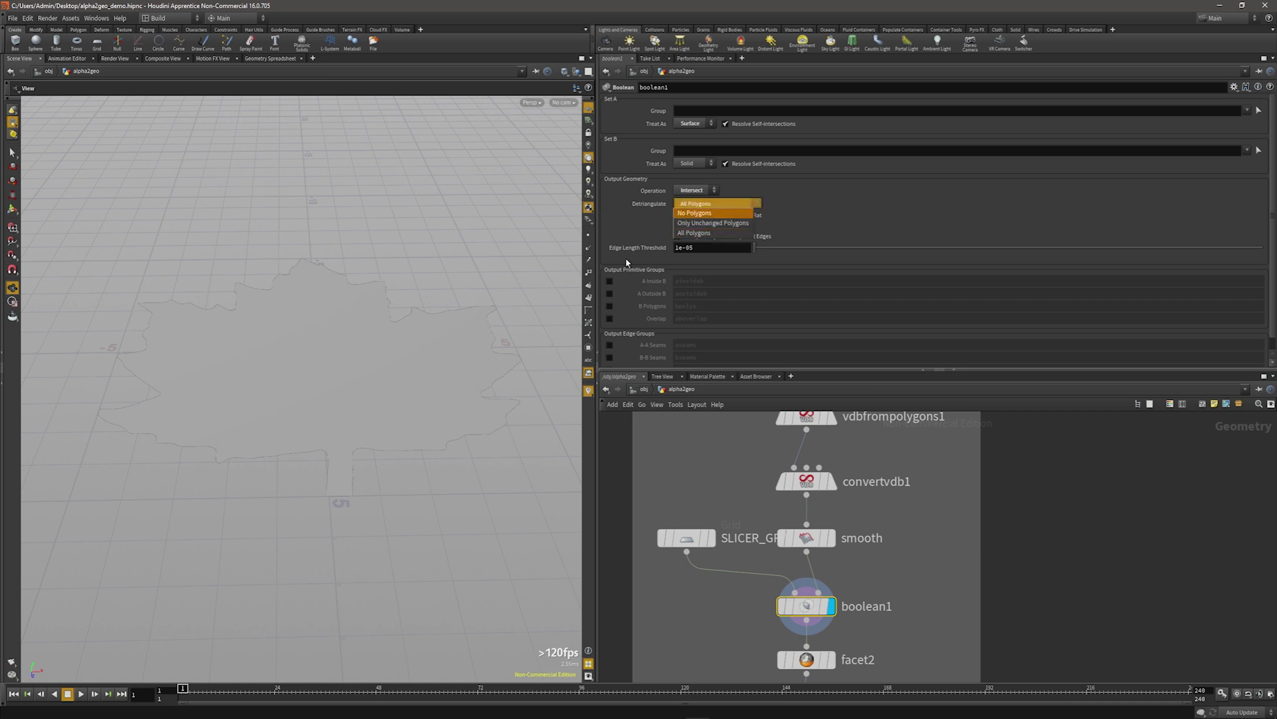
{"action": "left_click", "coordinate": [694, 212]}
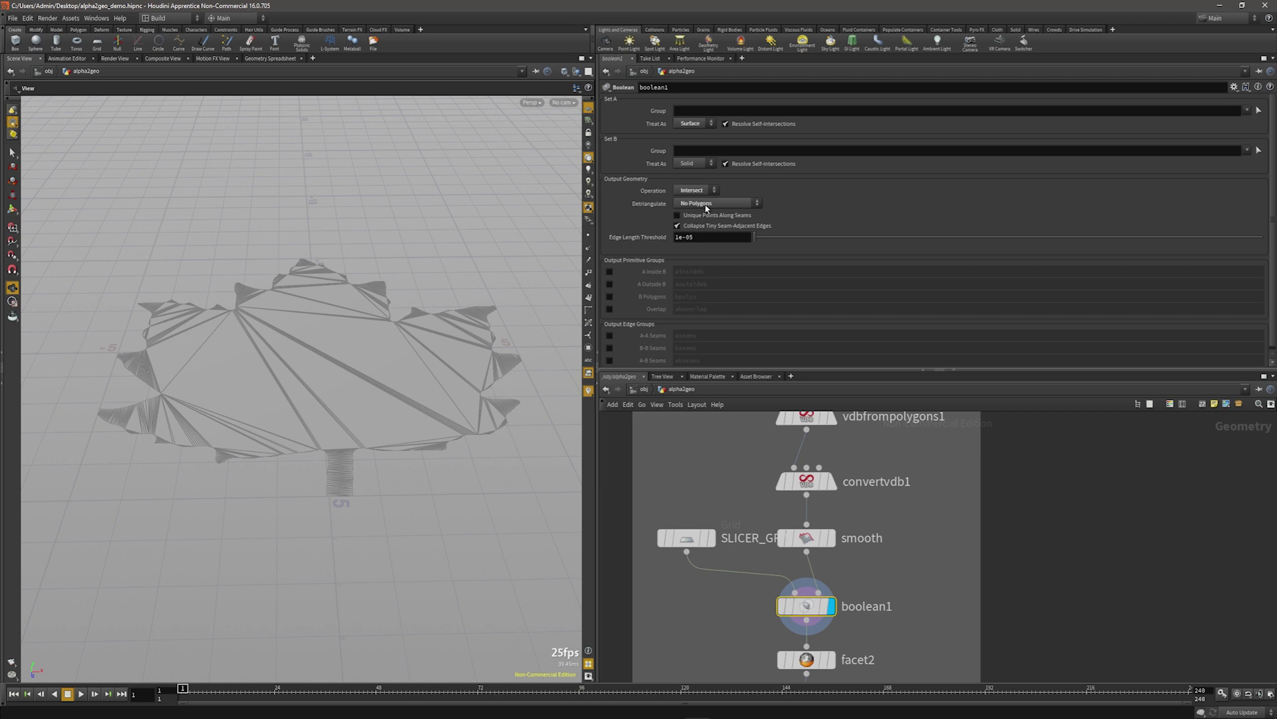
{"action": "scroll", "scroll_direction": "down", "scroll_amount": 3}
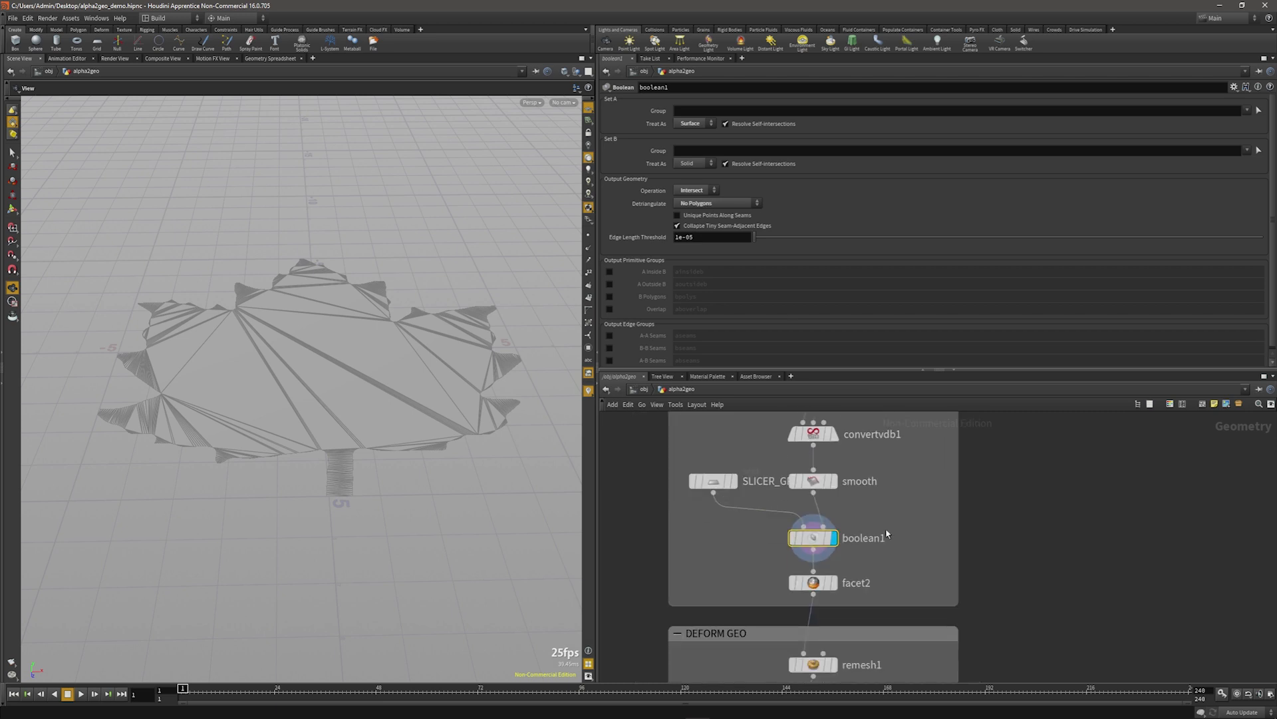
{"action": "mouse_move", "coordinate": [587, 249]}
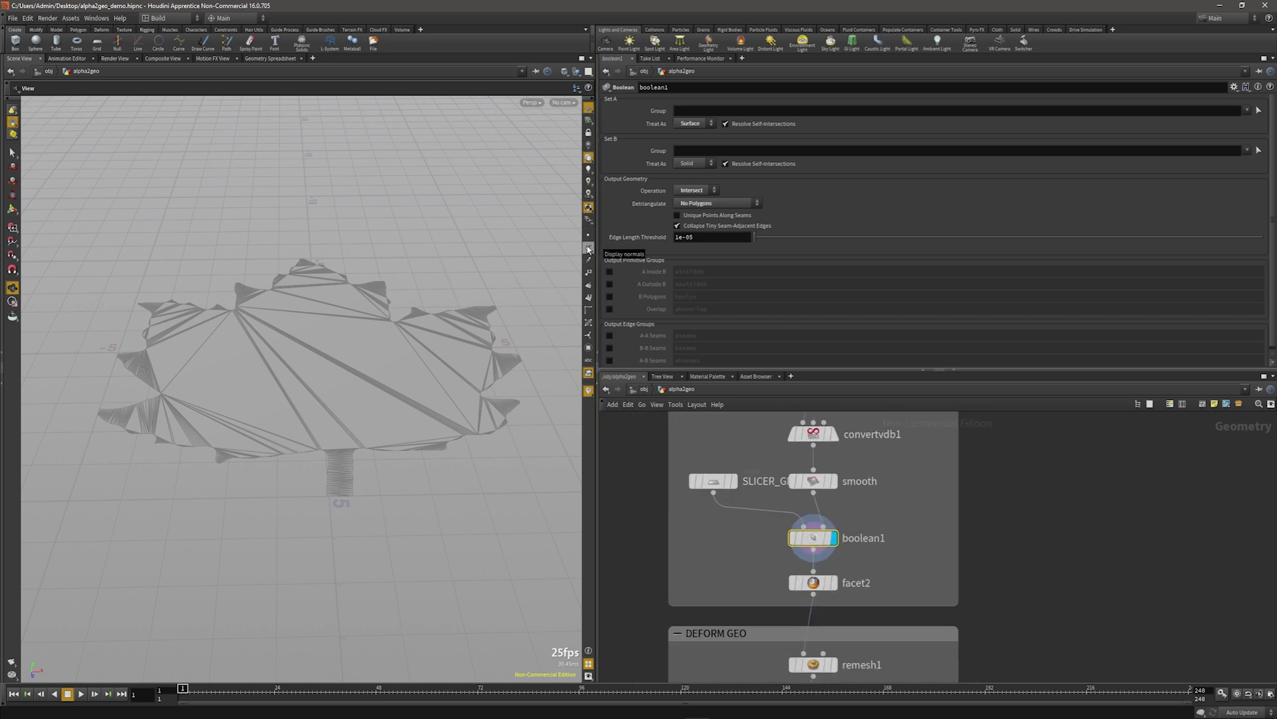
Select boolean1 to inspect the triangulated leaf cut-out result.
{"action": "left_click", "coordinate": [587, 248]}
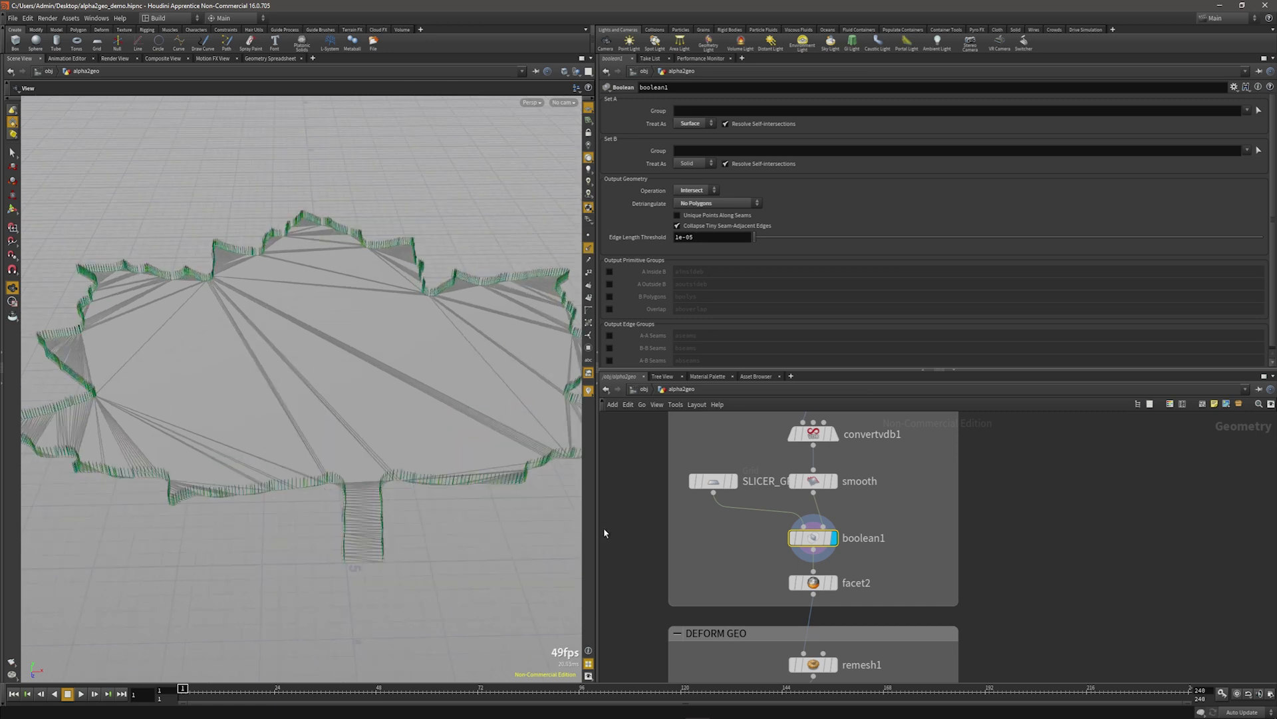
{"action": "mouse_move", "coordinate": [265, 312]}
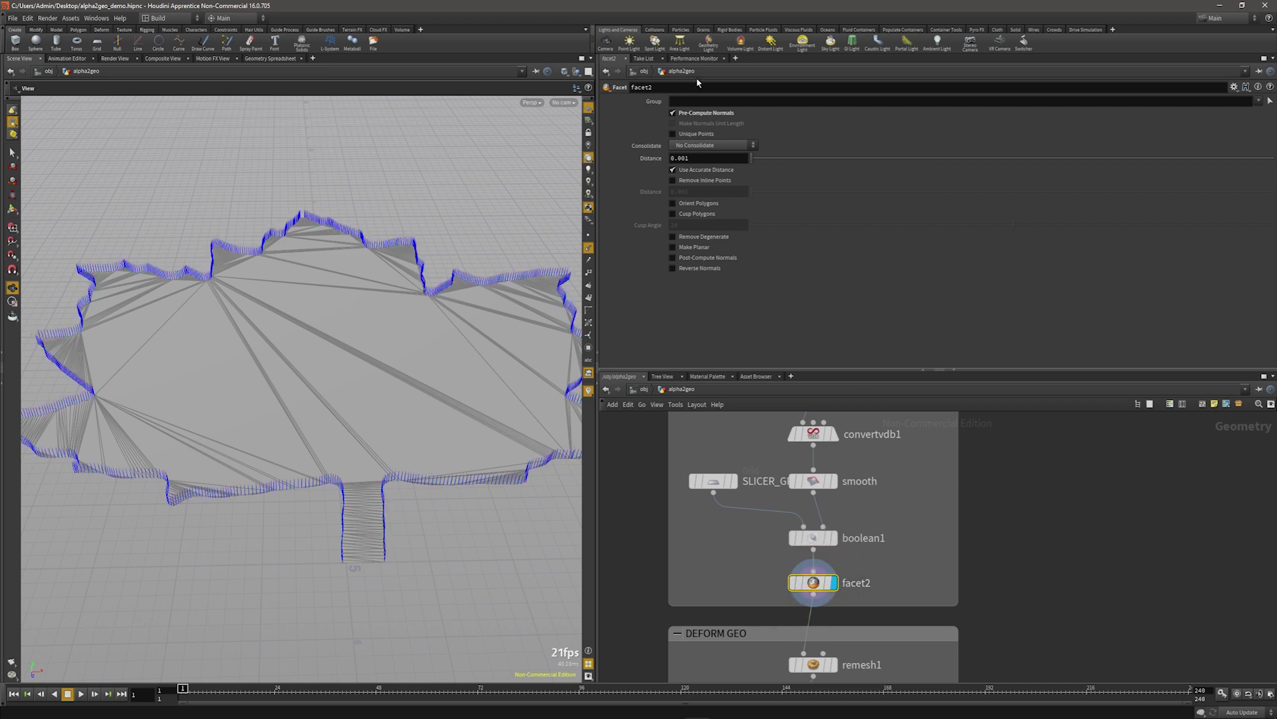
{"action": "mouse_move", "coordinate": [725, 119]}
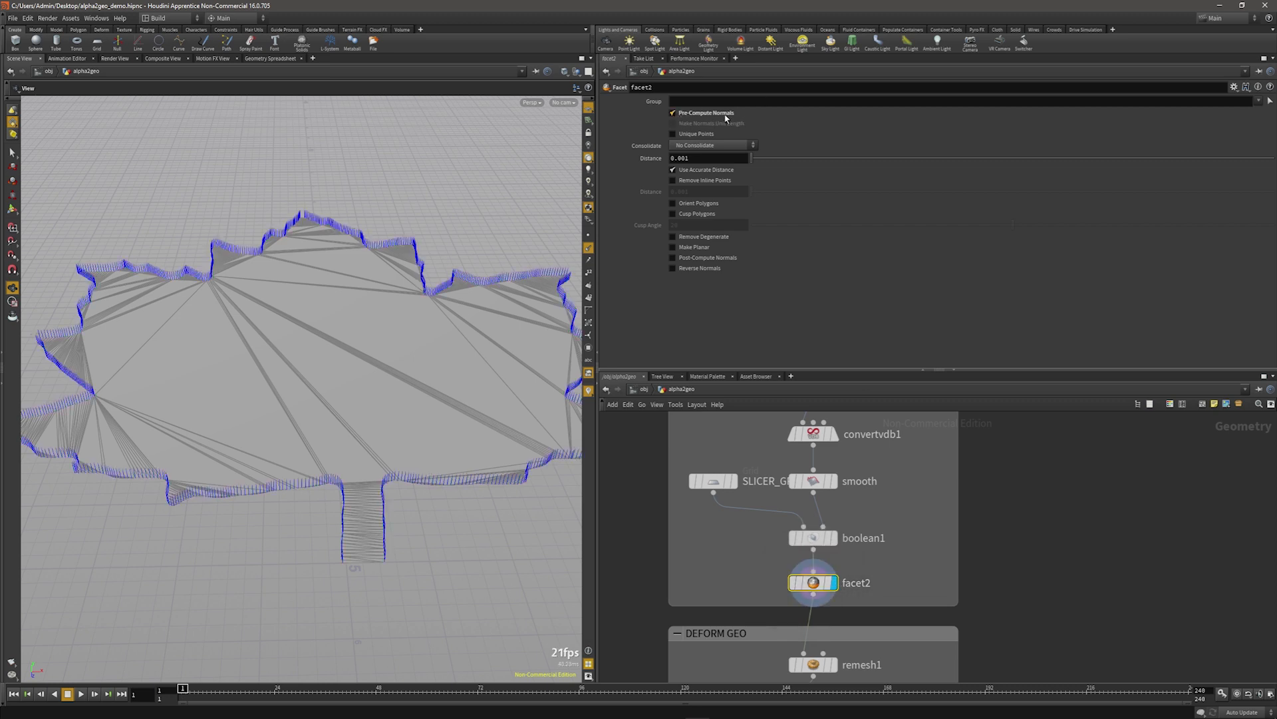
{"action": "mouse_move", "coordinate": [253, 429]}
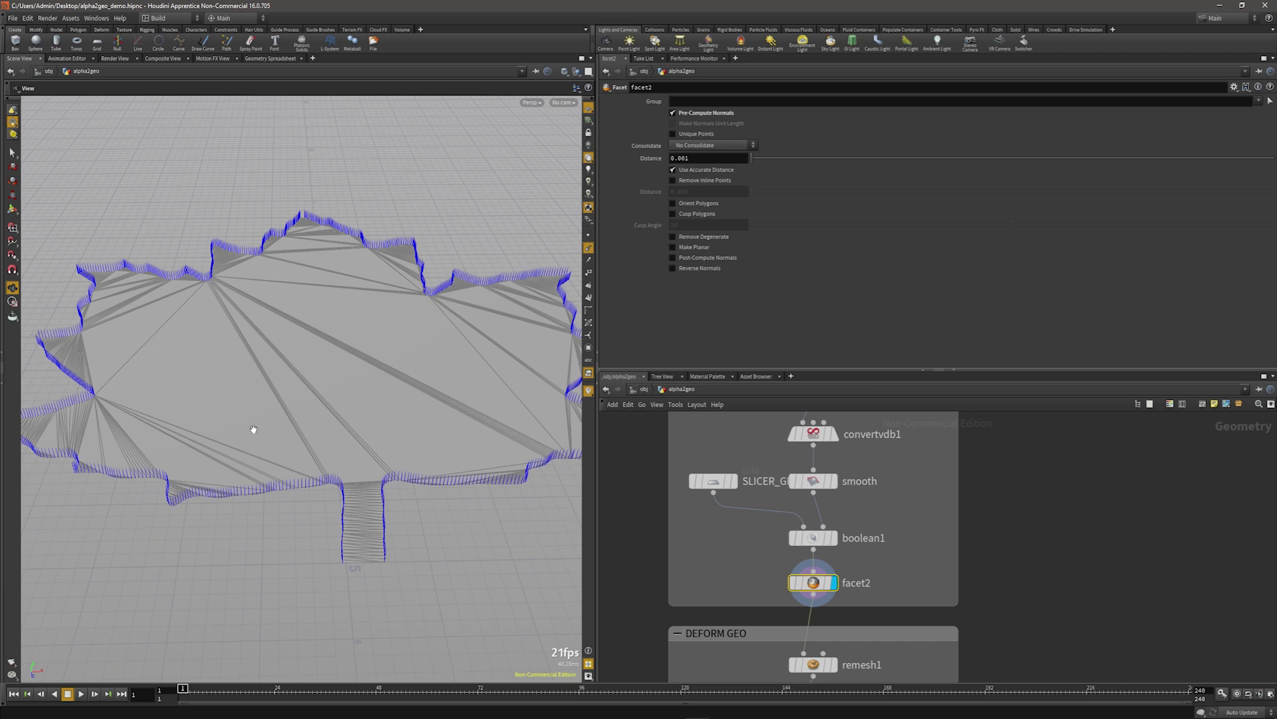
{"action": "mouse_move", "coordinate": [475, 366]}
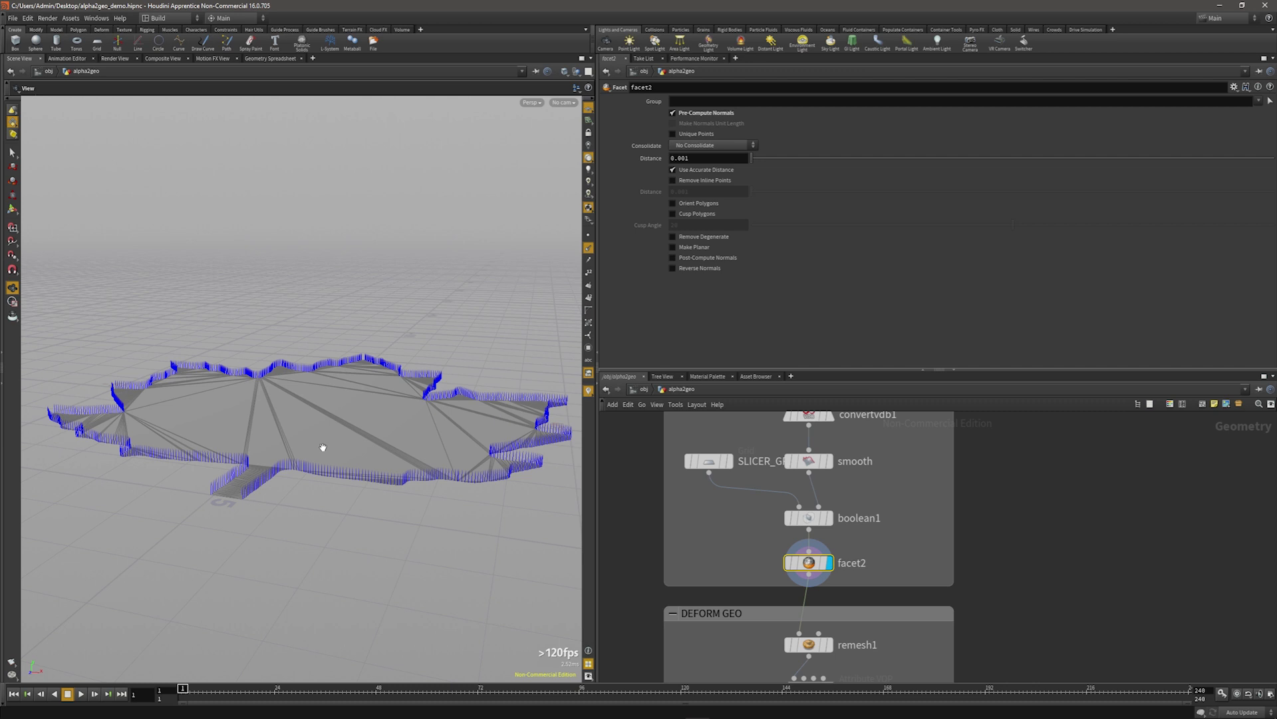
{"action": "mouse_move", "coordinate": [308, 447]}
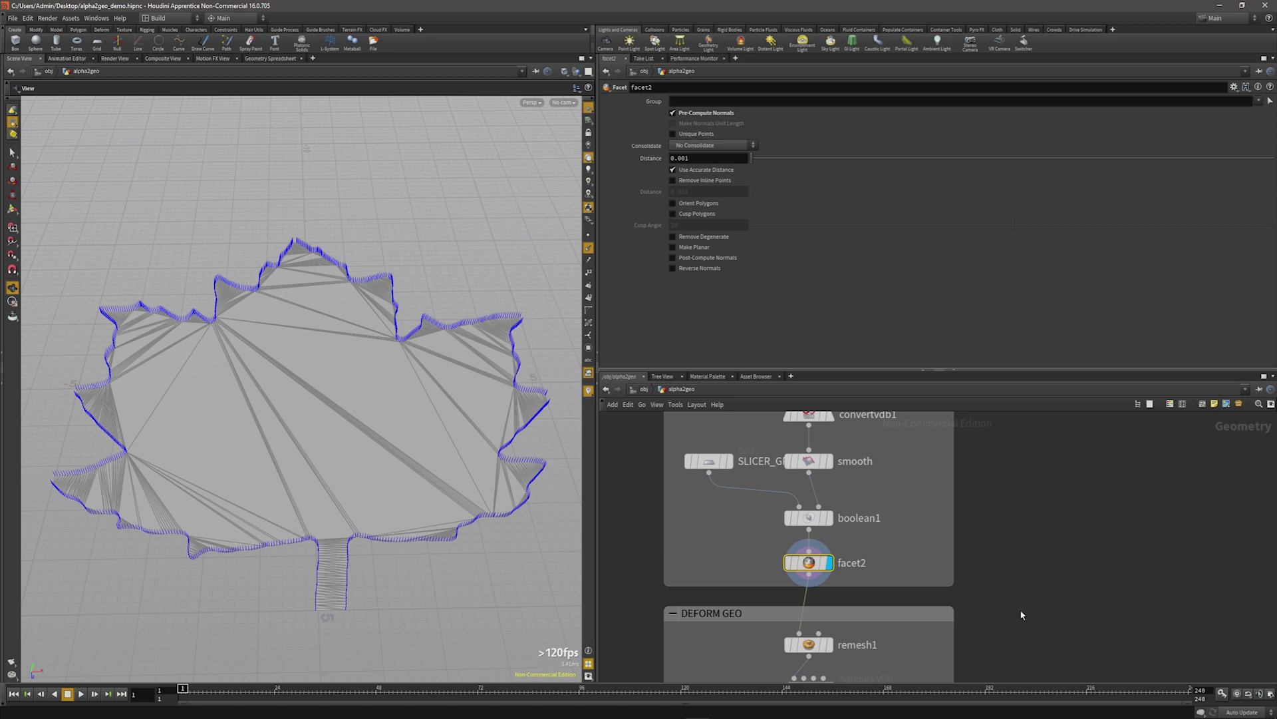
Display remesh1 in the DEFORM GEO box, showing the even triangle leaf mesh.
{"action": "left_click", "coordinate": [807, 645]}
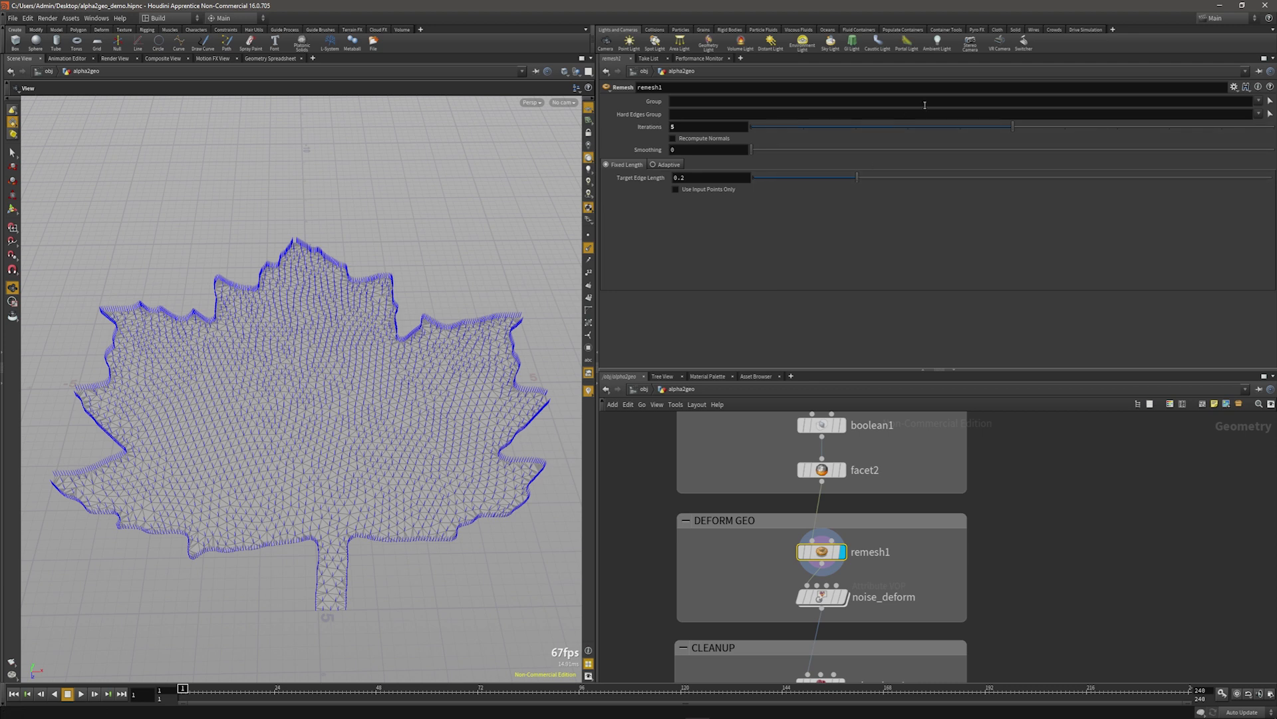
{"action": "mouse_move", "coordinate": [449, 418]}
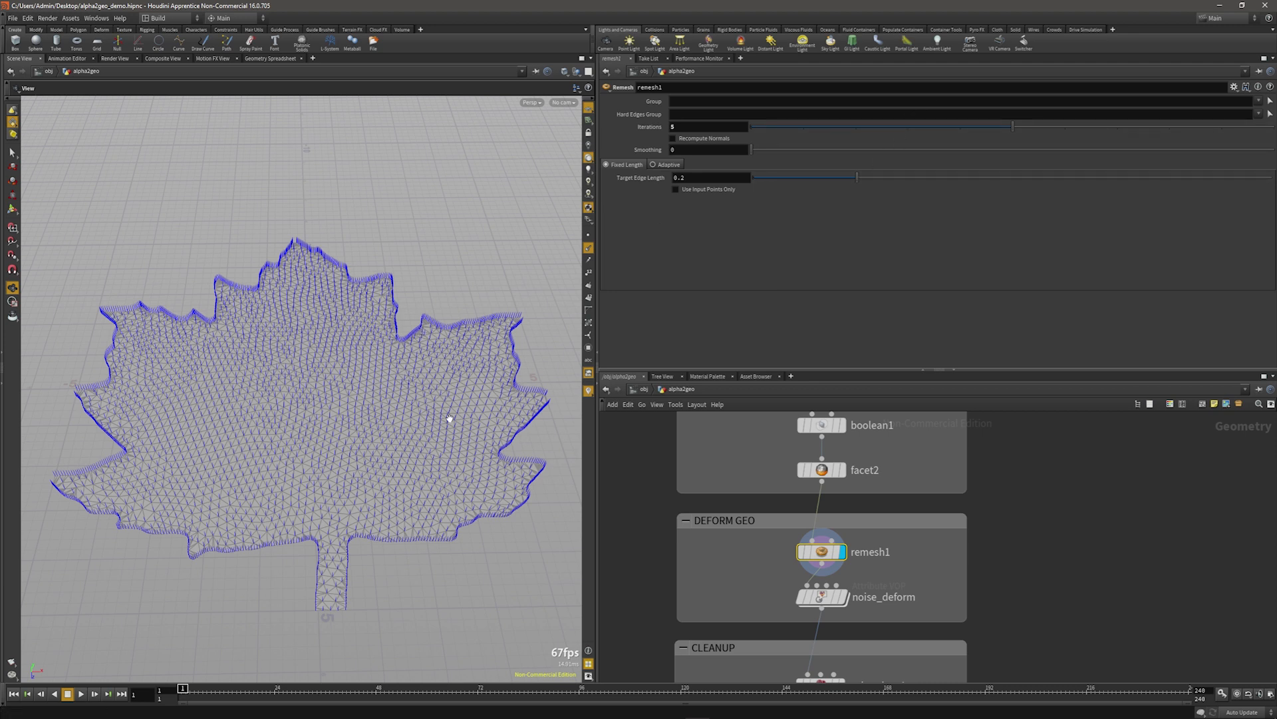
{"action": "mouse_move", "coordinate": [346, 255]}
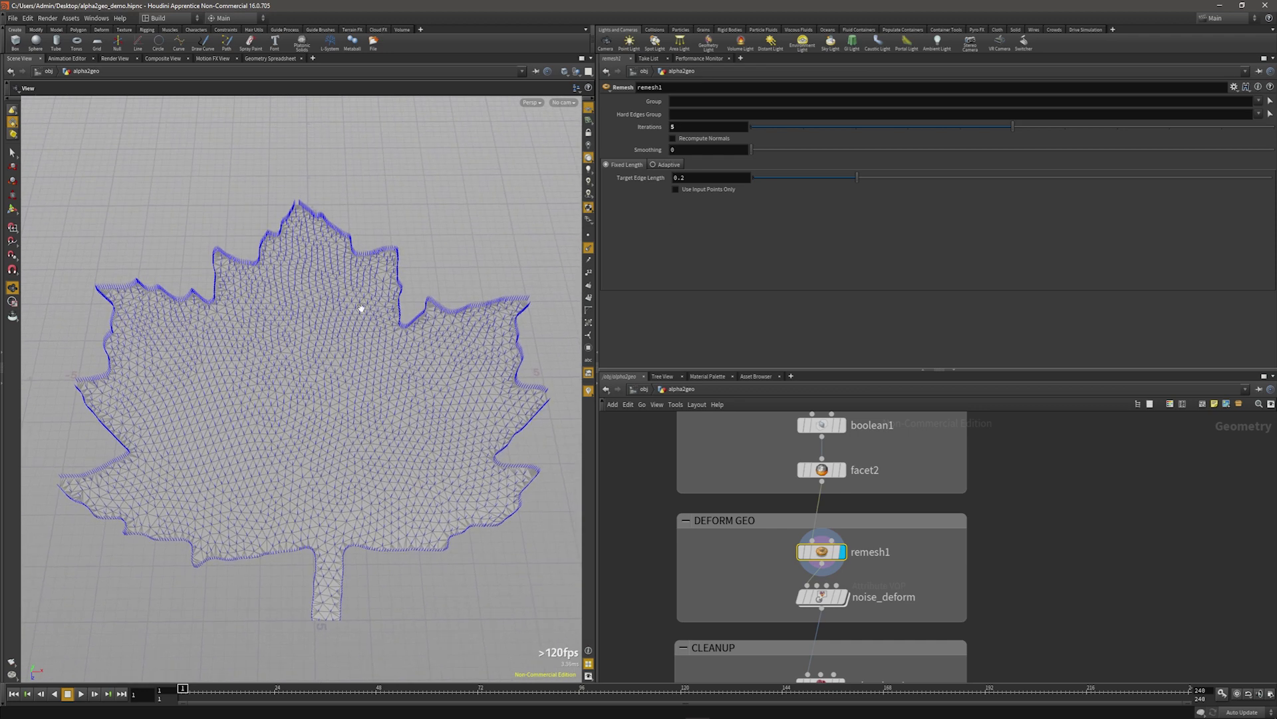
{"action": "mouse_move", "coordinate": [940, 579]}
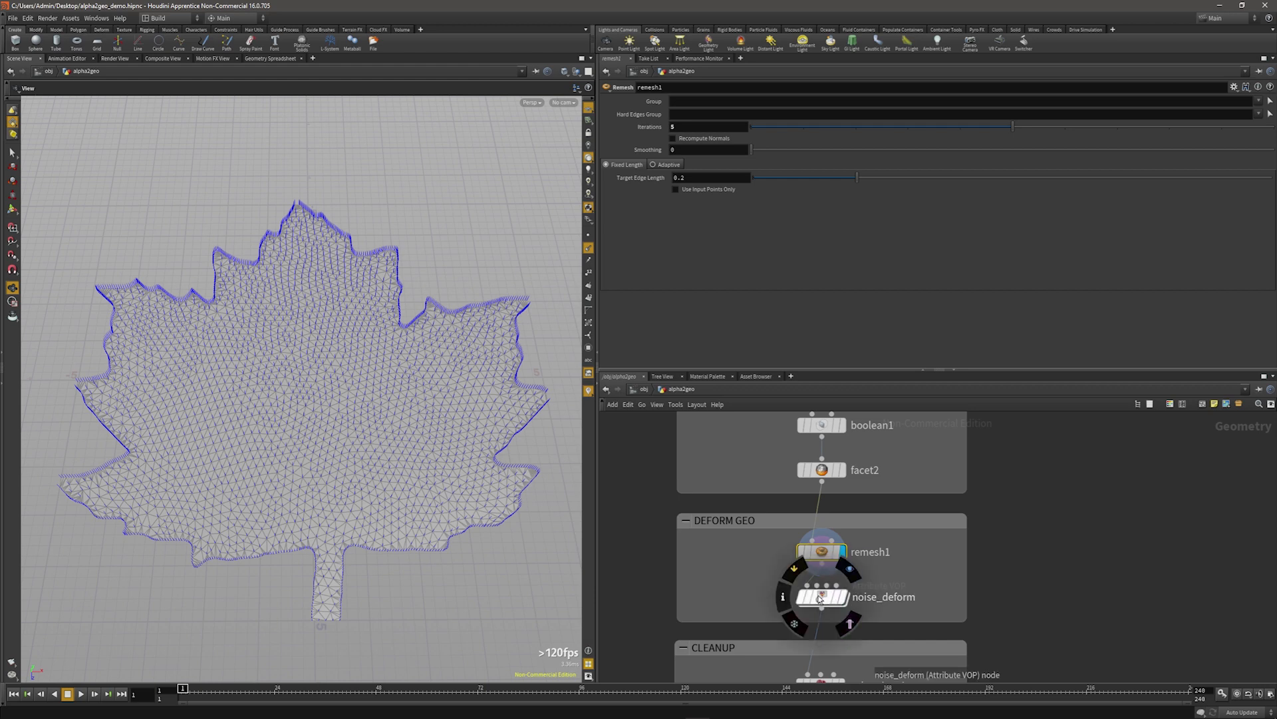
Dive into the noise_deform VEX network and inspect the displace-along-normal node.
{"action": "double_click", "coordinate": [820, 596]}
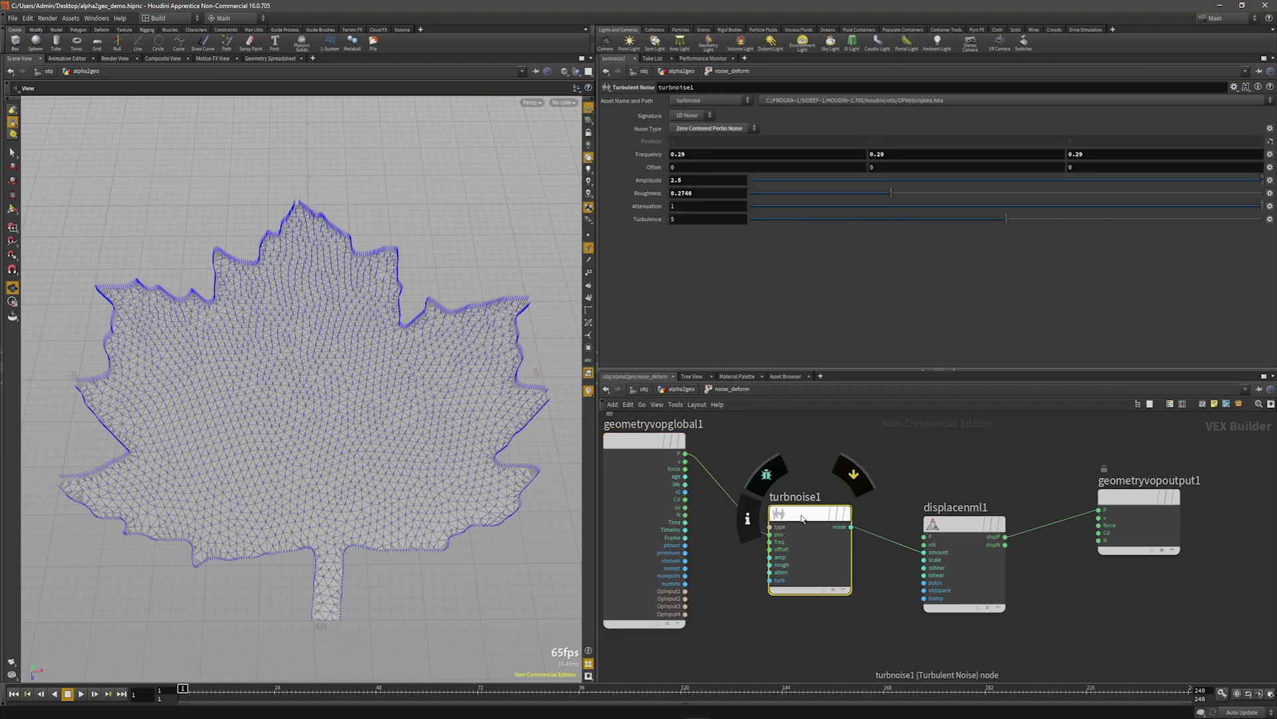
{"action": "mouse_move", "coordinate": [802, 544]}
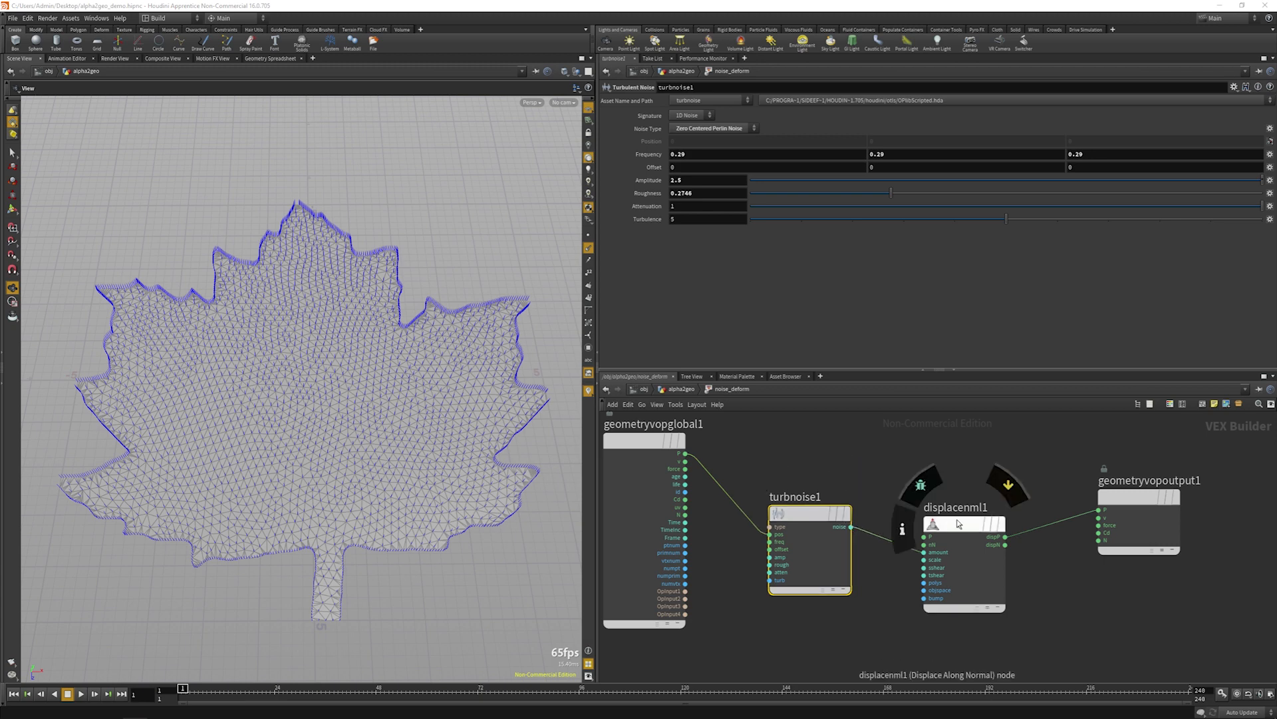
{"action": "left_click", "coordinate": [955, 521]}
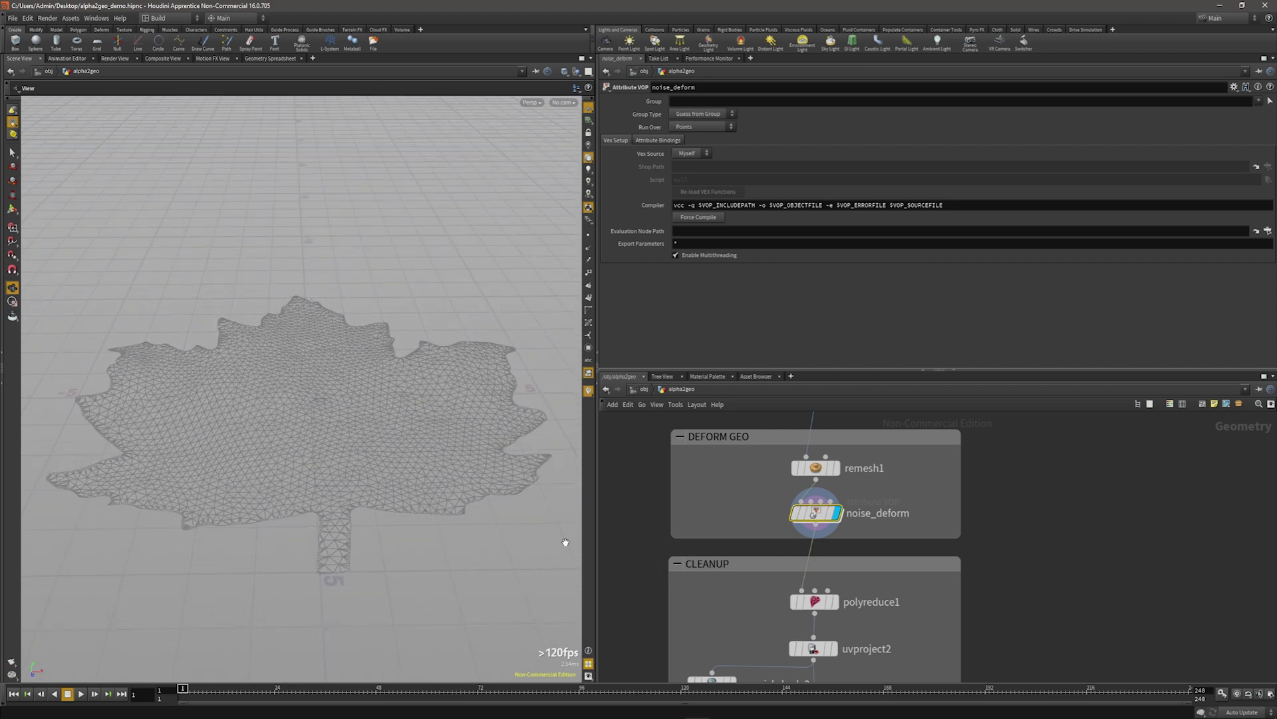
Display polyreduce1, keeping 10% of the deformed leaf's polygons.
{"action": "left_click", "coordinate": [814, 602]}
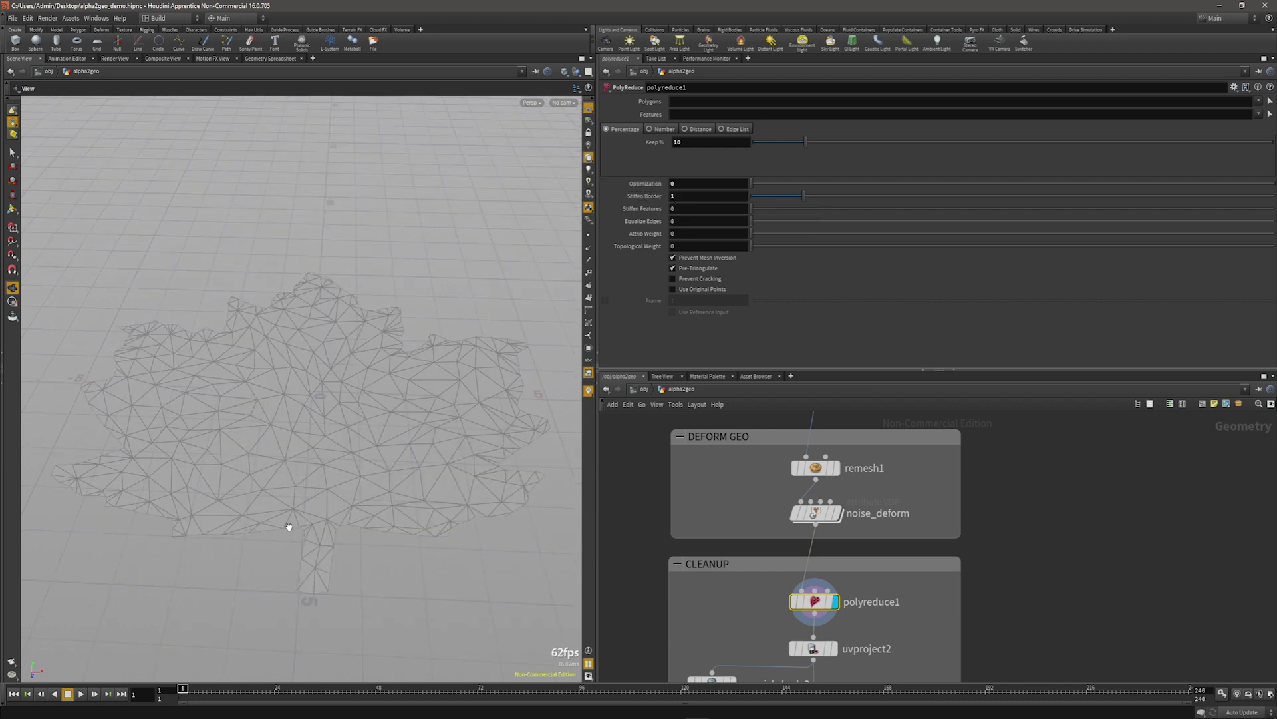
{"action": "mouse_move", "coordinate": [147, 405]}
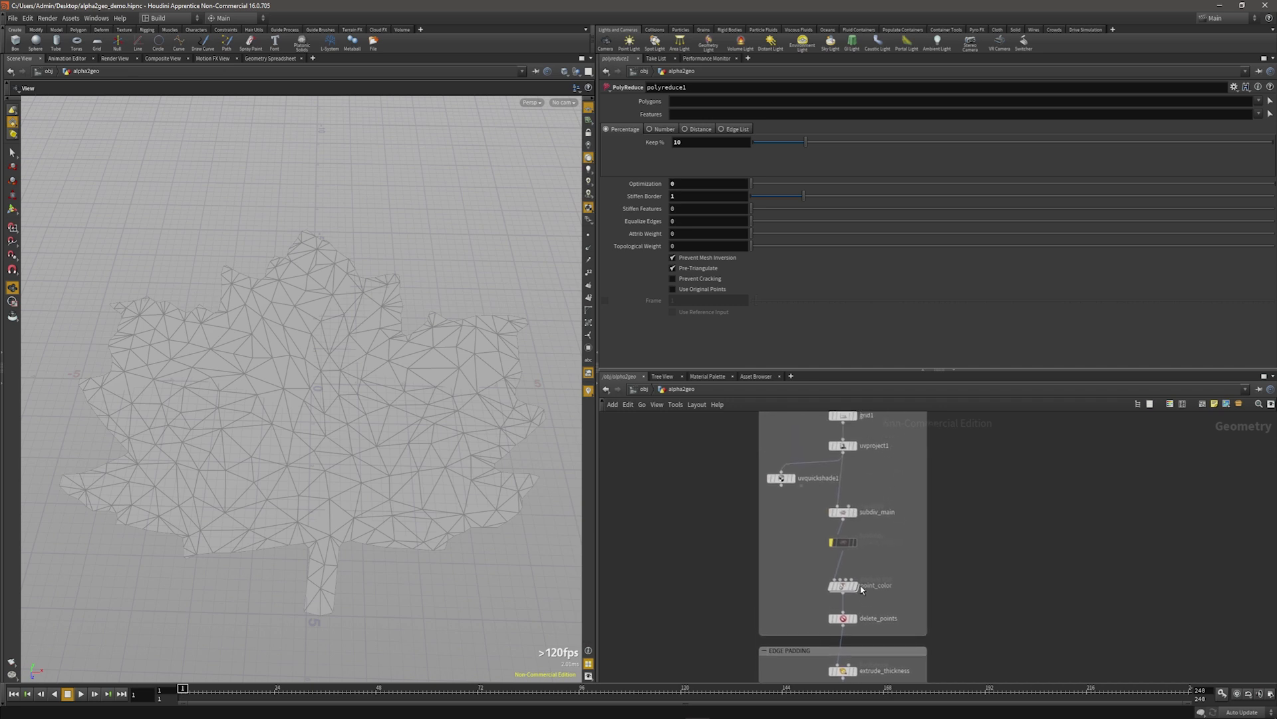
{"action": "scroll", "scroll_direction": "down", "scroll_amount": 3}
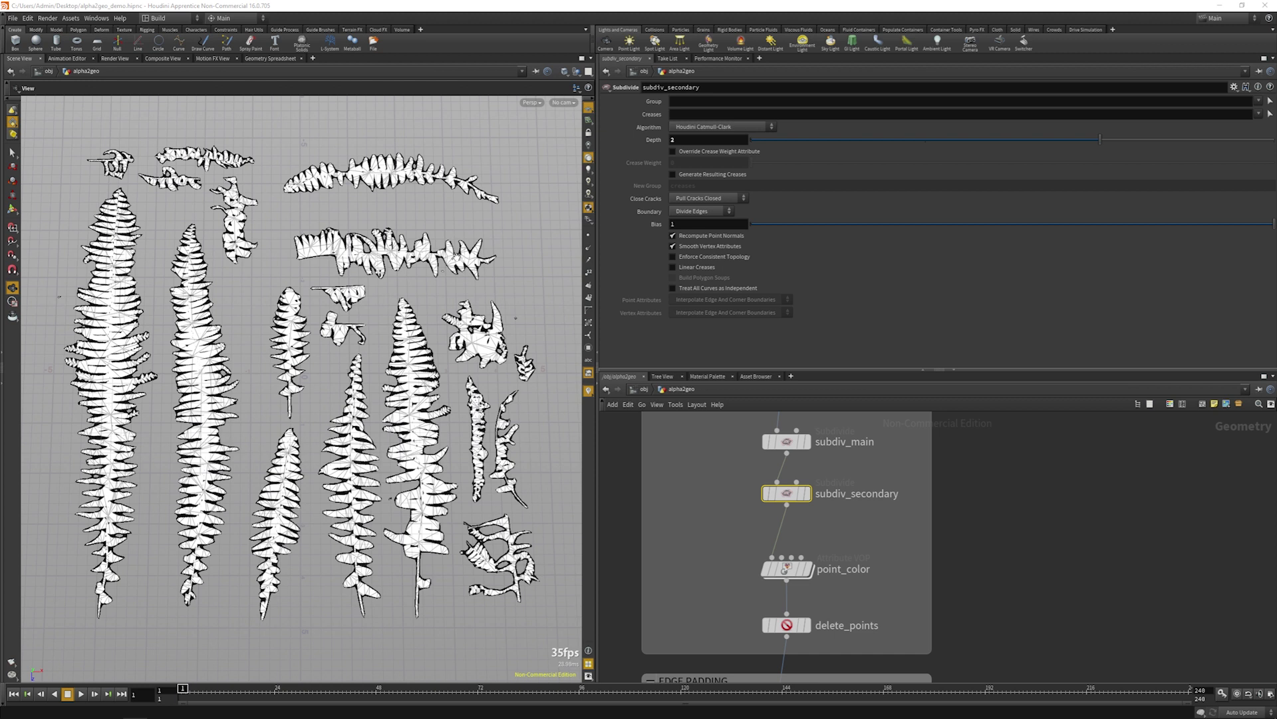
{"action": "mouse_move", "coordinate": [867, 378]}
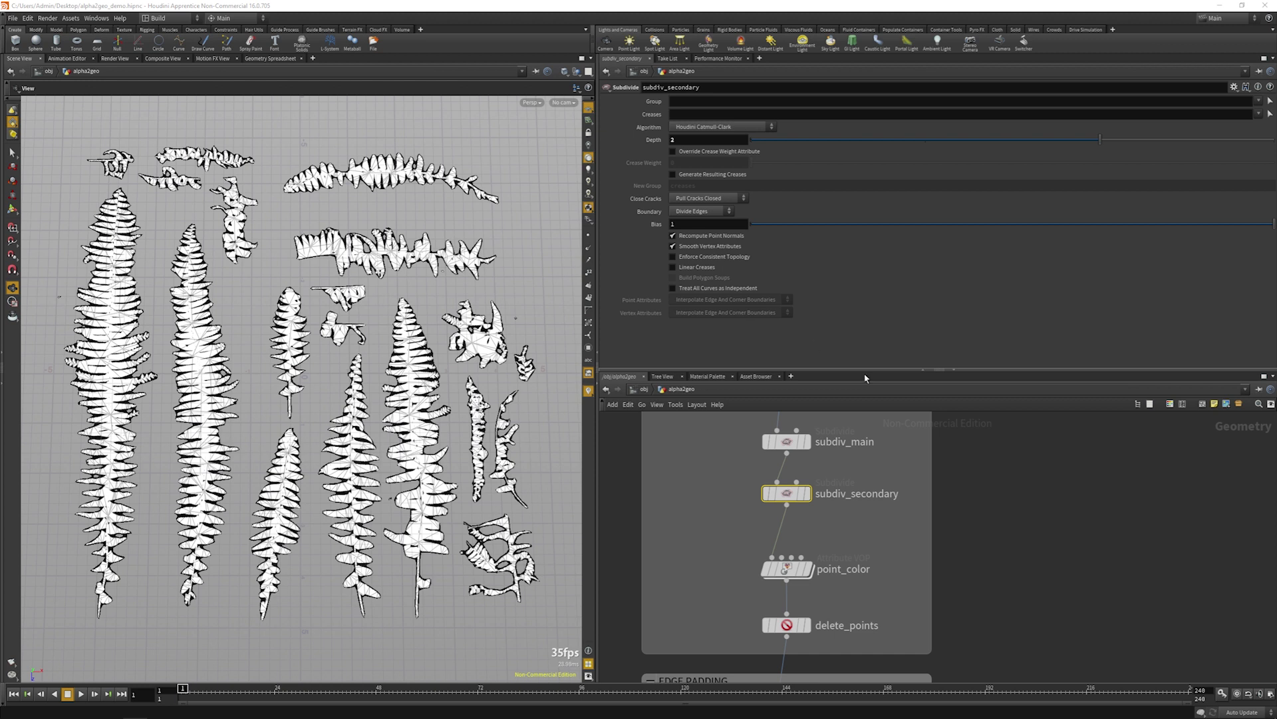
{"action": "mouse_move", "coordinate": [577, 413]}
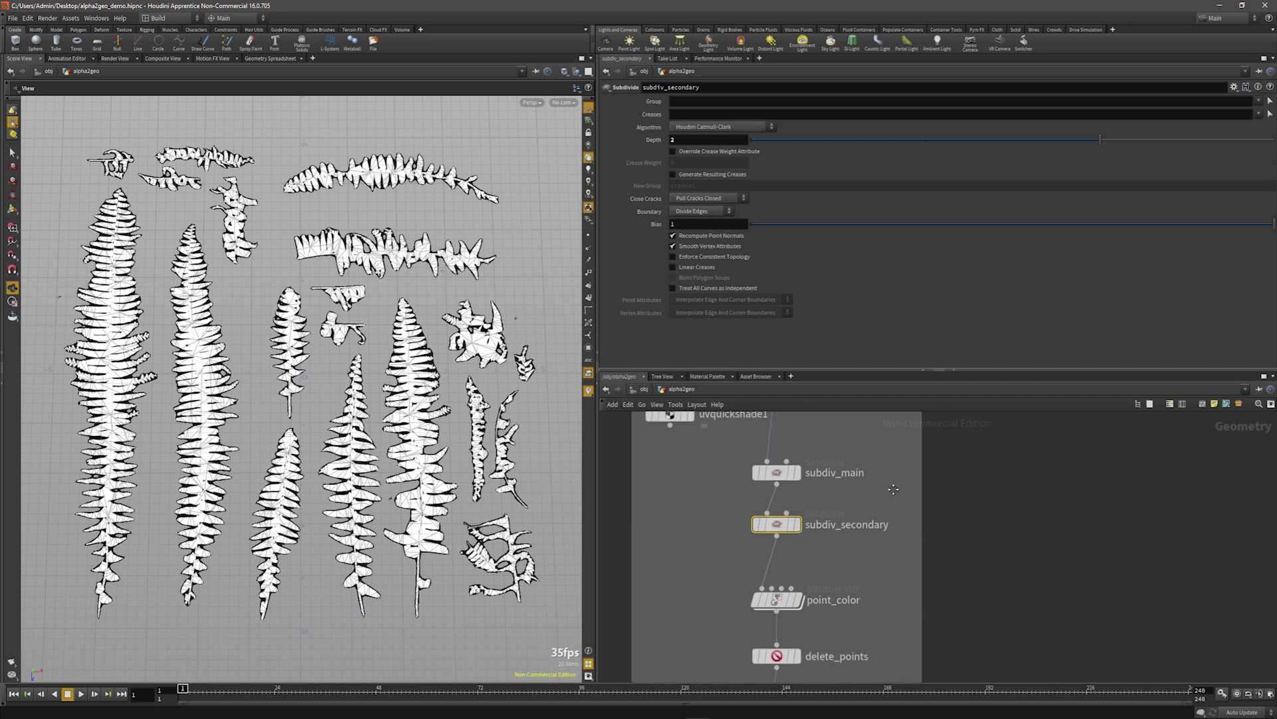
Use the network editor context menu while locating vdbfrompolygons1 (voxel size 0.02).
{"action": "right_click", "coordinate": [775, 523]}
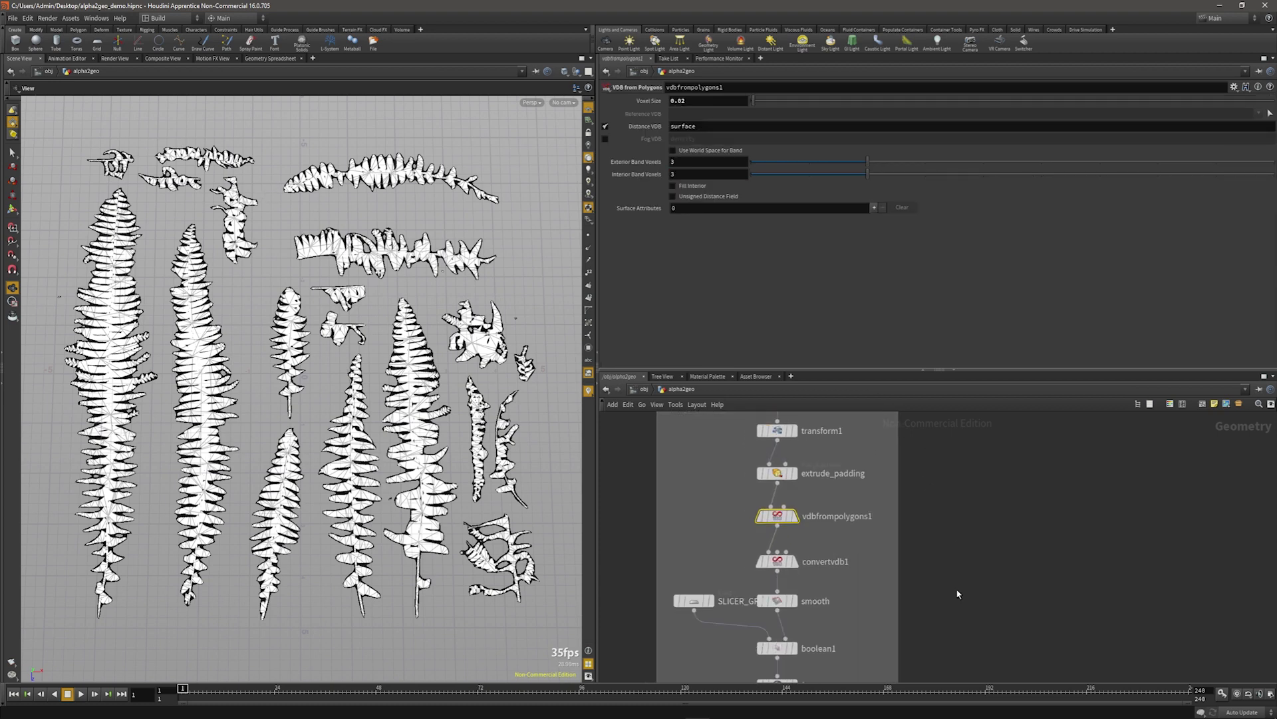
{"action": "mouse_move", "coordinate": [919, 511]}
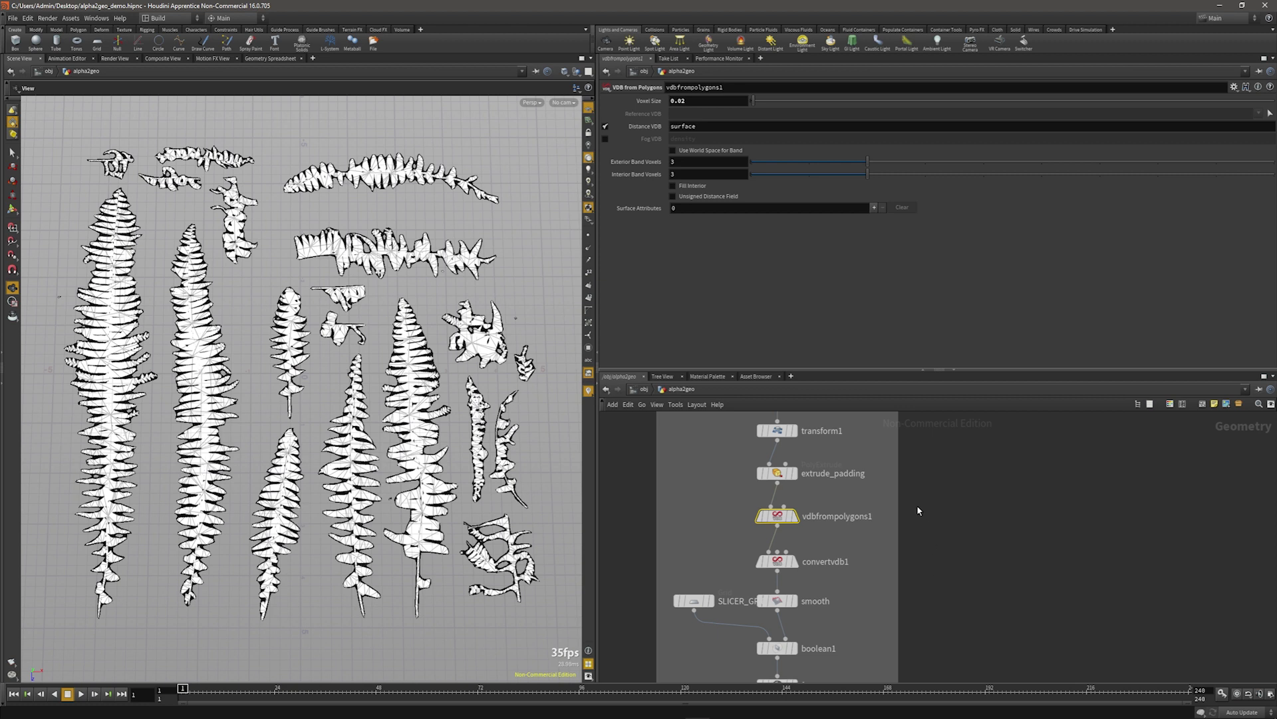
{"action": "mouse_move", "coordinate": [918, 510]}
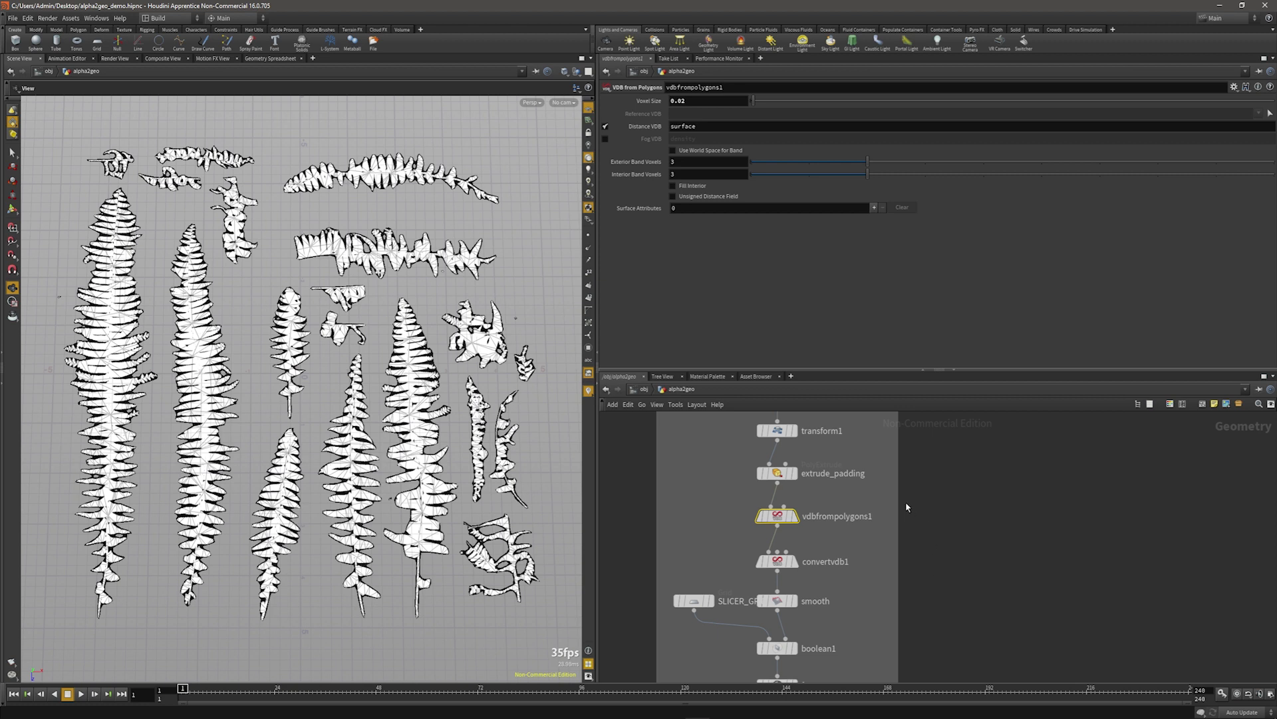
{"action": "mouse_move", "coordinate": [177, 135]}
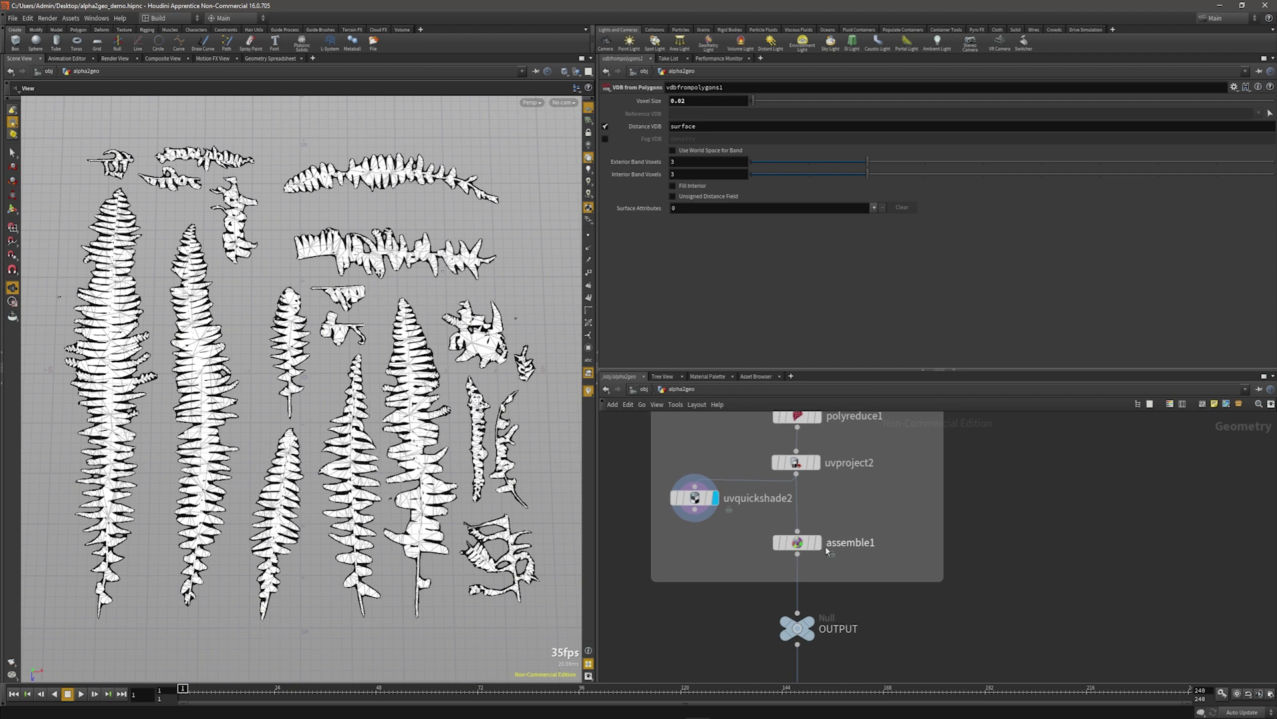
Check assemble1's grouping, then show EXPORT_OBJ writing $HIP/alpha2geo_mesh.obj.
{"action": "left_click", "coordinate": [797, 542]}
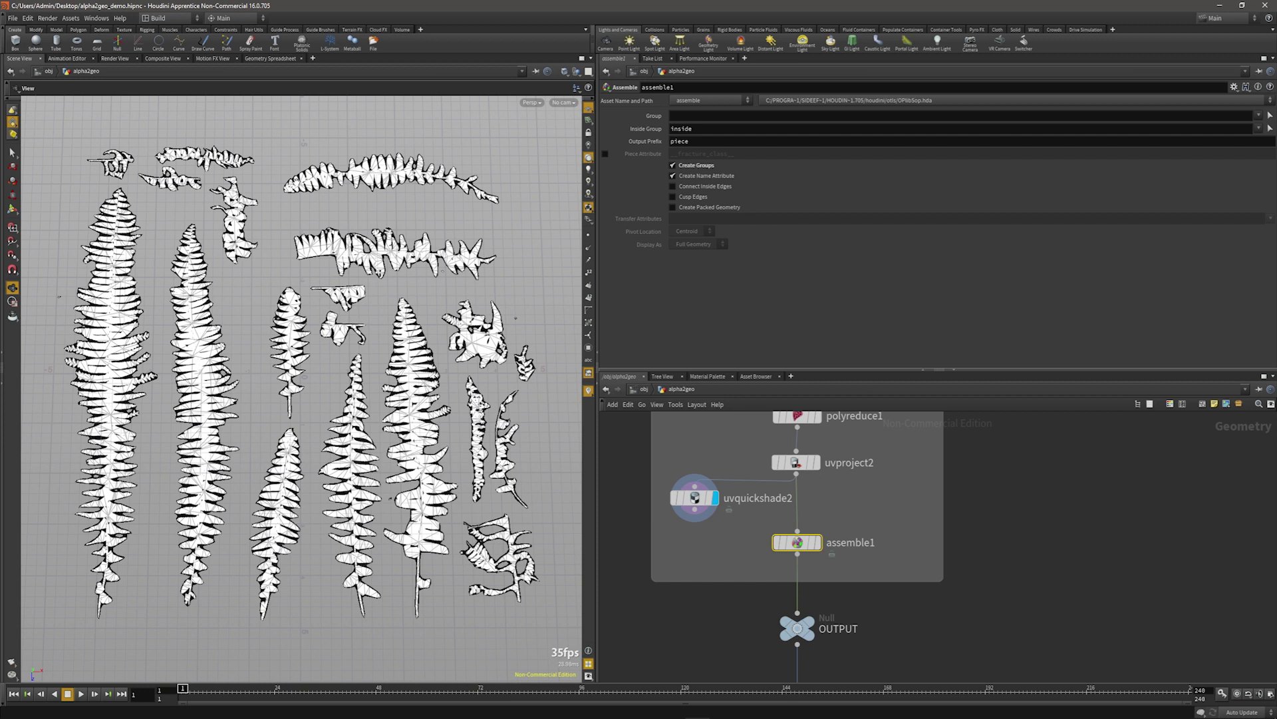
{"action": "mouse_move", "coordinate": [854, 596]}
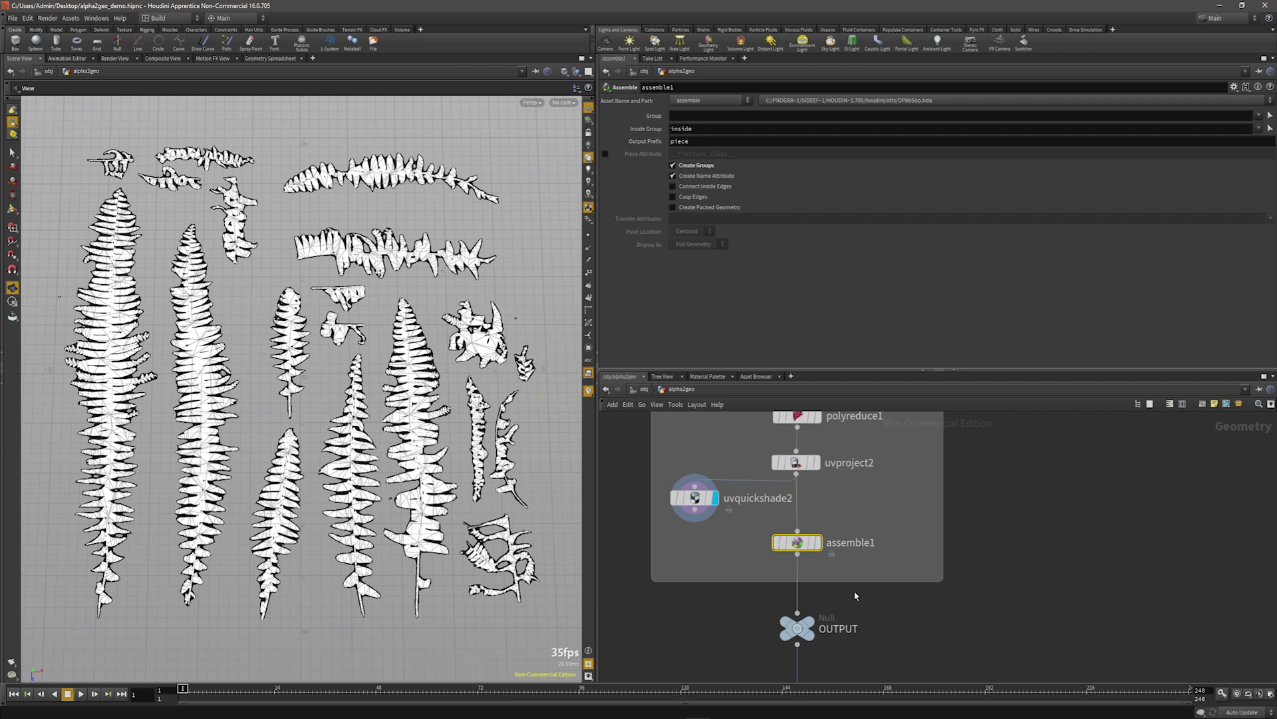
{"action": "scroll", "scroll_direction": "down", "scroll_amount": 3}
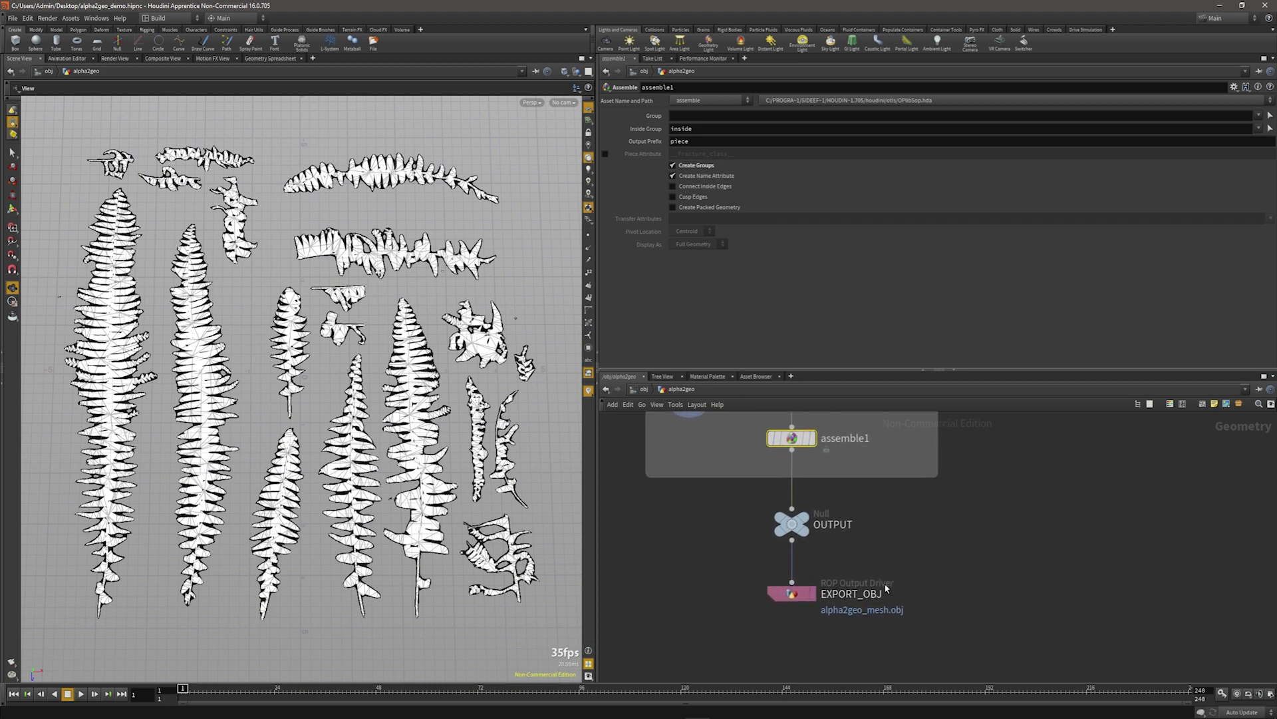
{"action": "left_click", "coordinate": [791, 592]}
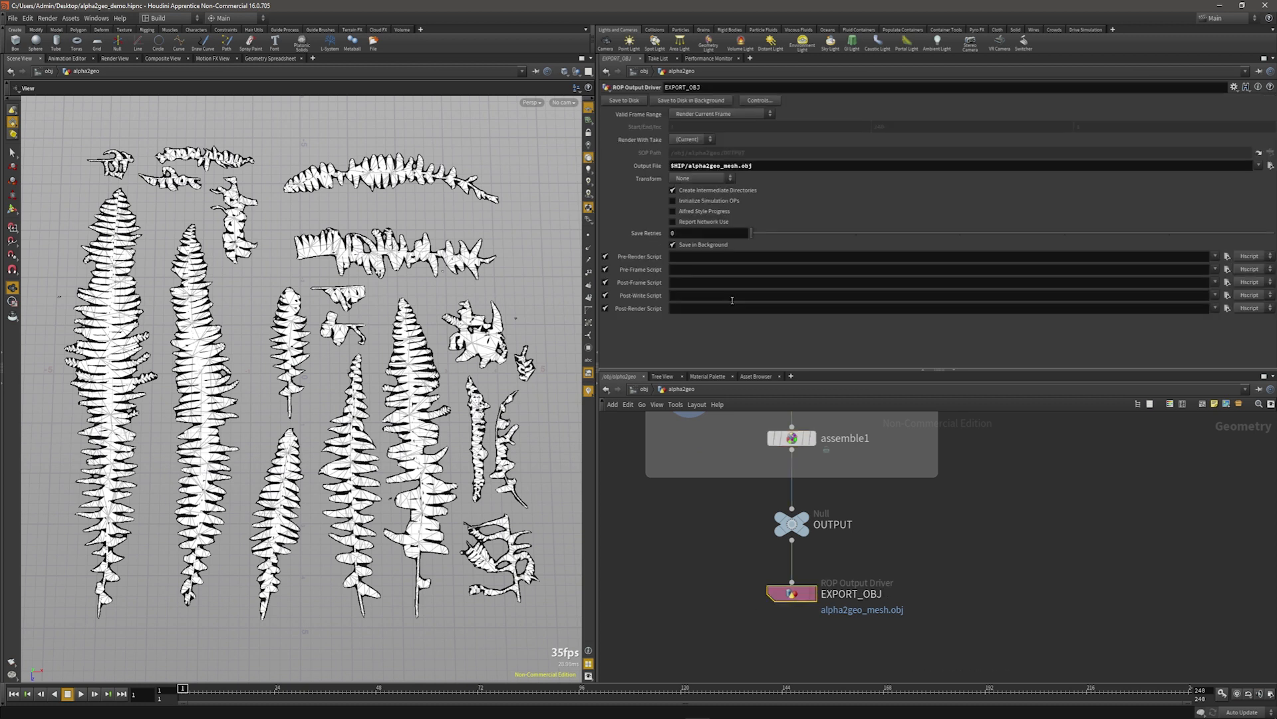